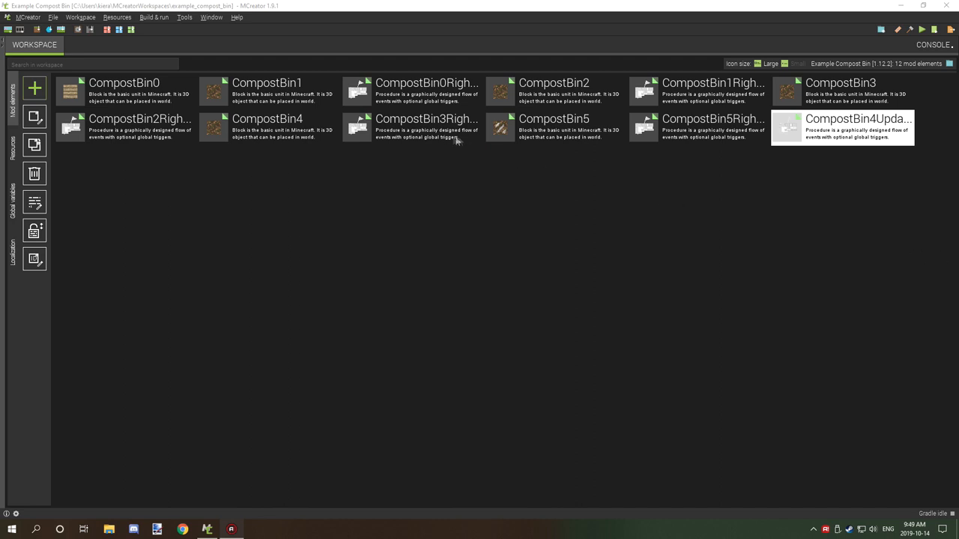
mouse_move(191, 149)
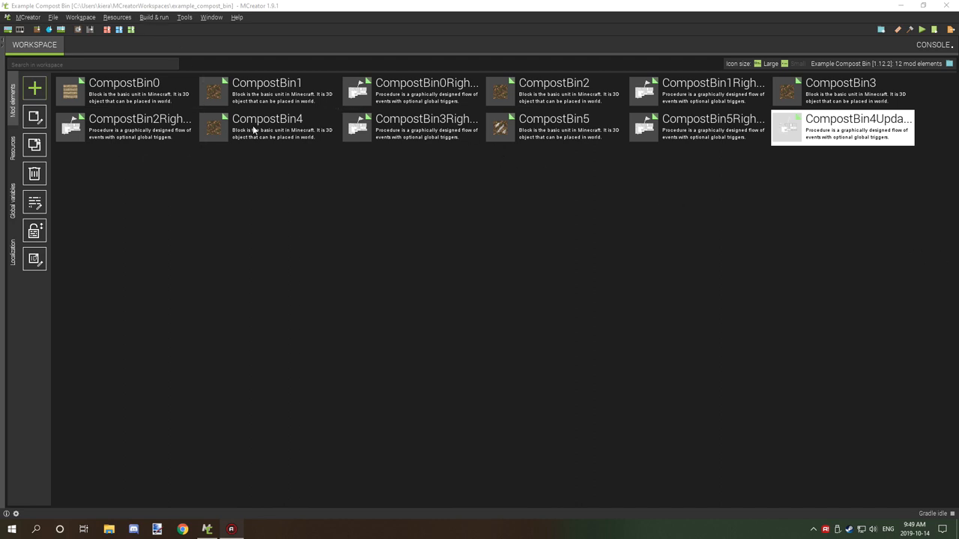
mouse_move(117, 84)
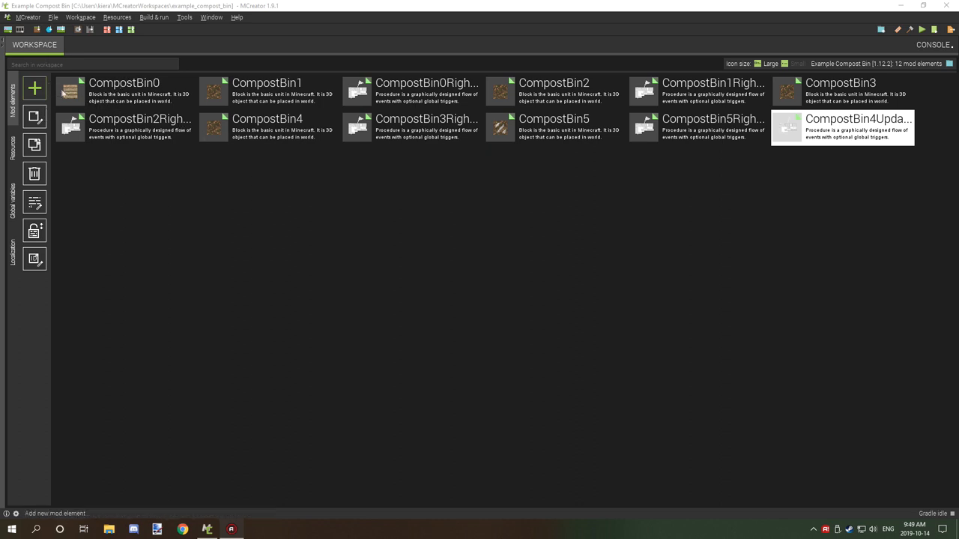
mouse_move(102, 95)
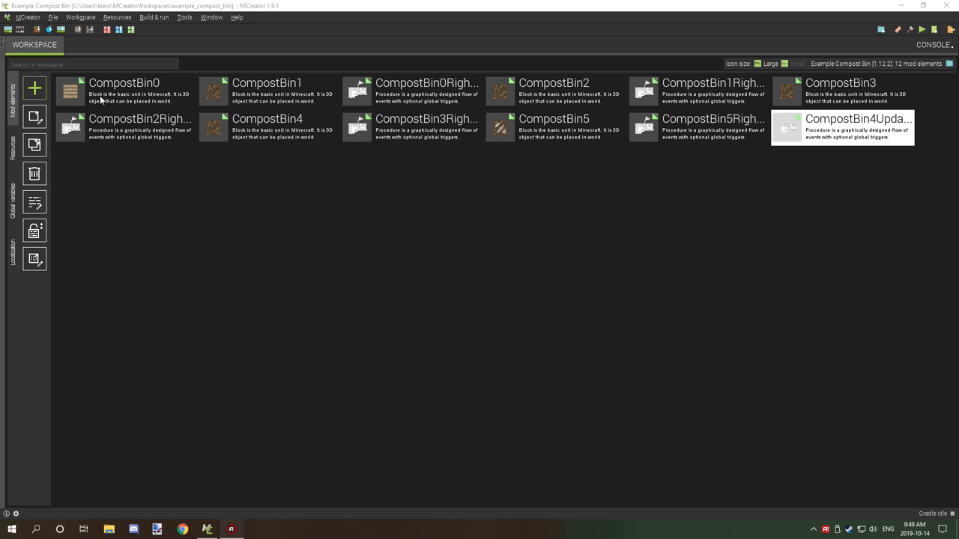
mouse_move(144, 113)
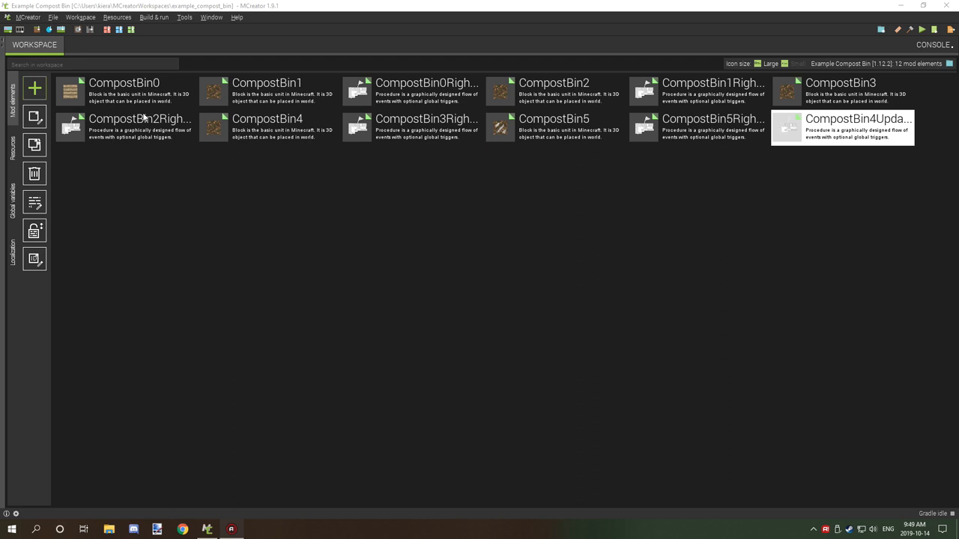
mouse_move(114, 129)
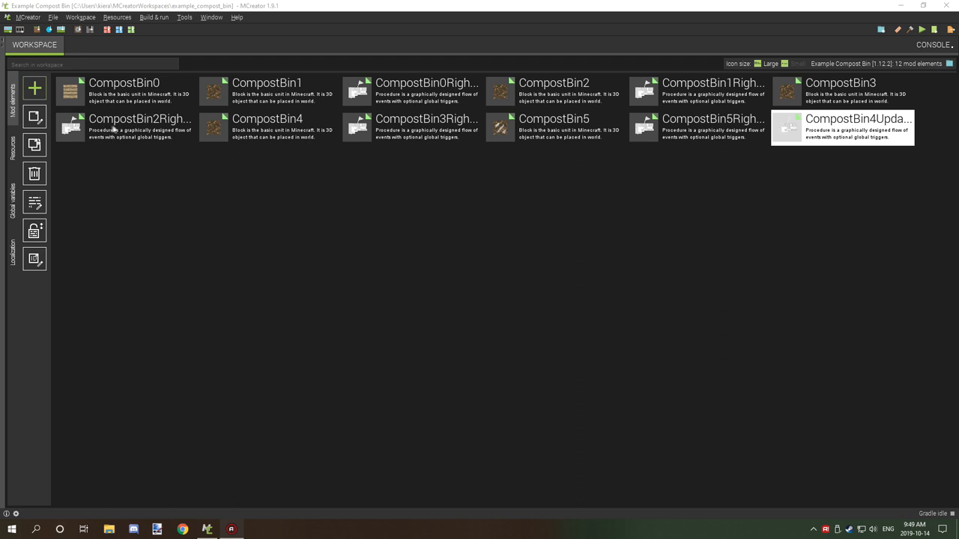
mouse_move(132, 126)
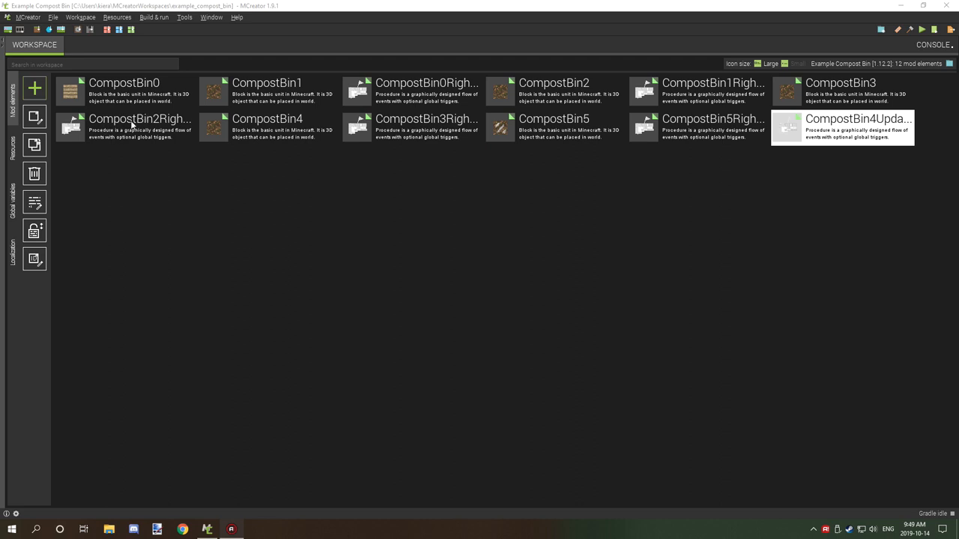
mouse_move(133, 121)
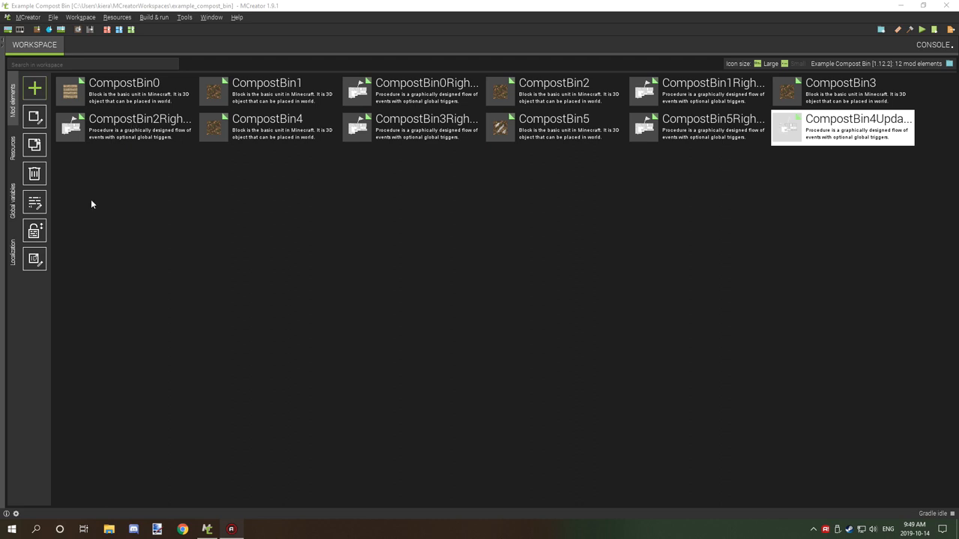
mouse_move(80, 162)
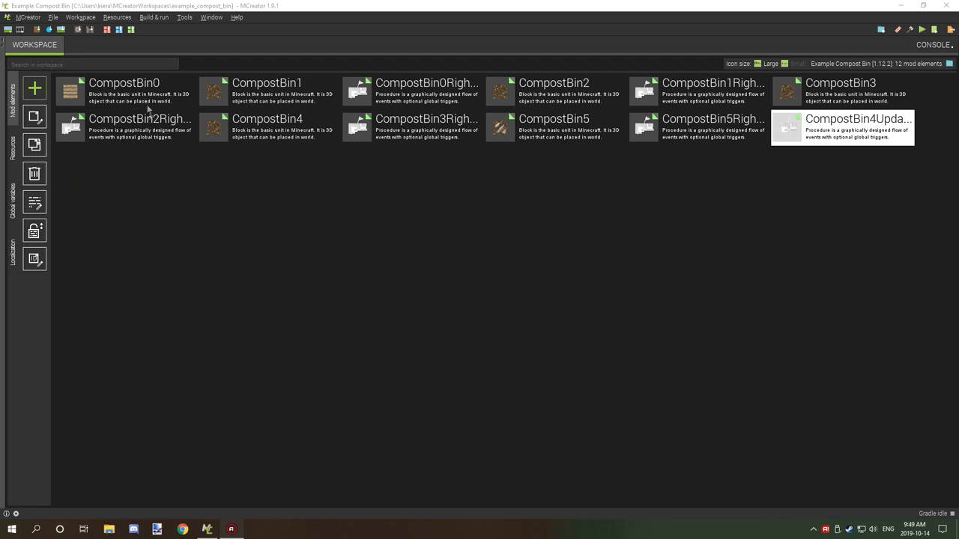
mouse_move(224, 98)
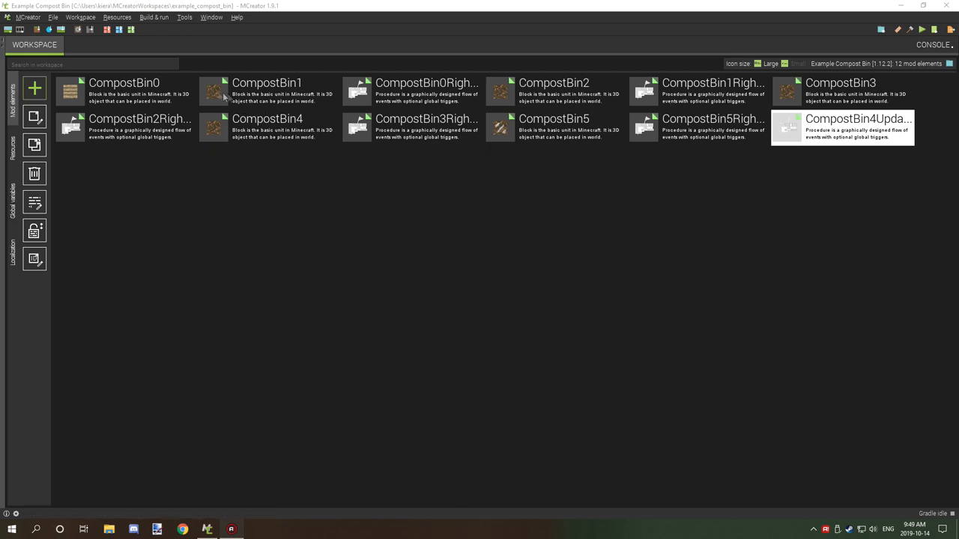
mouse_move(655, 243)
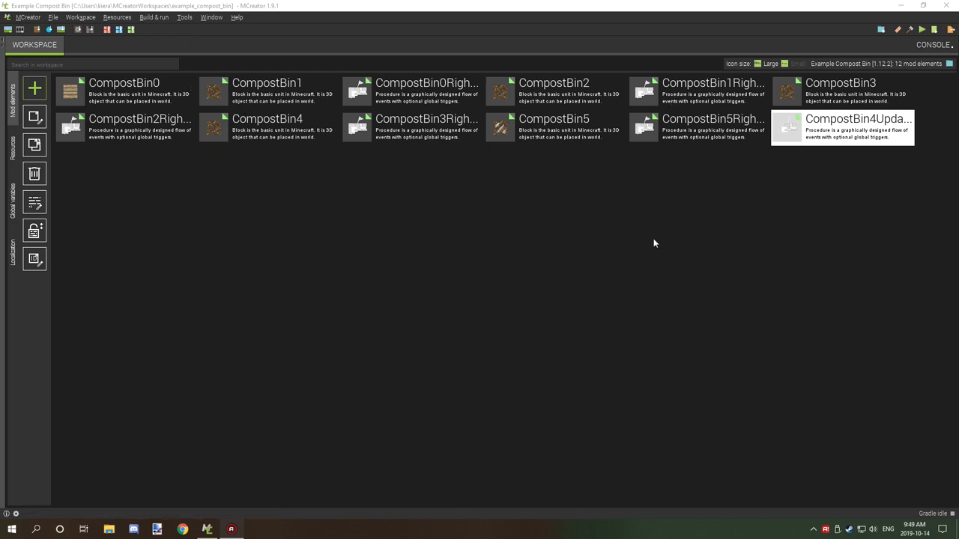
mouse_move(646, 239)
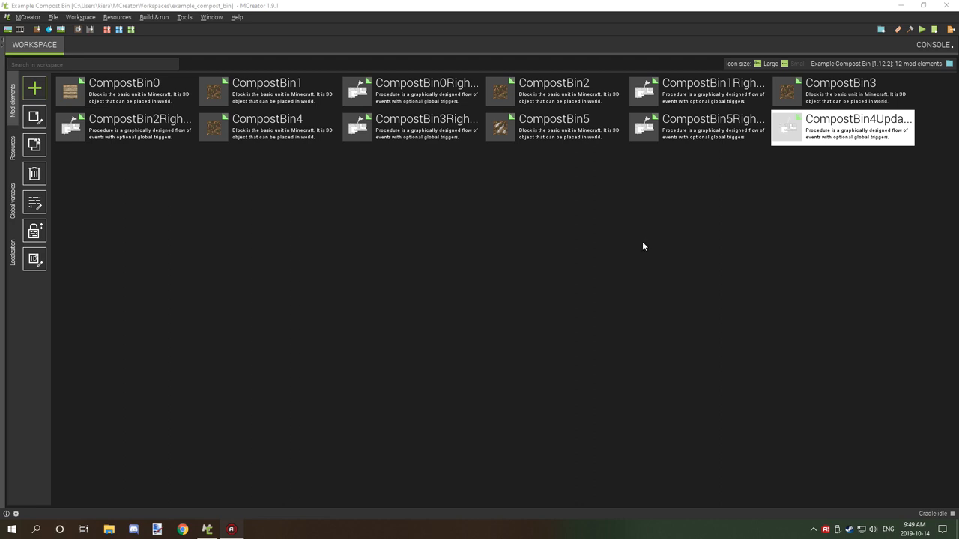
mouse_move(298, 167)
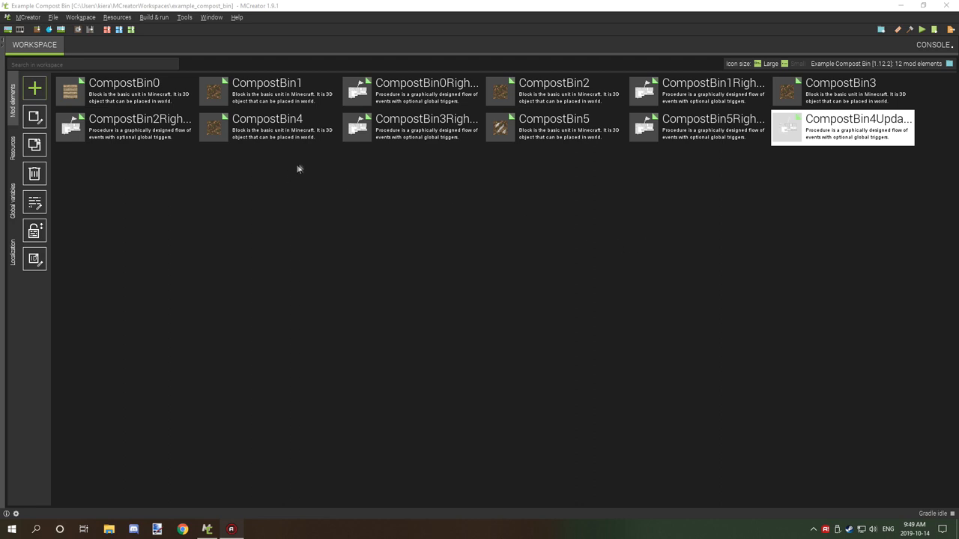
mouse_move(495, 181)
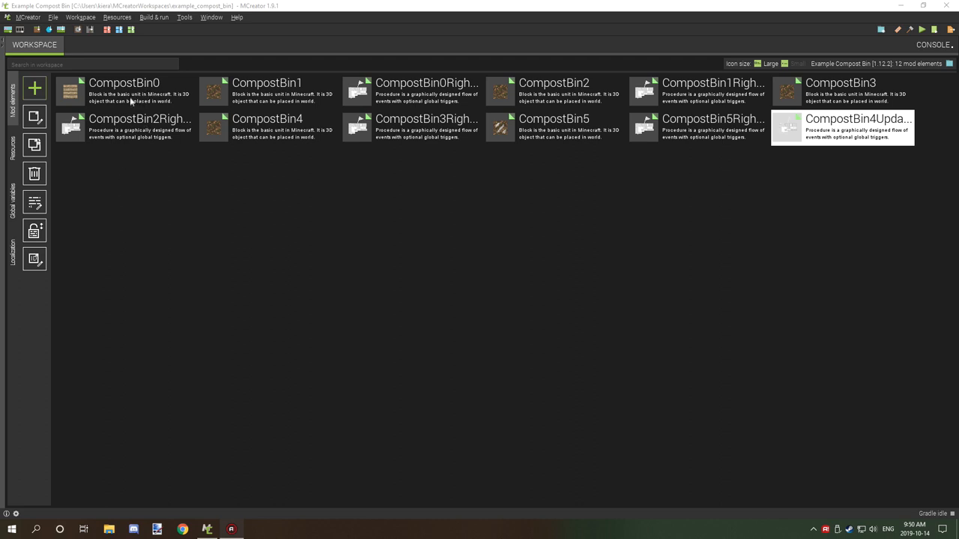
mouse_move(126, 89)
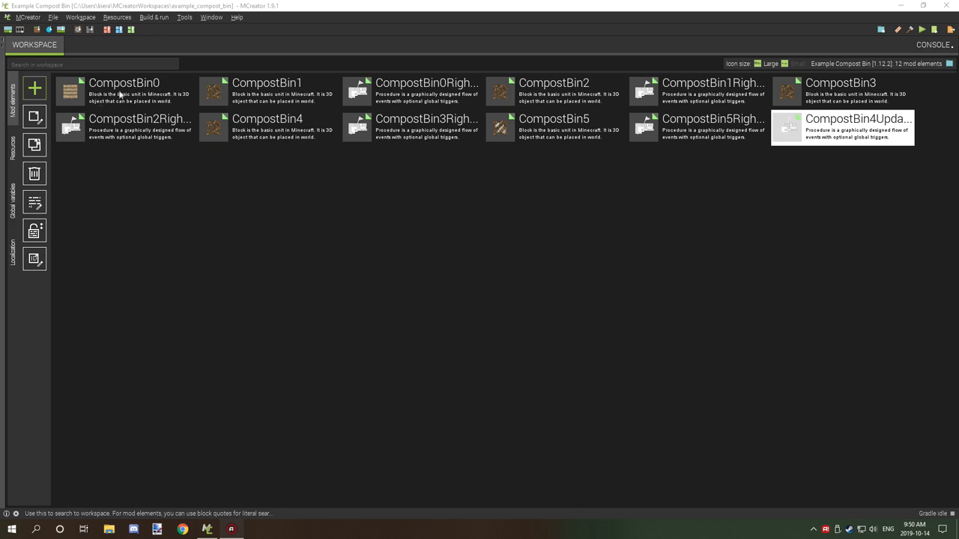
Open the CompostBin0 block in the editor at its textures, model and bounding-box page.
double_click(123, 90)
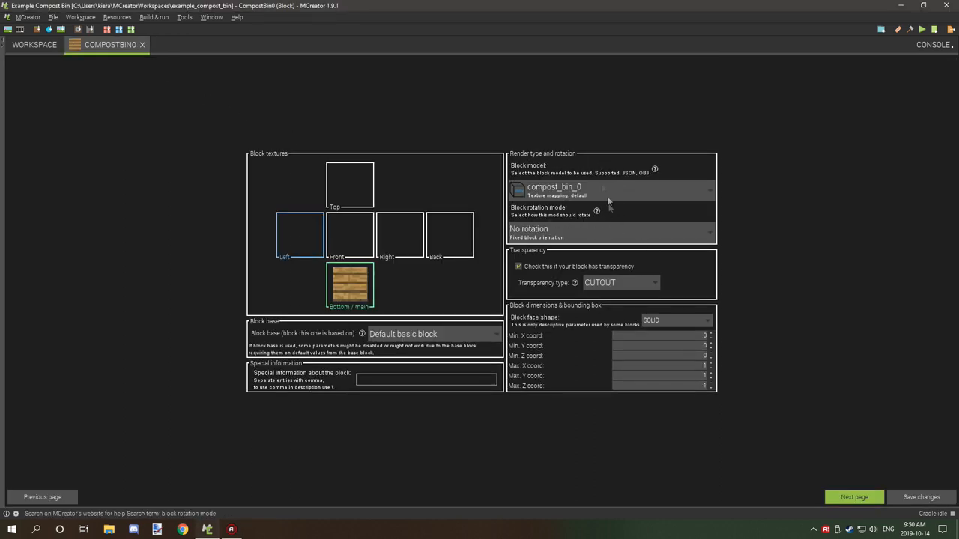
mouse_move(566, 227)
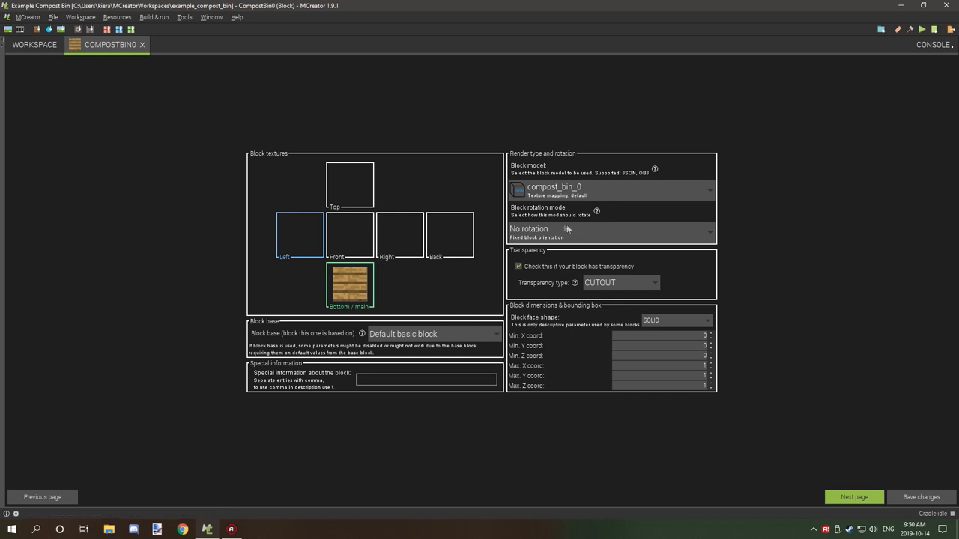
mouse_move(575, 283)
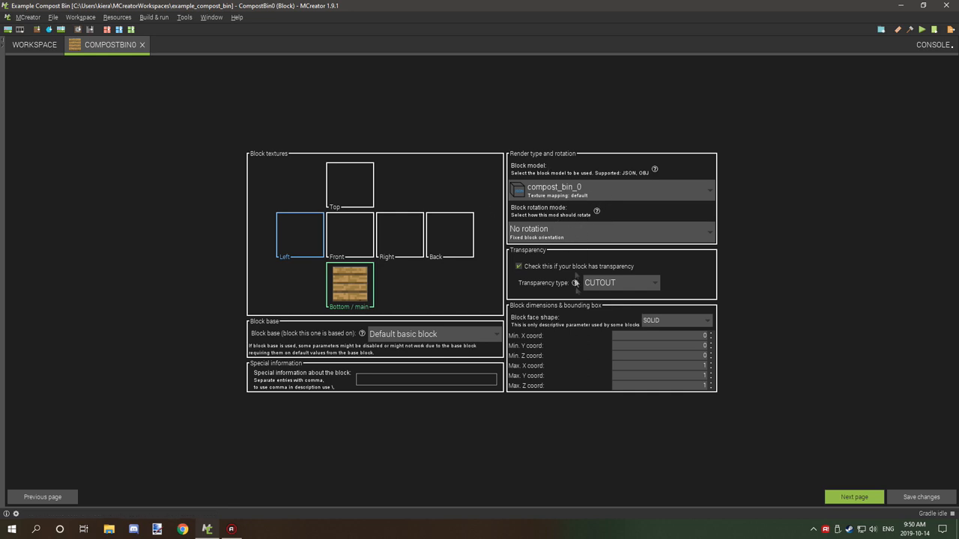
mouse_move(492, 263)
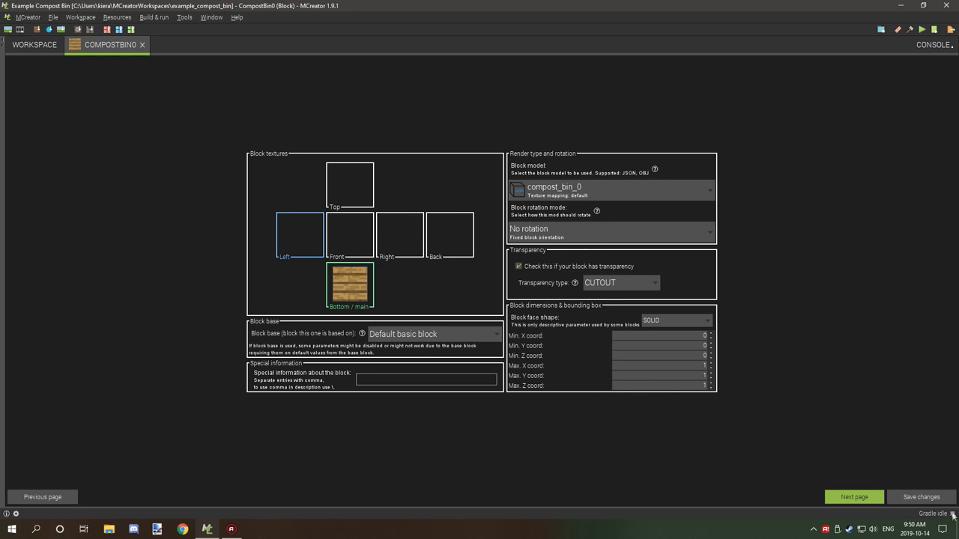
mouse_move(832, 441)
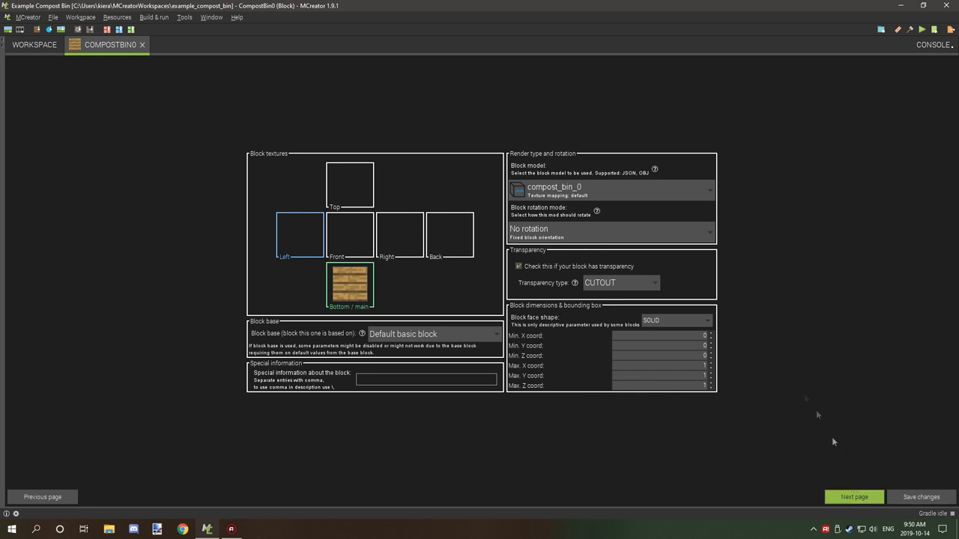
mouse_move(608, 293)
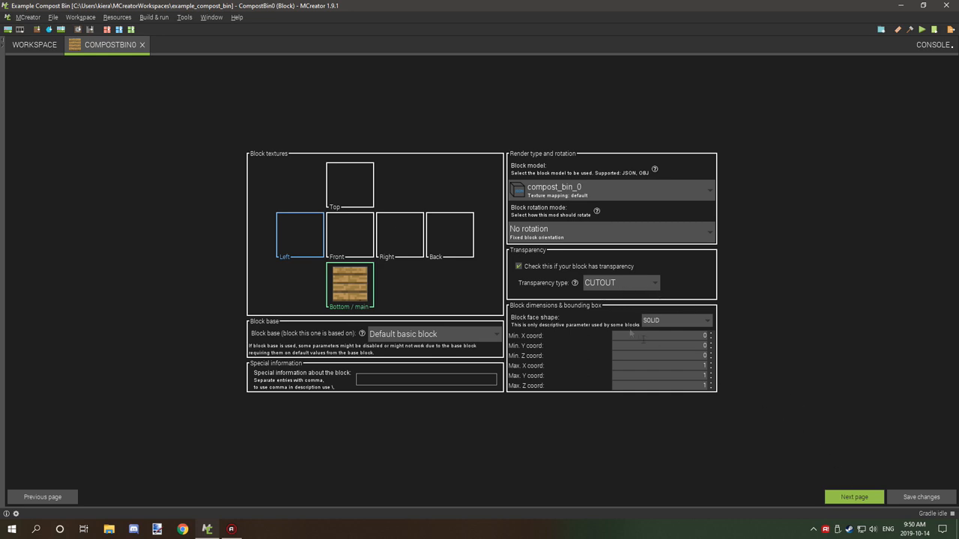
Move to CompostBin0's properties page showing wood material, Decorations tab, wood sounds and axe tool.
click(620, 282)
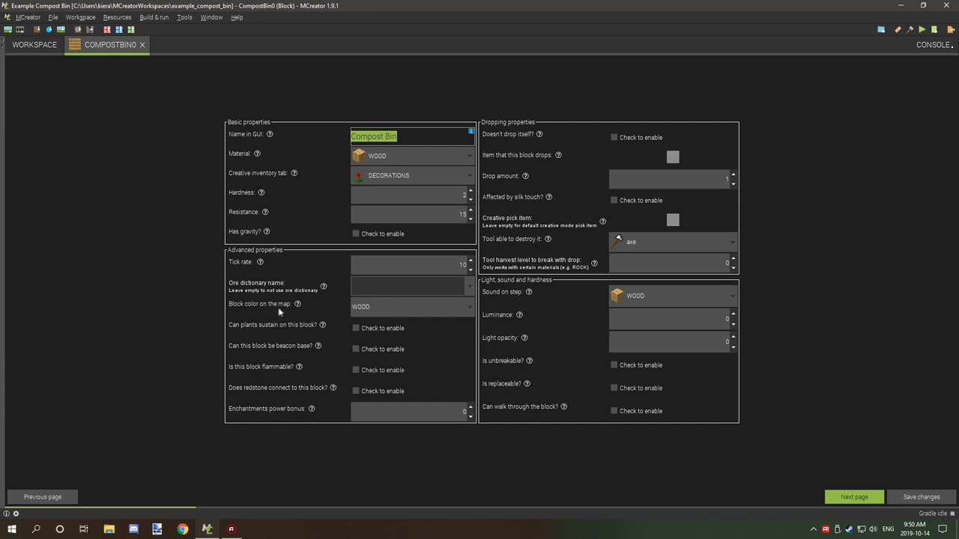
mouse_move(459, 309)
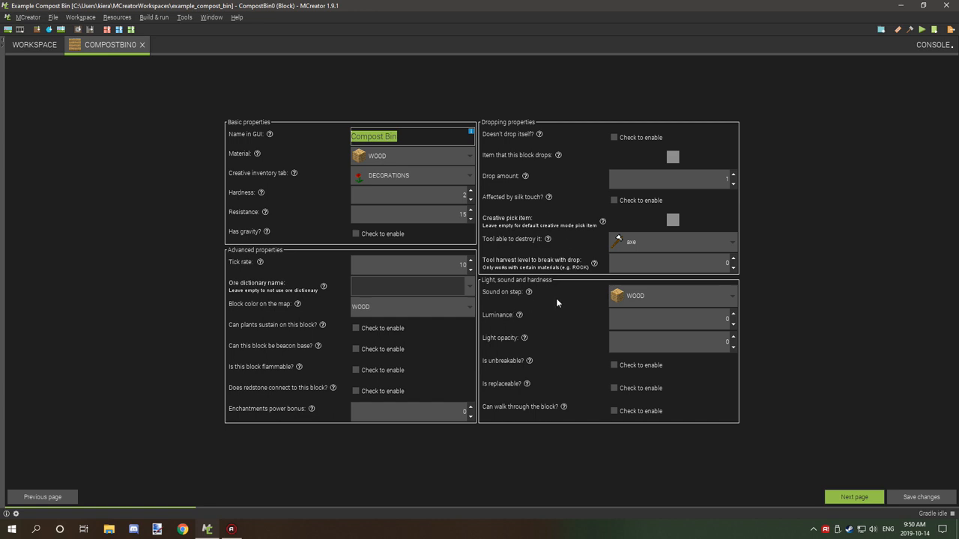
mouse_move(588, 371)
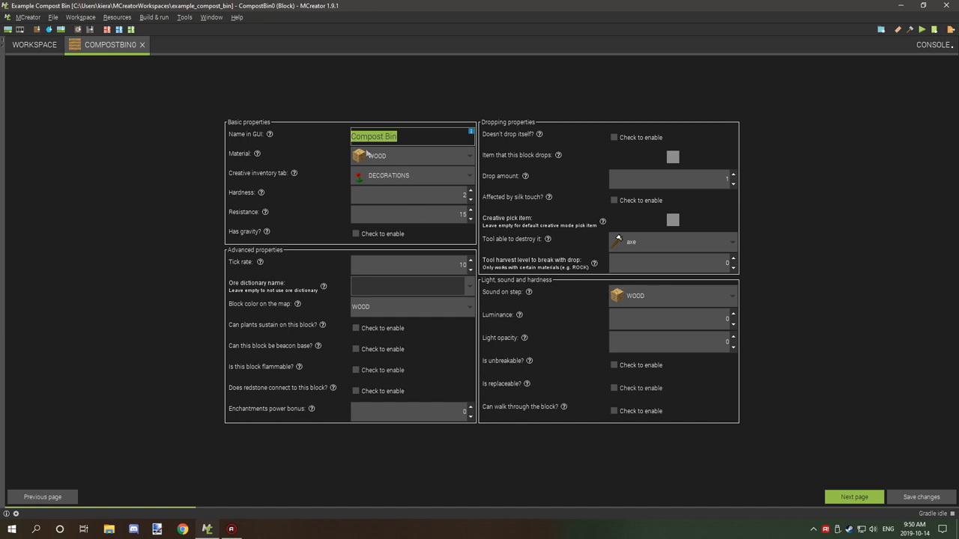
mouse_move(297, 175)
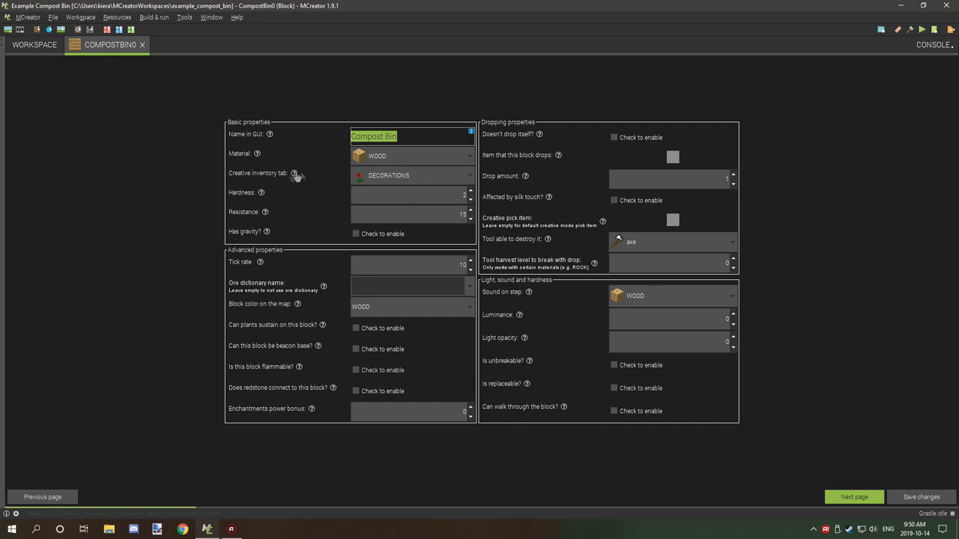
mouse_move(438, 212)
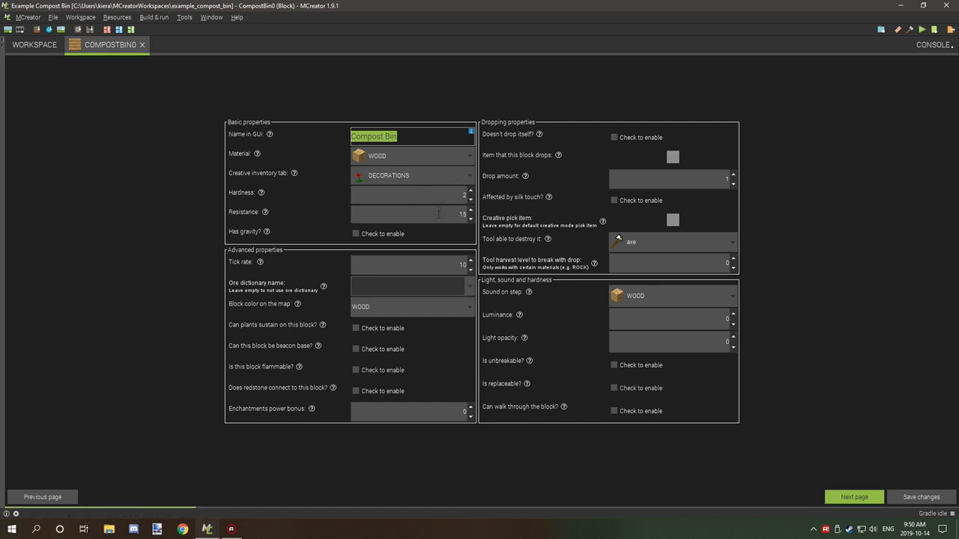
mouse_move(569, 277)
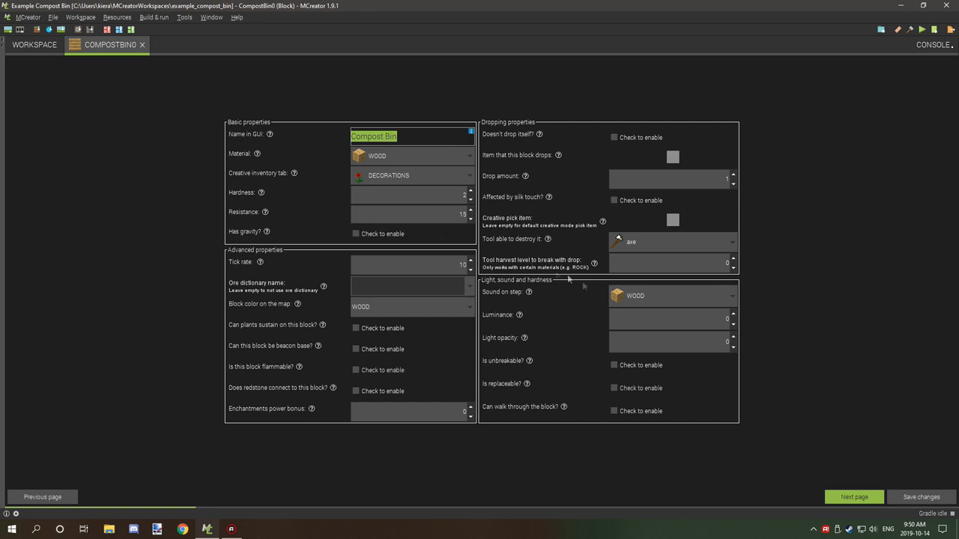
mouse_move(638, 288)
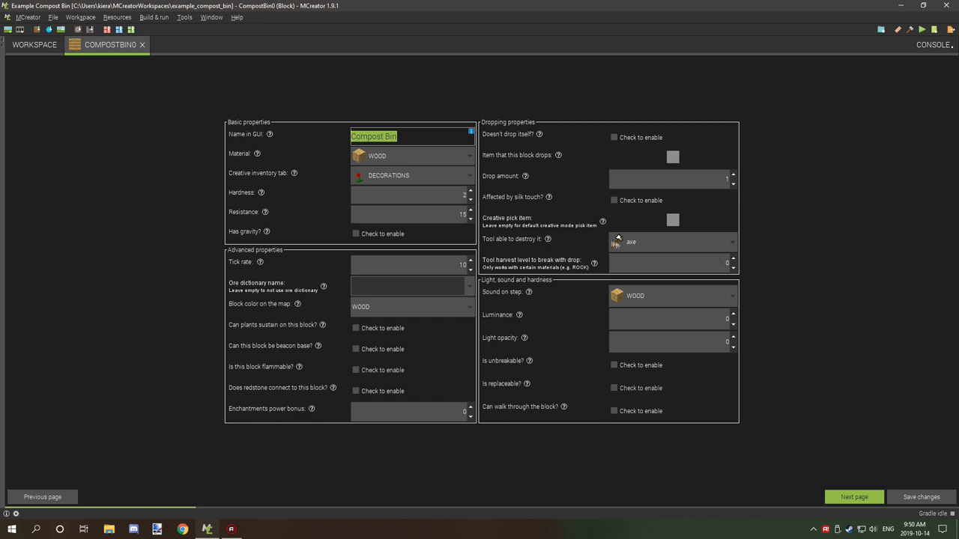
mouse_move(629, 200)
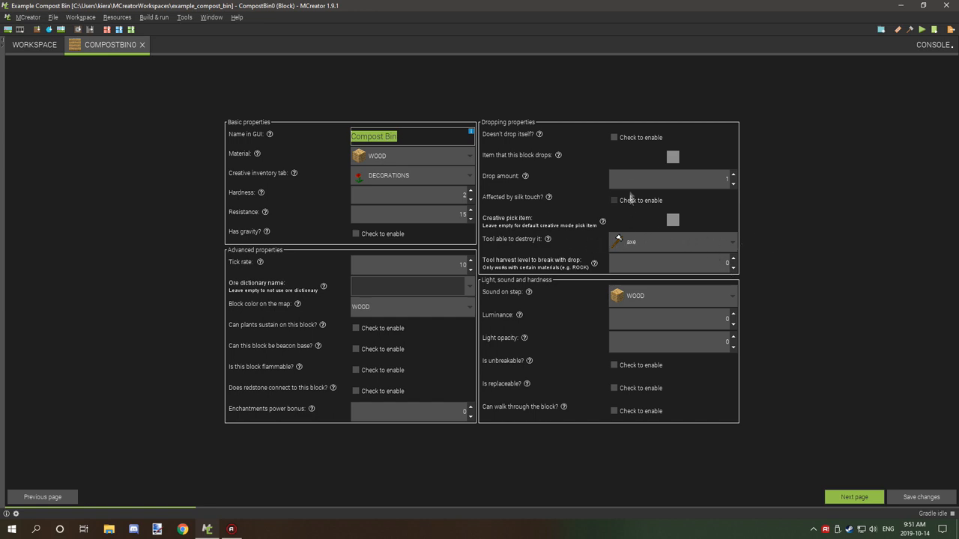
mouse_move(696, 172)
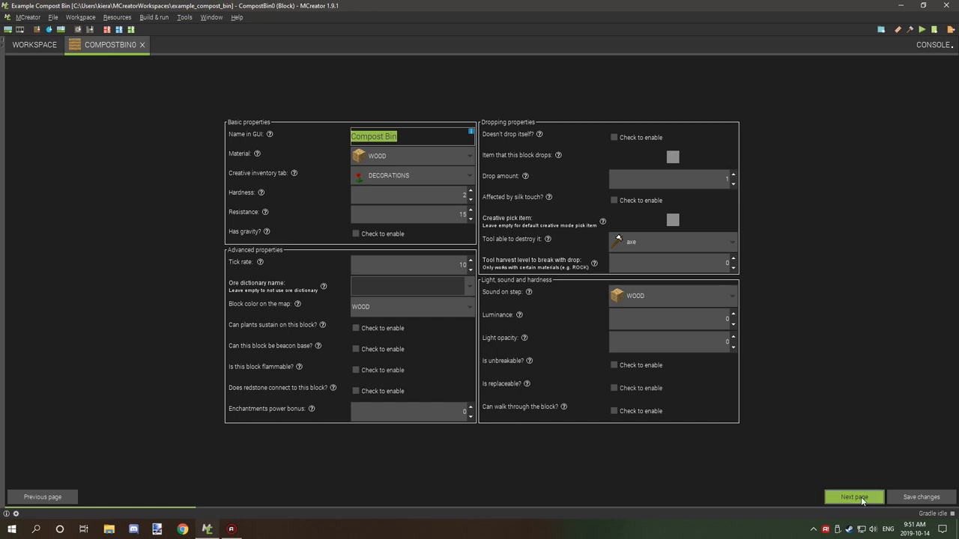
Step past the tile entity page to the triggers page with CompostBin0RightClicked on right-click.
click(854, 497)
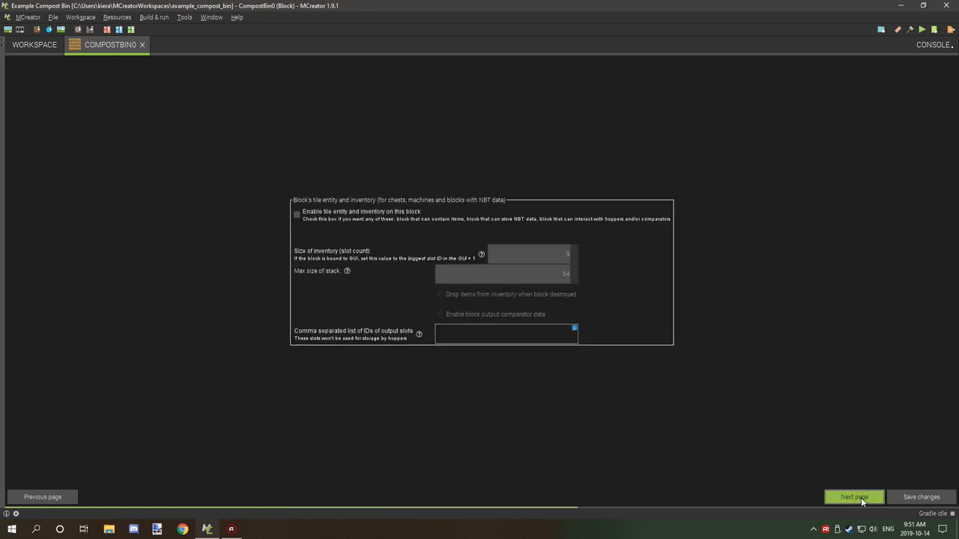
click(854, 497)
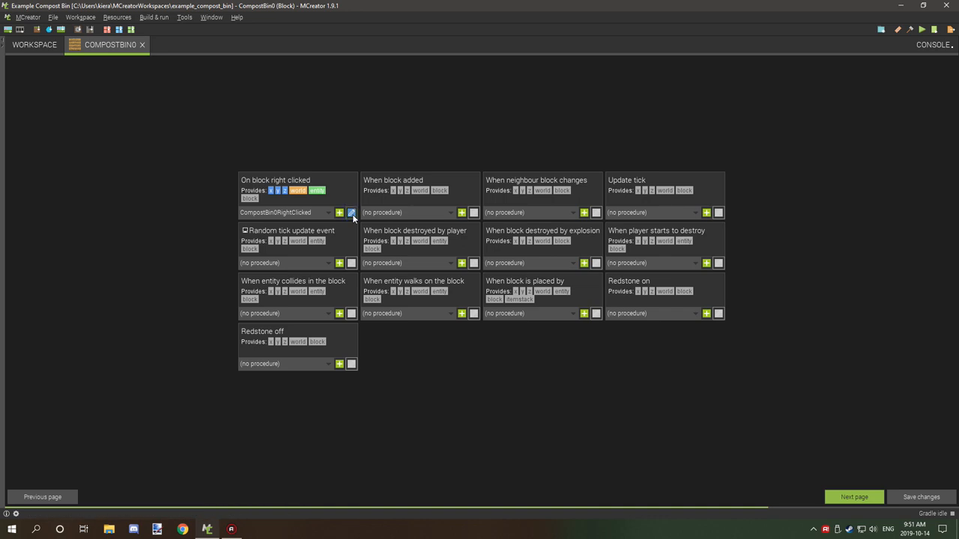
Edit the right-click procedure and duplicate the held-item condition with its actions.
click(350, 213)
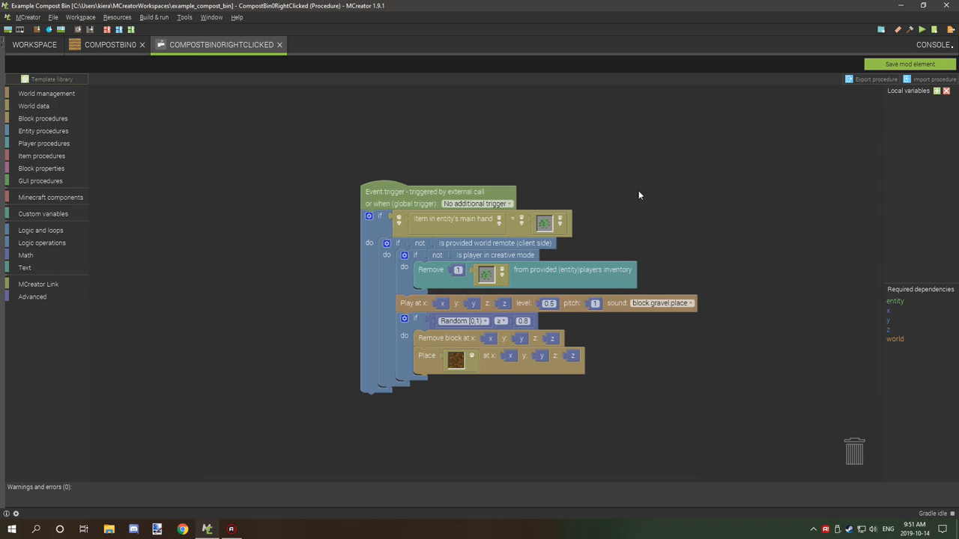
mouse_move(482, 234)
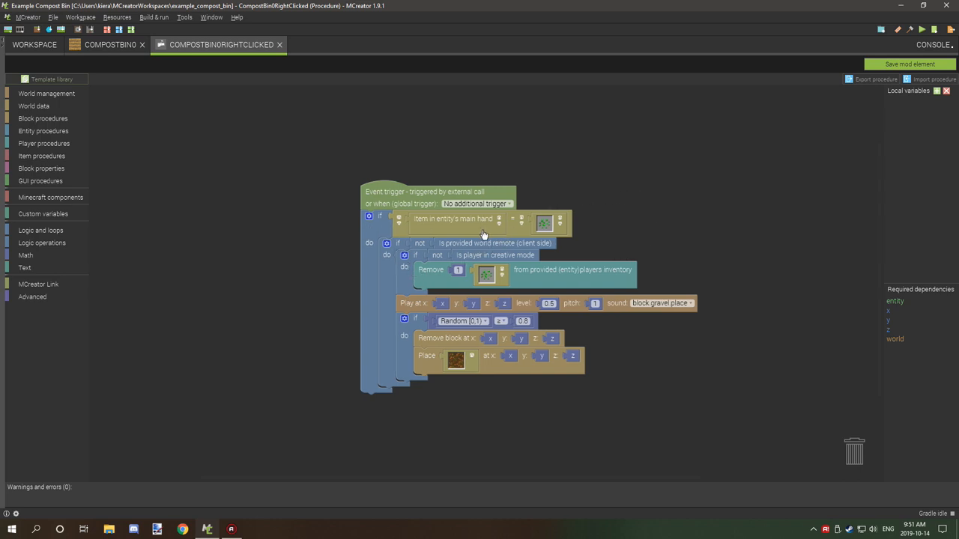
mouse_move(447, 256)
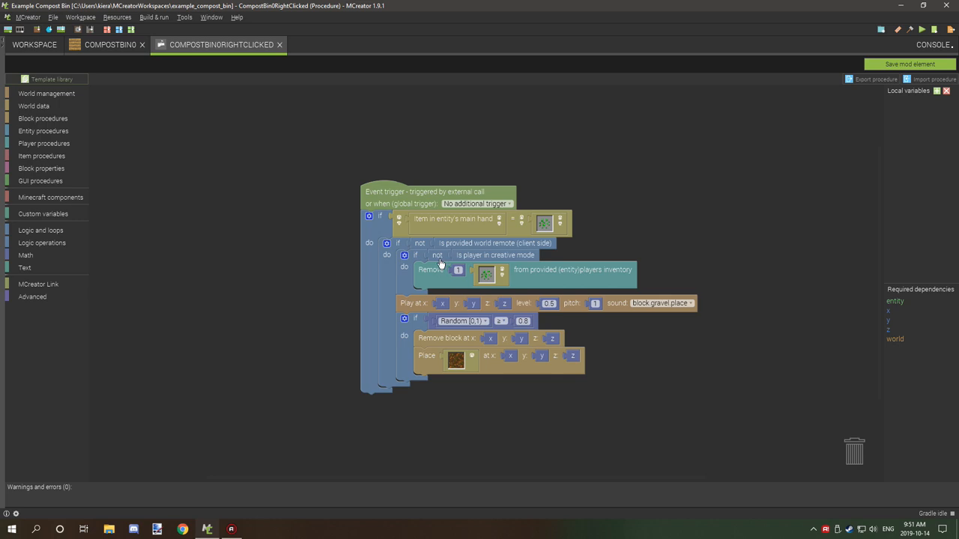
mouse_move(470, 261)
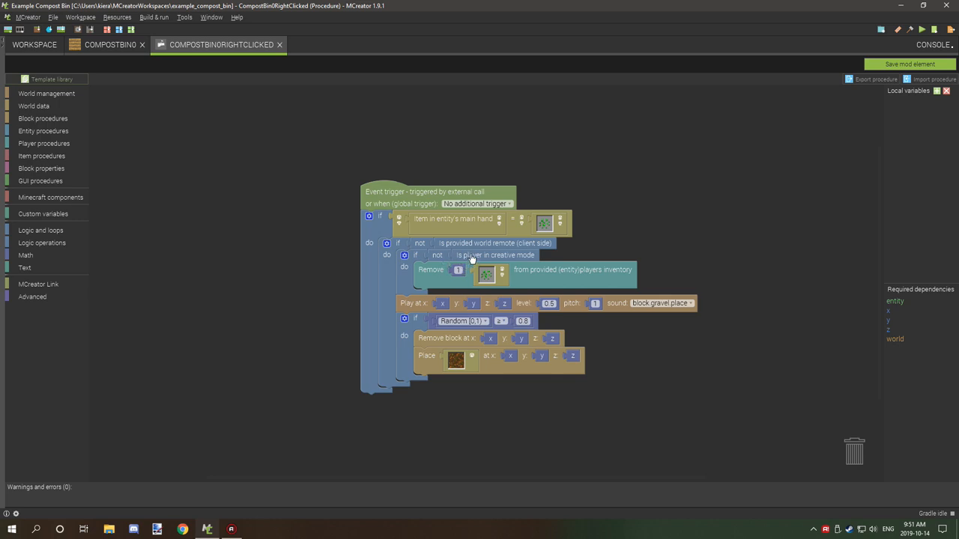
mouse_move(486, 261)
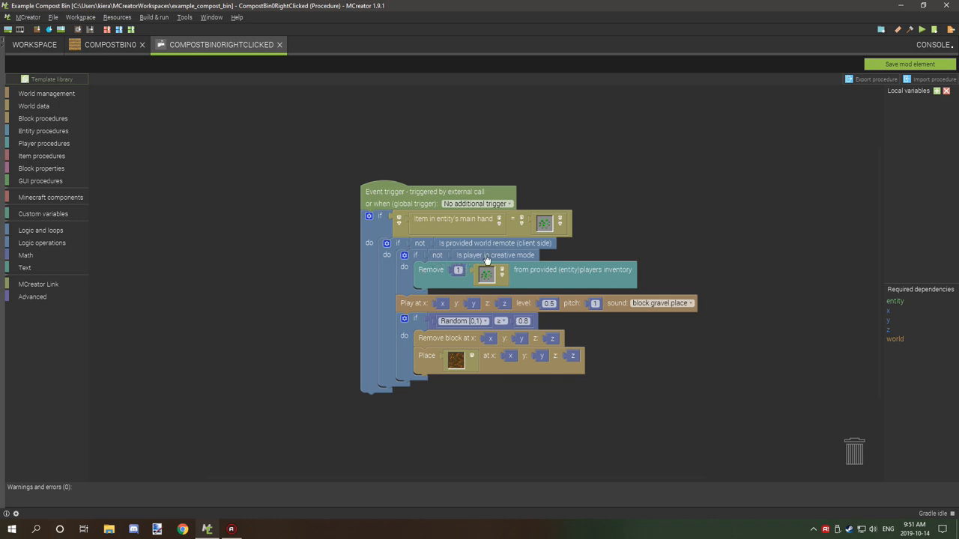
mouse_move(434, 276)
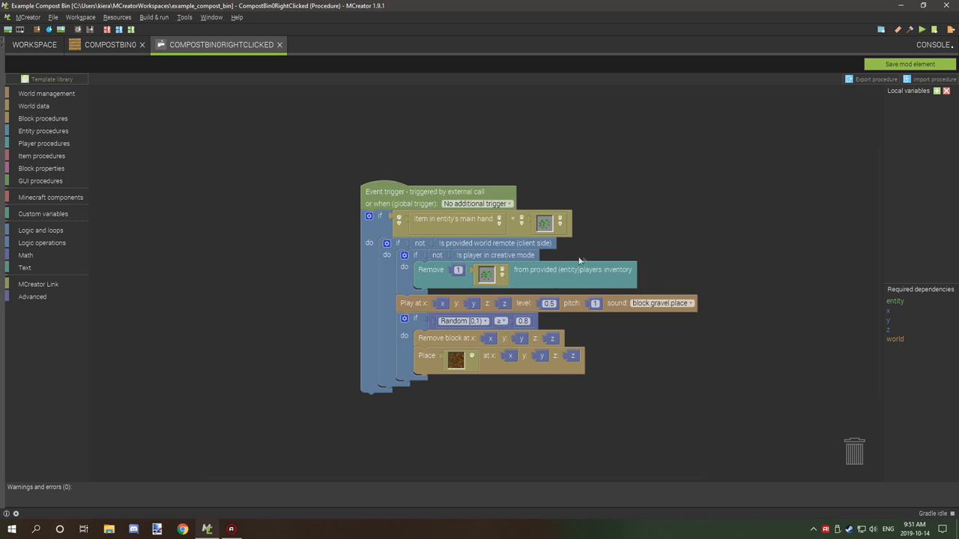
mouse_move(592, 261)
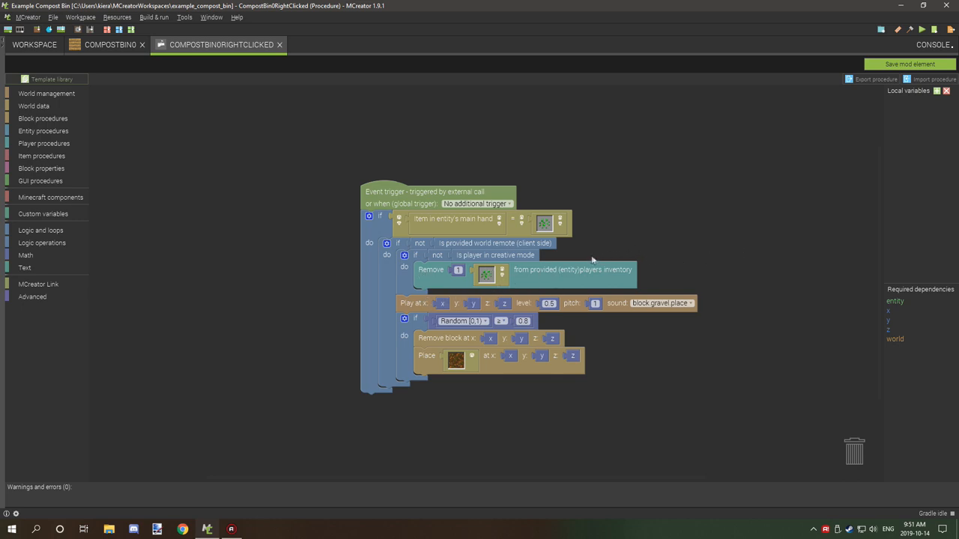
mouse_move(405, 307)
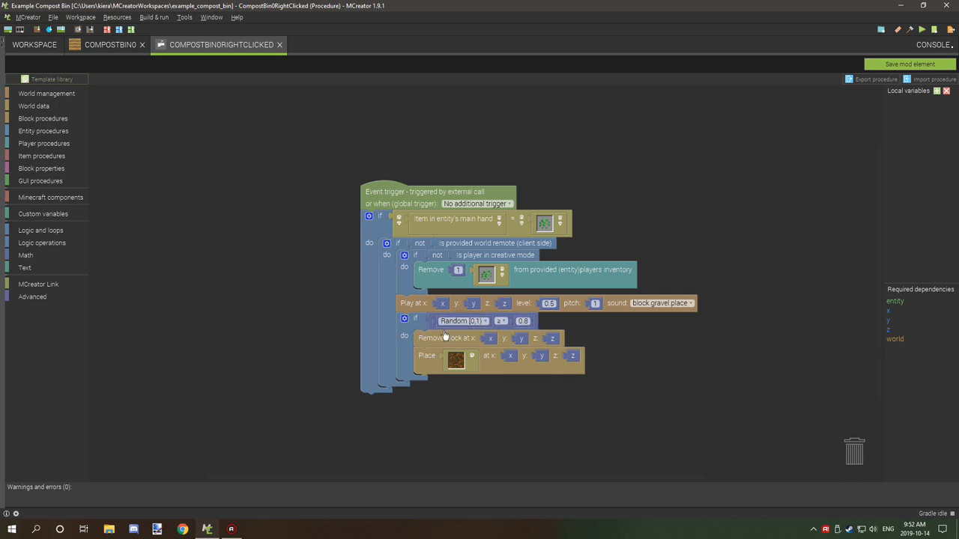
mouse_move(438, 344)
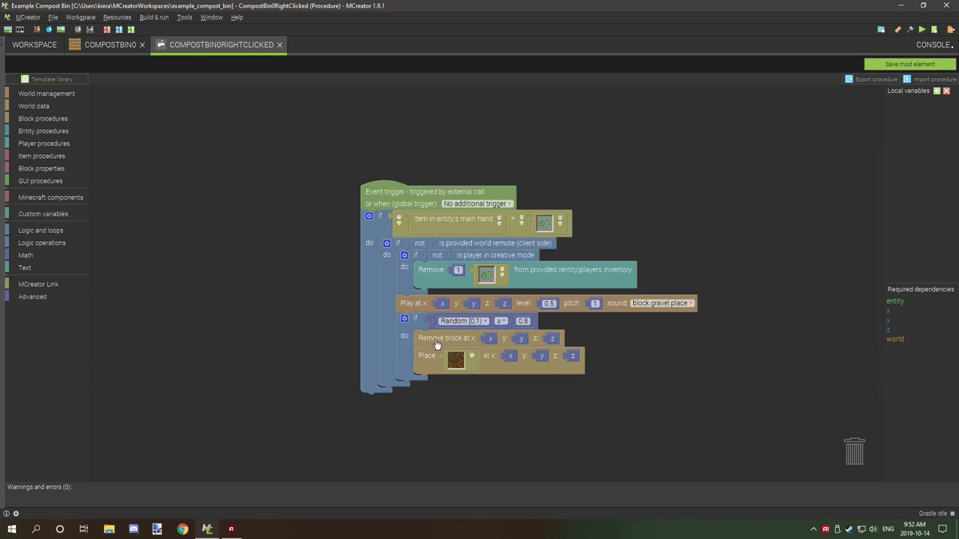
mouse_move(425, 366)
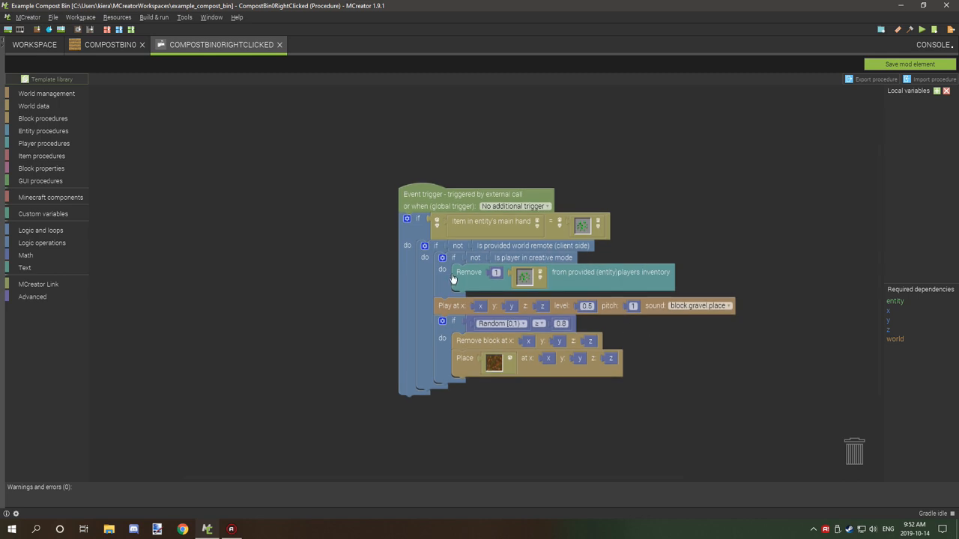
mouse_move(422, 254)
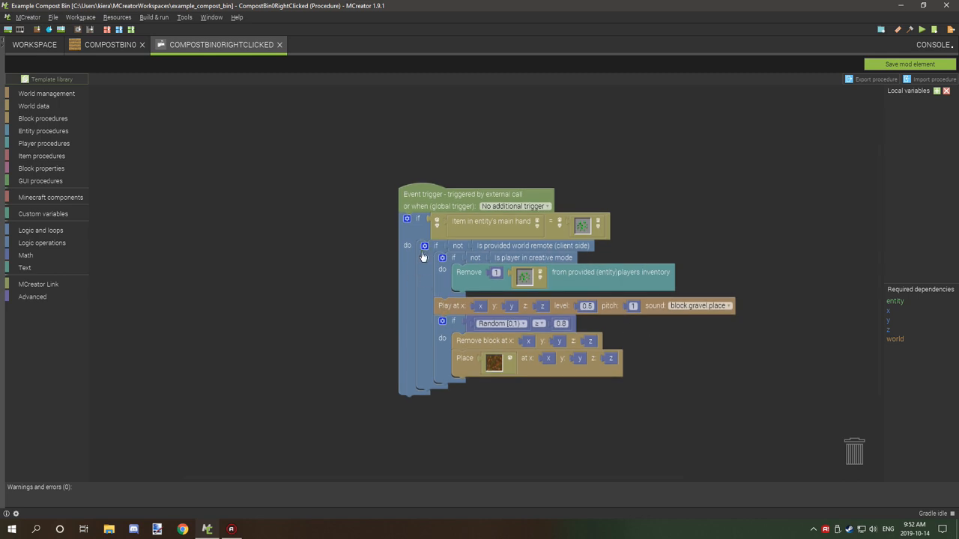
right_click(410, 251)
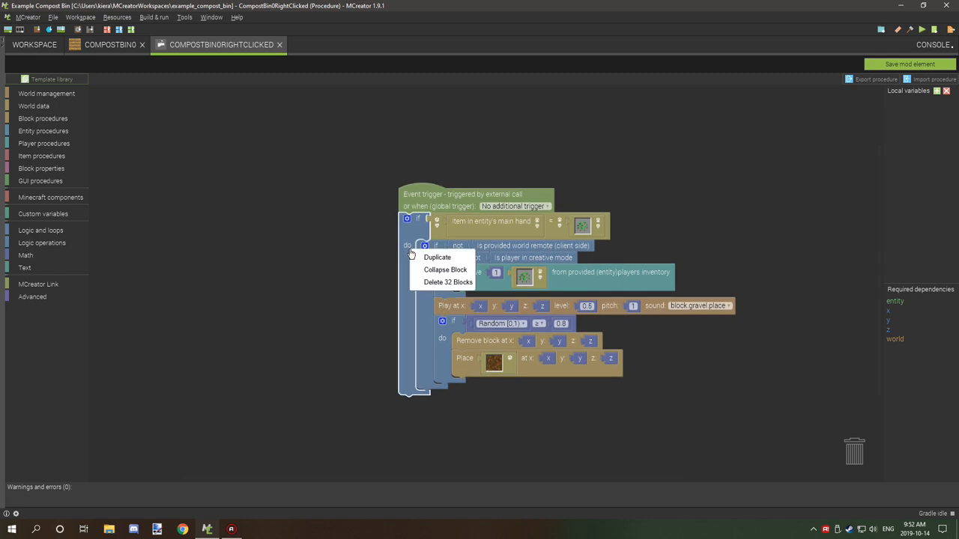
click(437, 258)
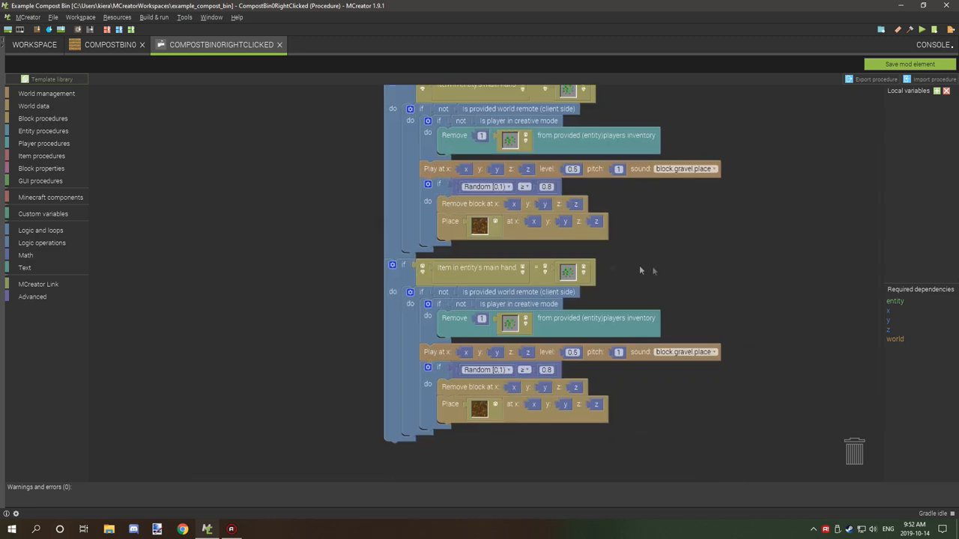
mouse_move(512, 342)
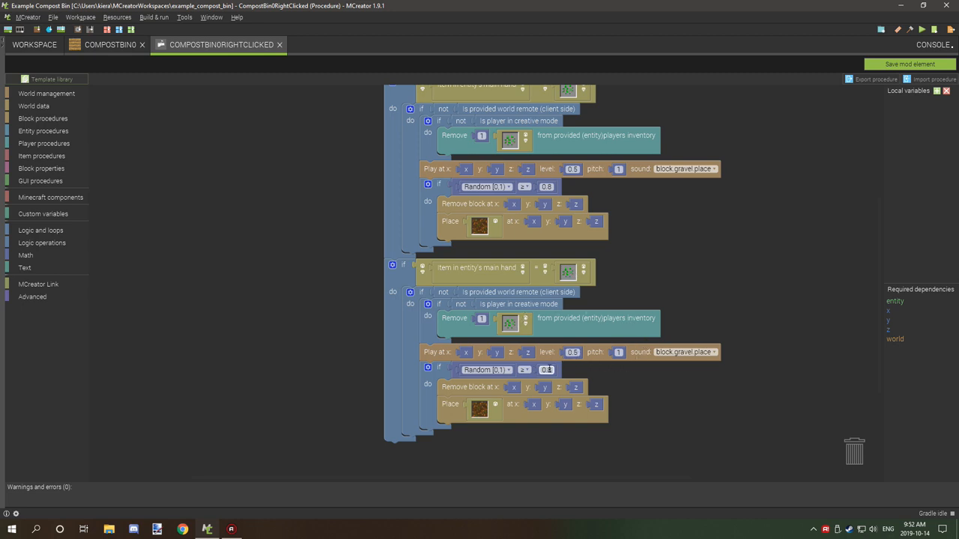
scroll(up, 3)
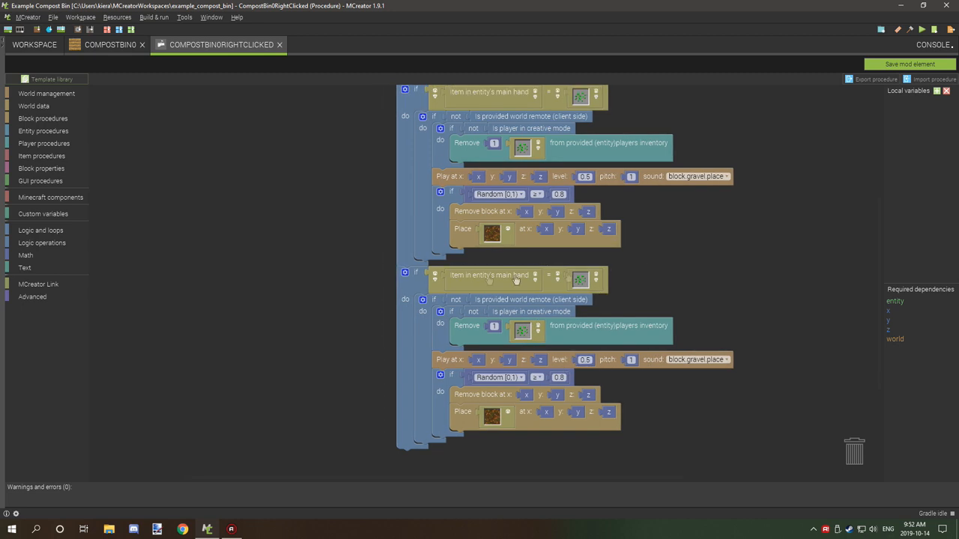
Set the duplicated branch to check for and remove Items.CAKE from the player's hand.
click(492, 416)
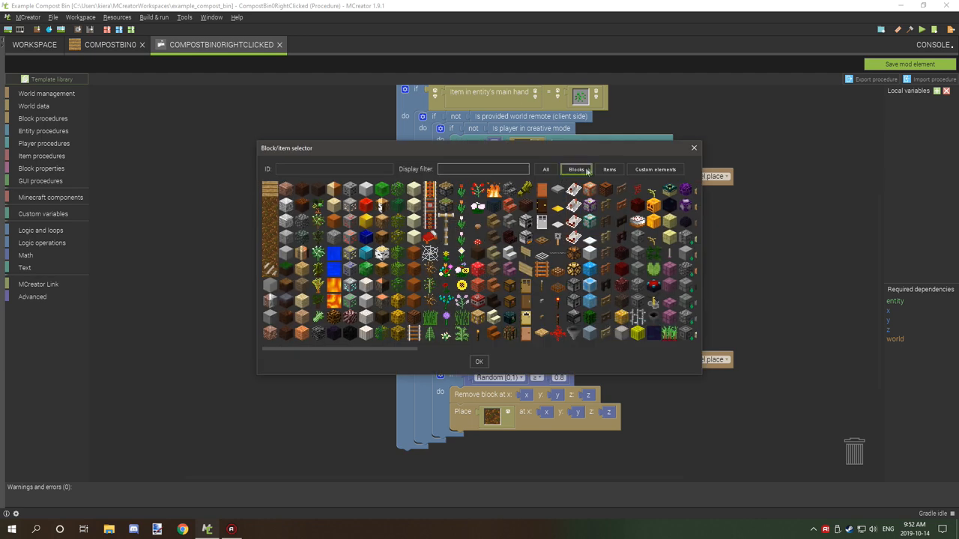
click(608, 167)
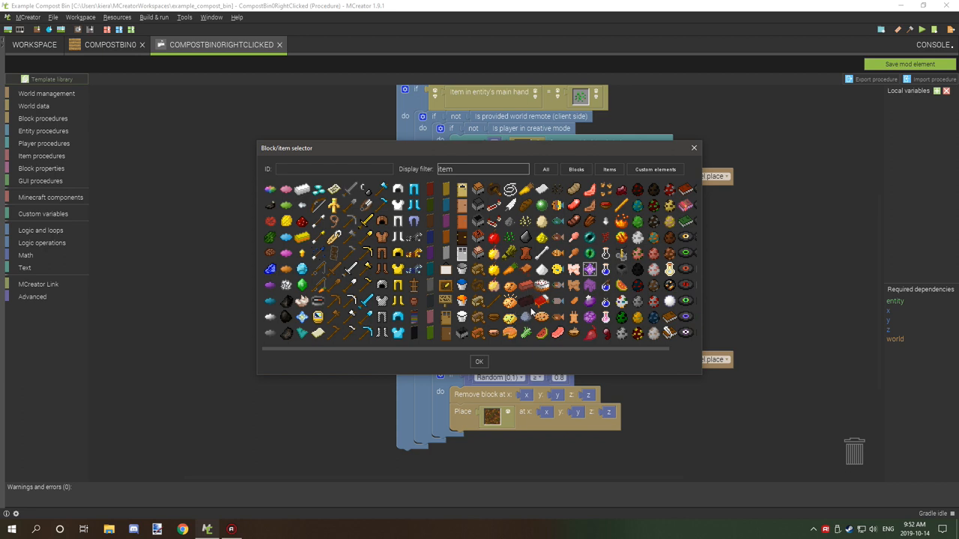
click(480, 361)
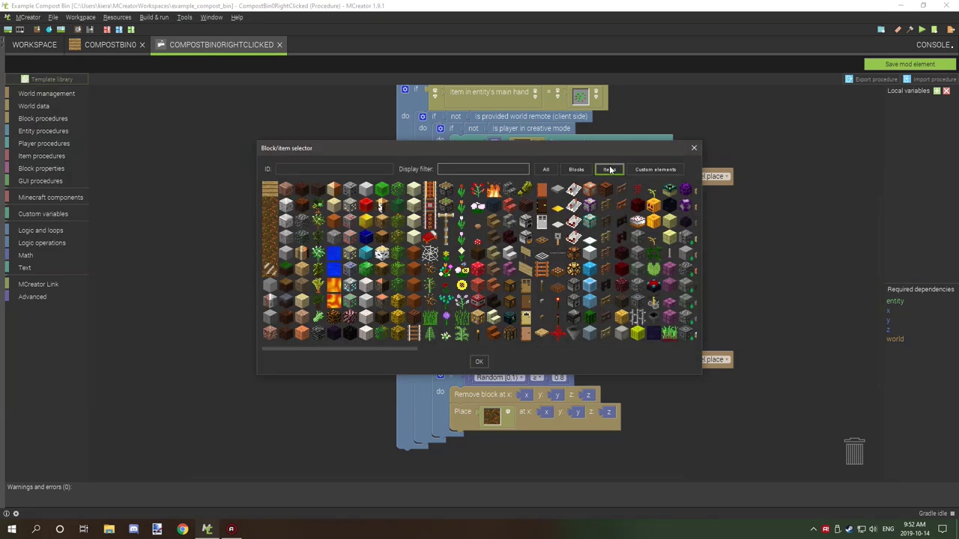
click(609, 168)
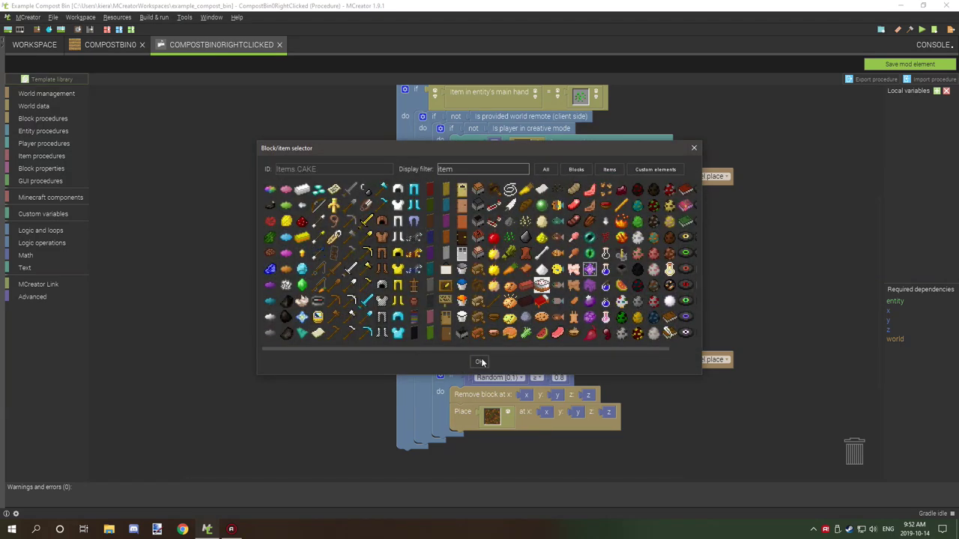
click(479, 361)
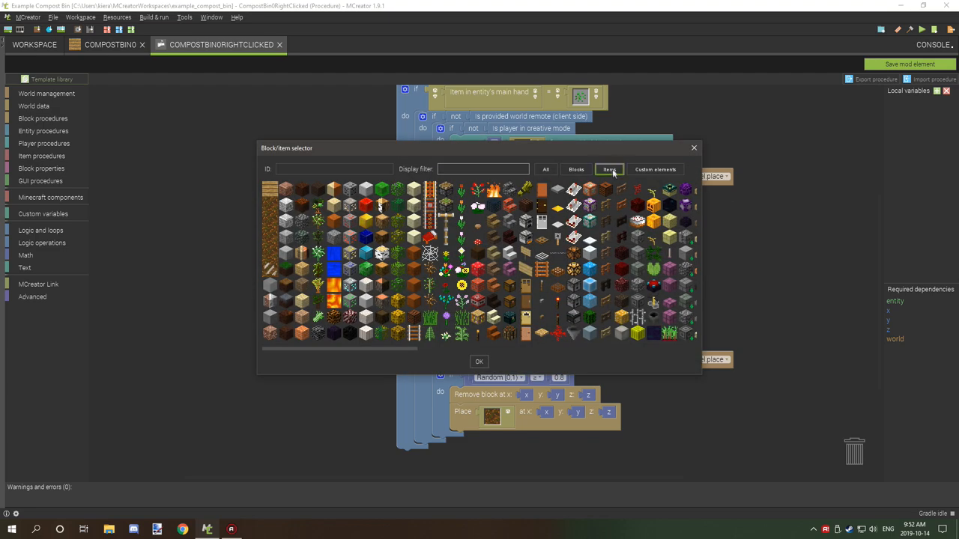
click(608, 169)
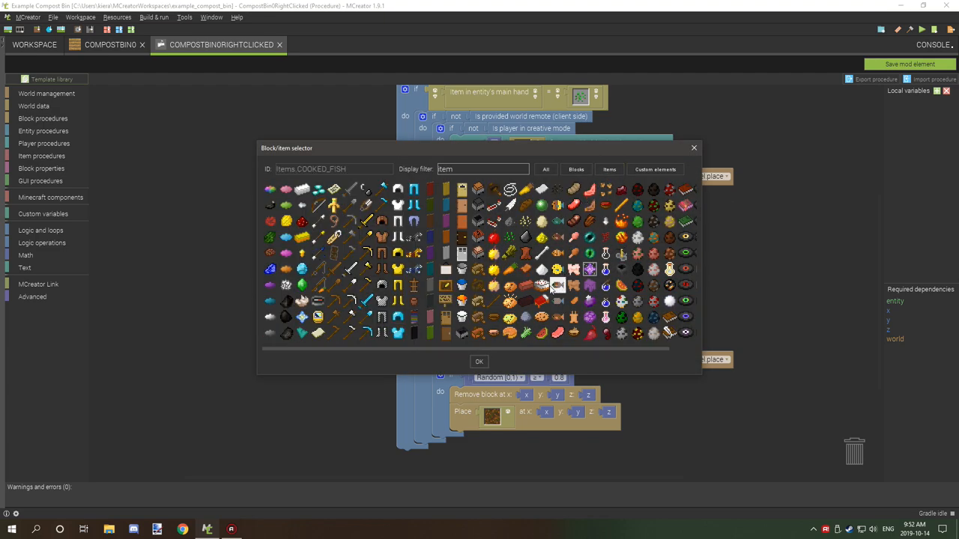
click(479, 361)
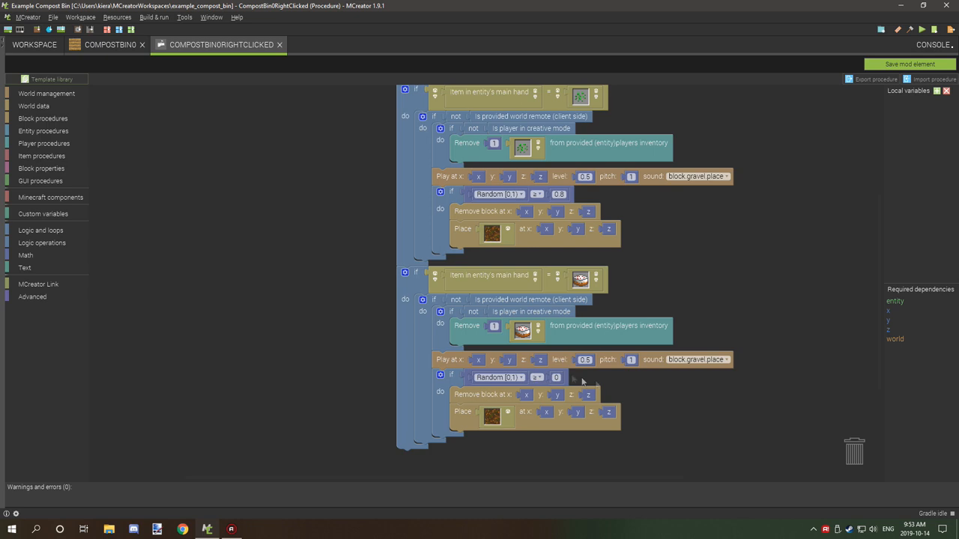
mouse_move(522, 395)
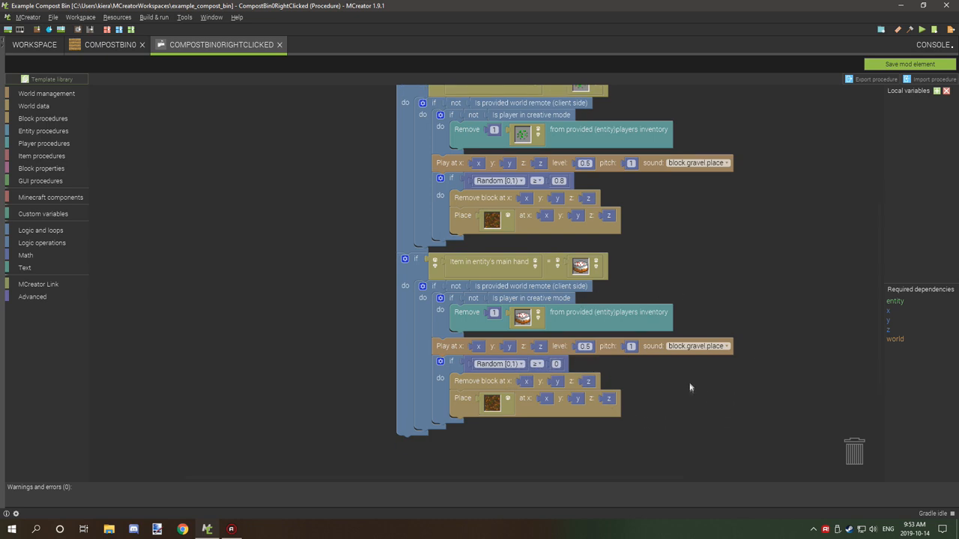
scroll(up, 3)
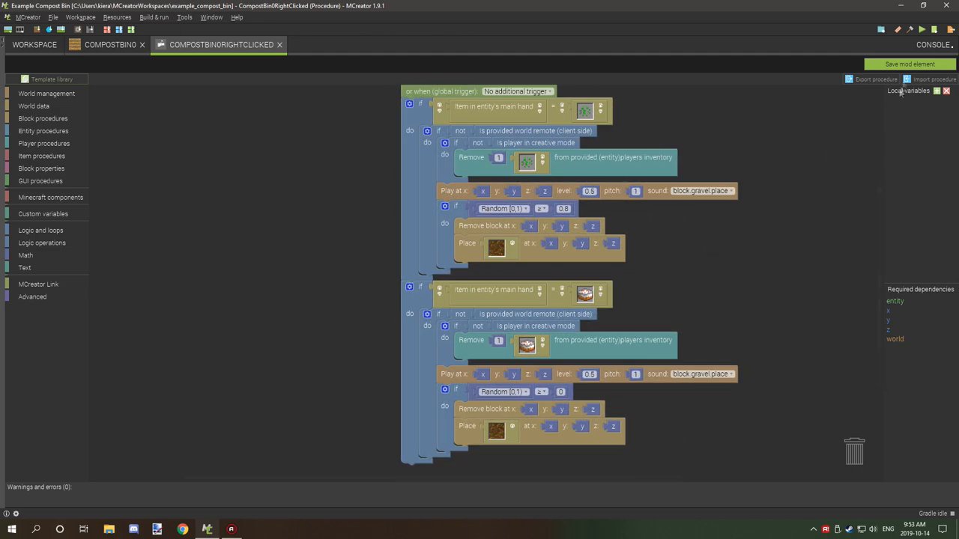
Return to the CompostBin0 block editor at its spawning and generation properties page.
click(110, 45)
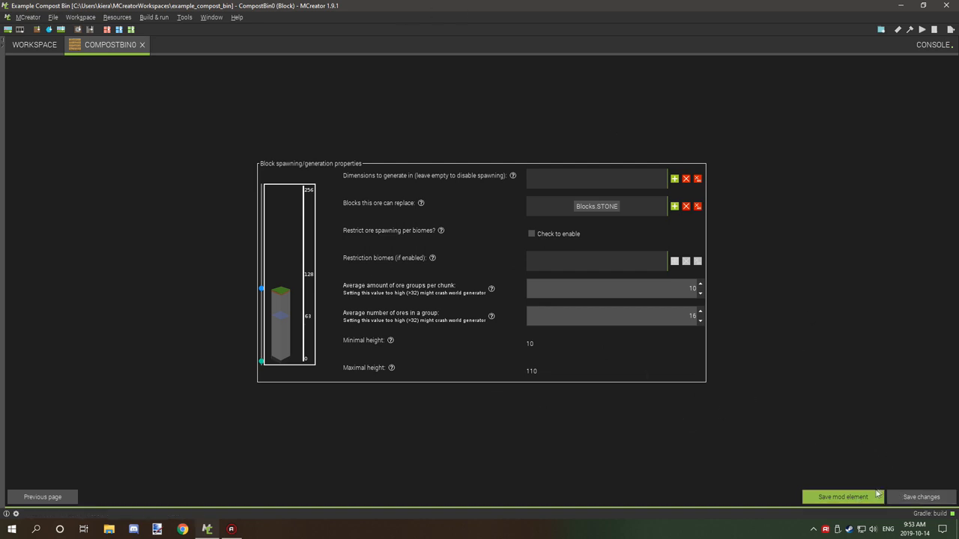
Save CompostBin0, then open CompostBin1 and advance to its tile entity and inventory page.
click(842, 497)
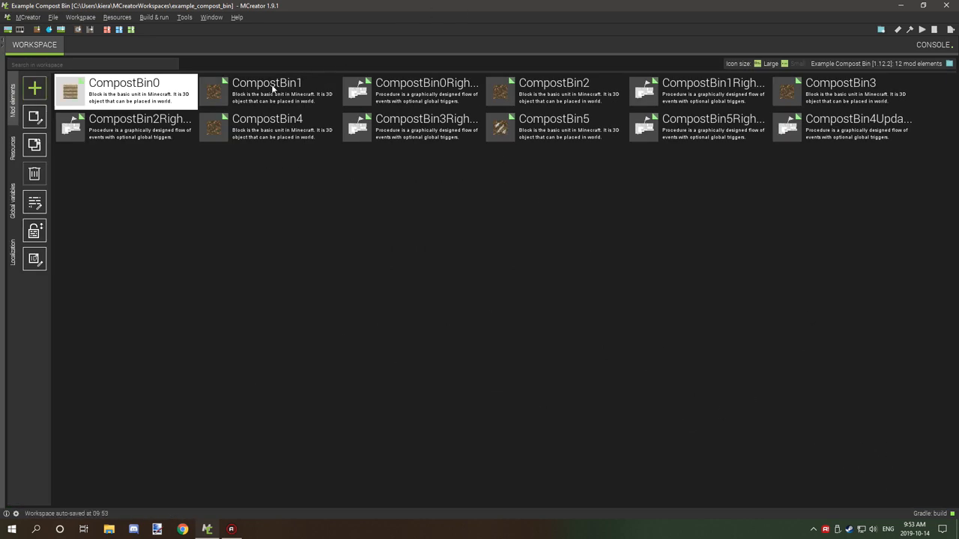
double_click(267, 90)
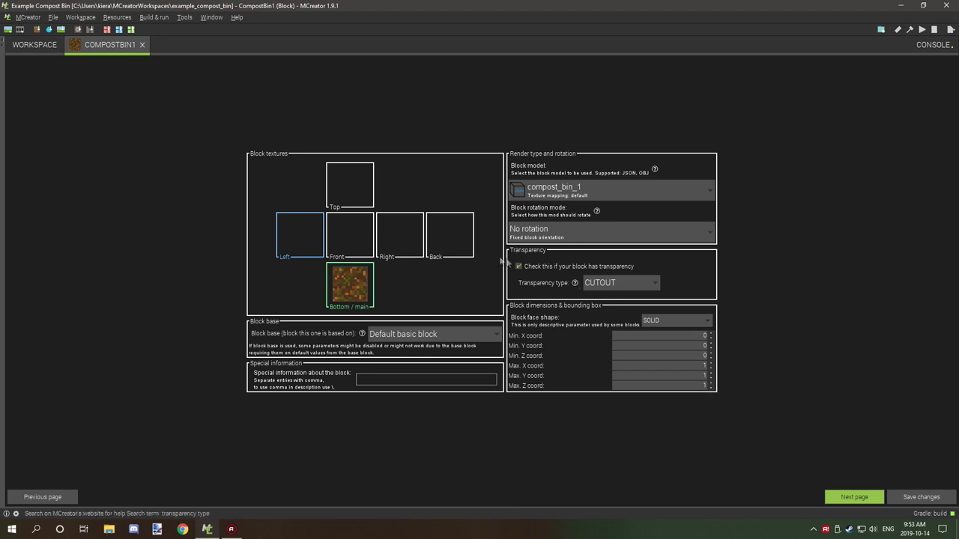
mouse_move(476, 135)
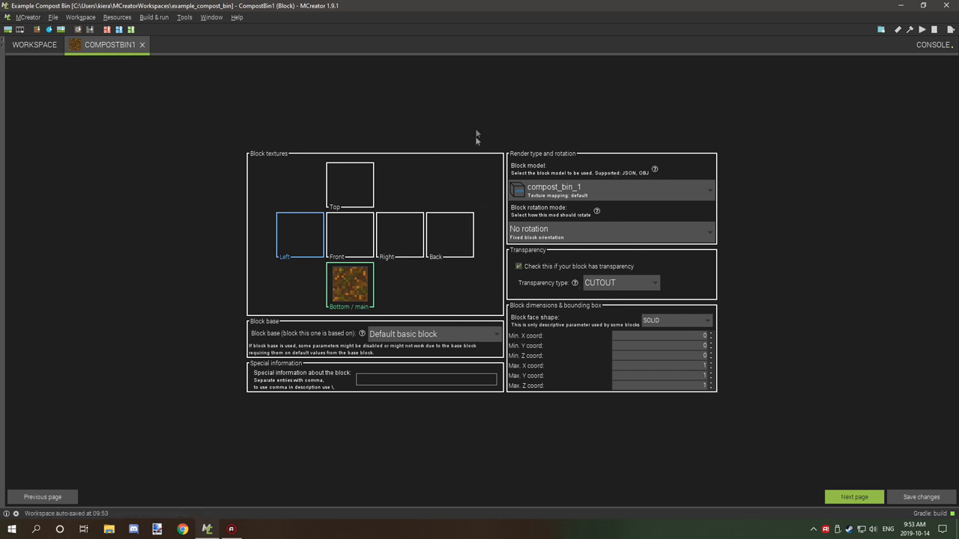
mouse_move(821, 513)
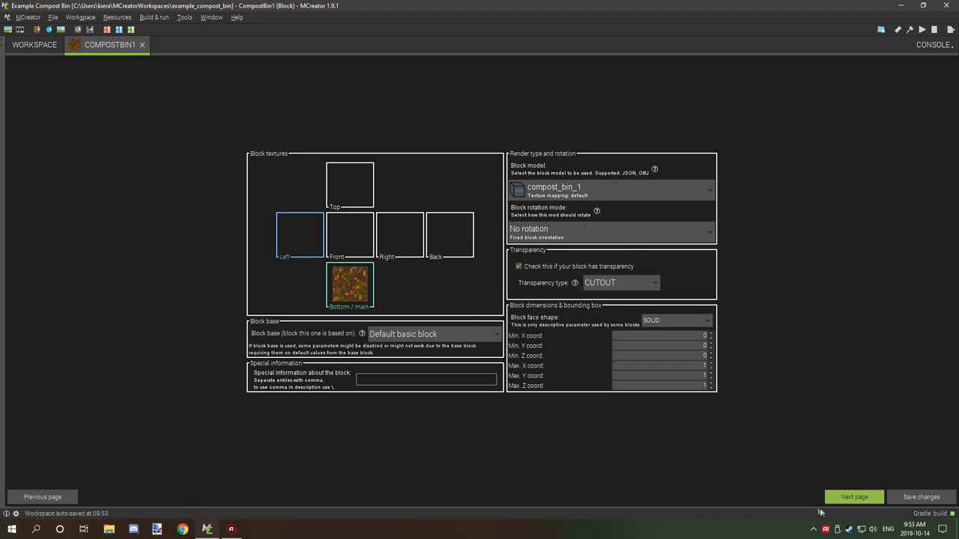
mouse_move(854, 498)
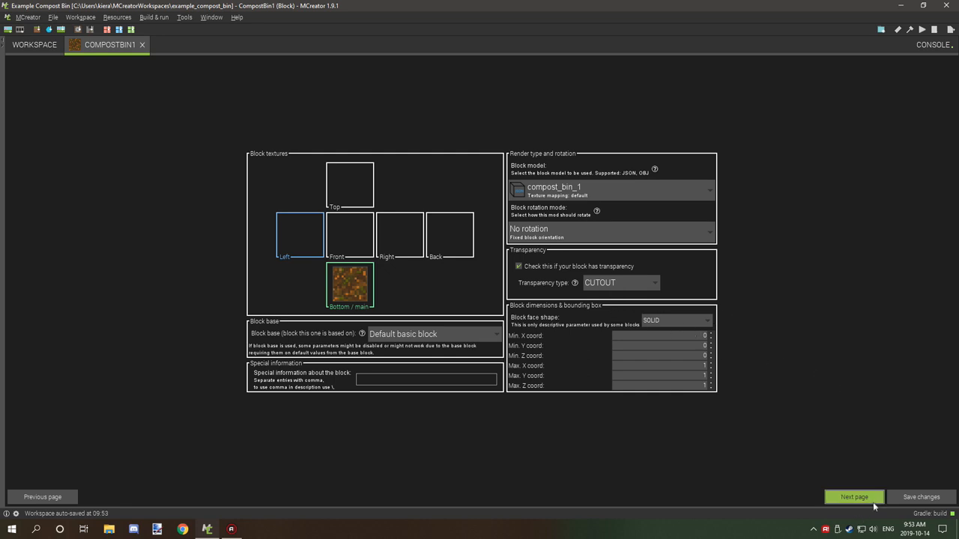
click(42, 498)
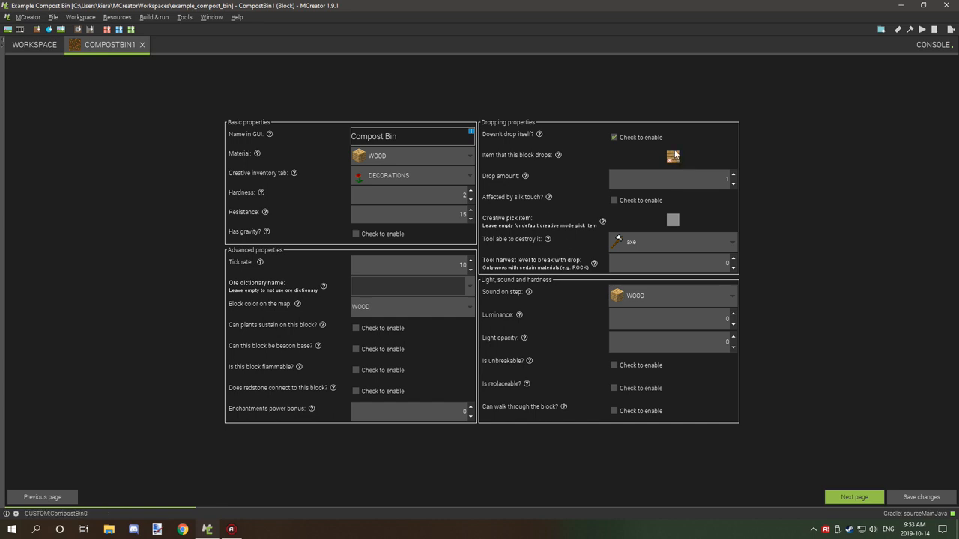
mouse_move(677, 159)
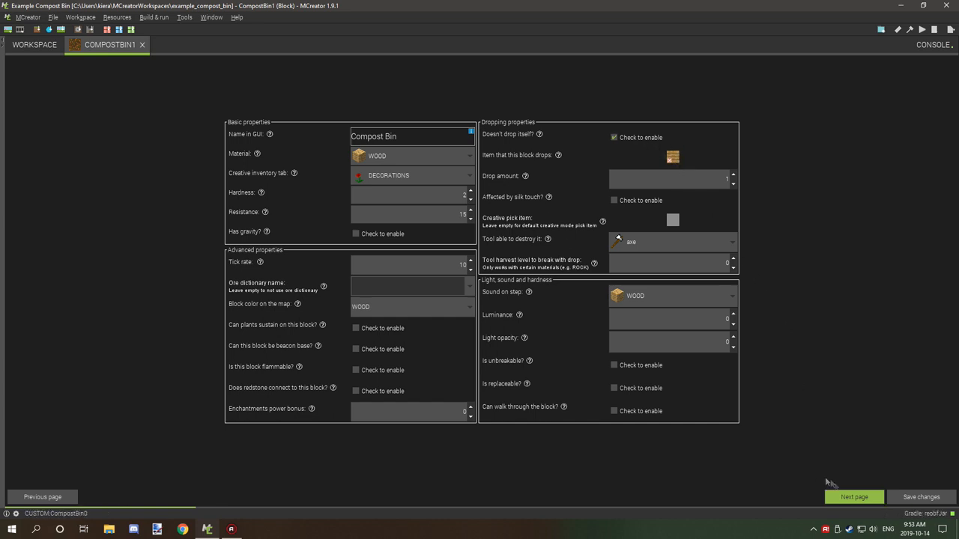
mouse_move(802, 417)
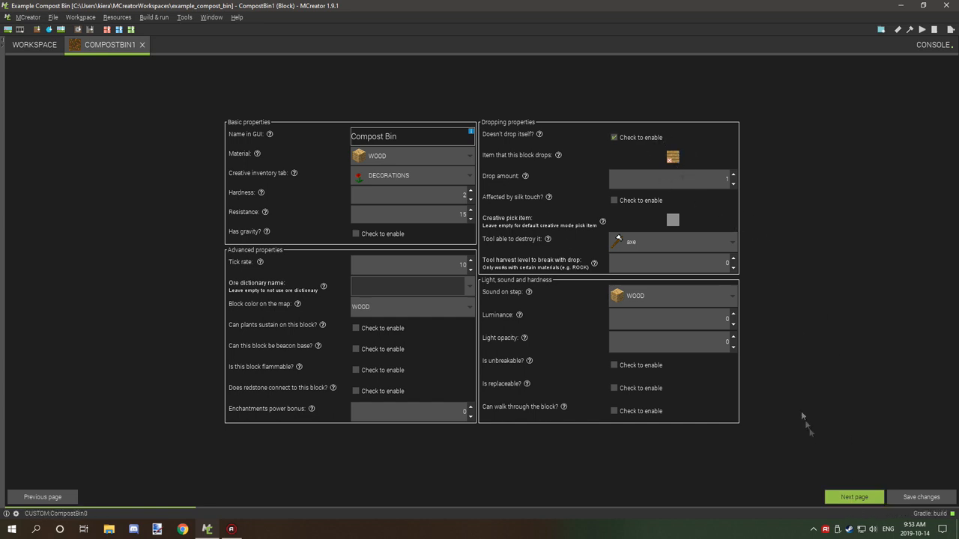
click(853, 497)
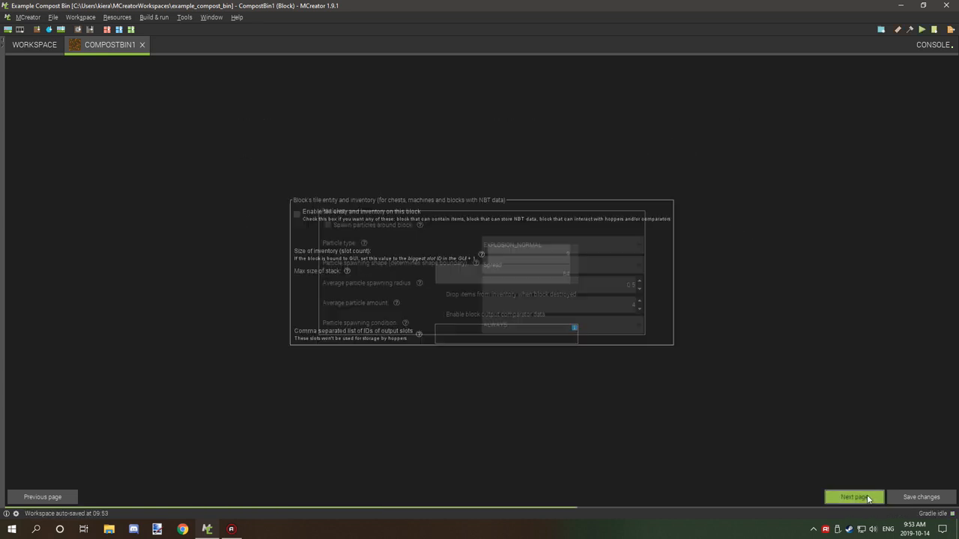
Advance CompostBin1 to its block triggers page with the right-click procedure.
click(854, 497)
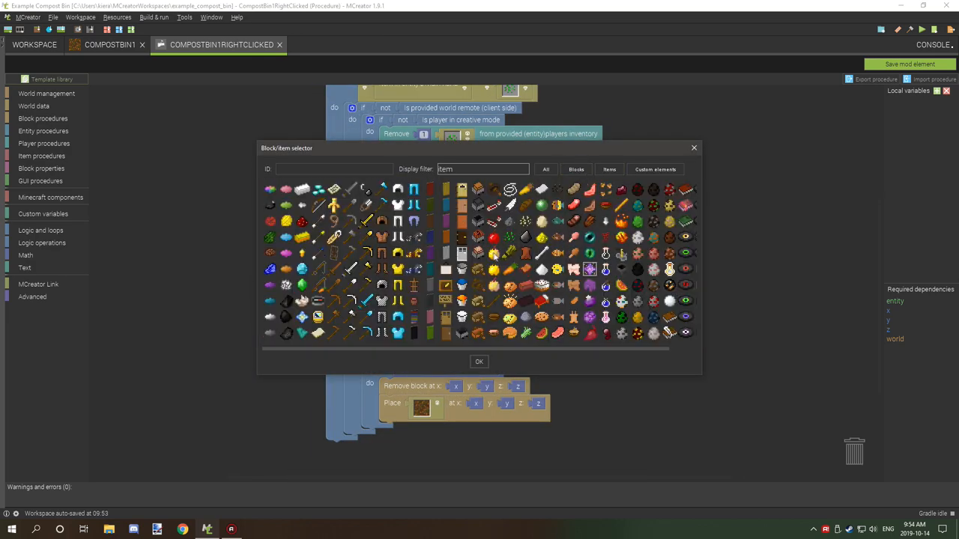
mouse_move(542, 287)
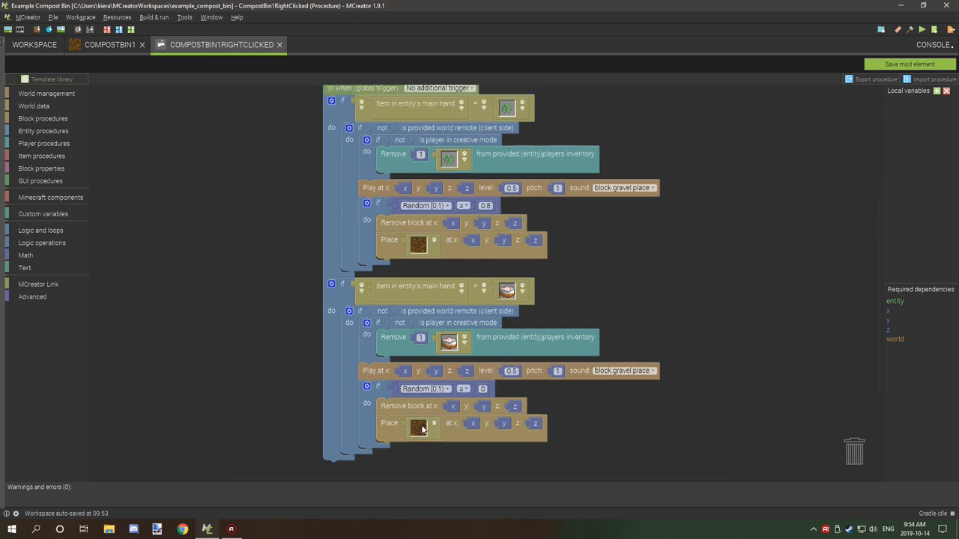
mouse_move(424, 258)
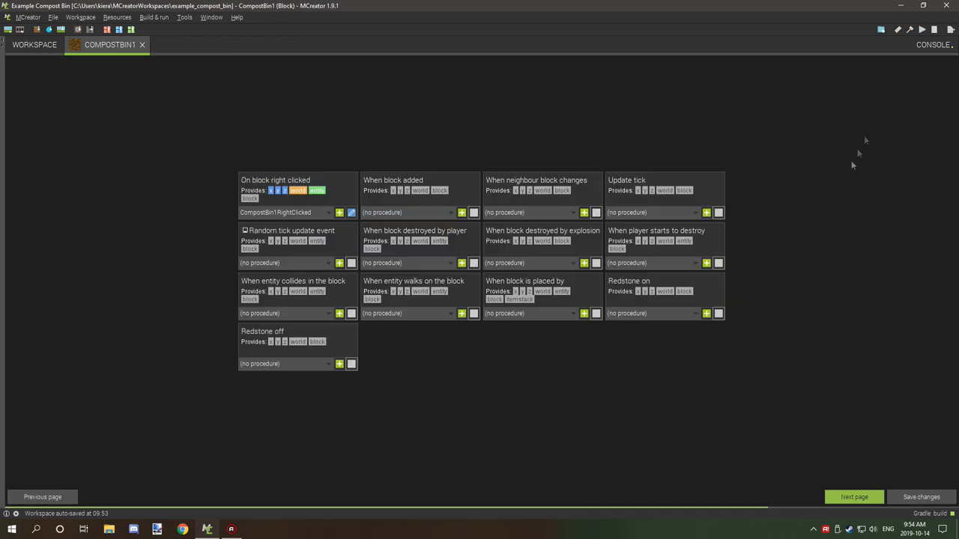
Save CompostBin1 and return to the workspace listing the CompostBin elements.
click(920, 498)
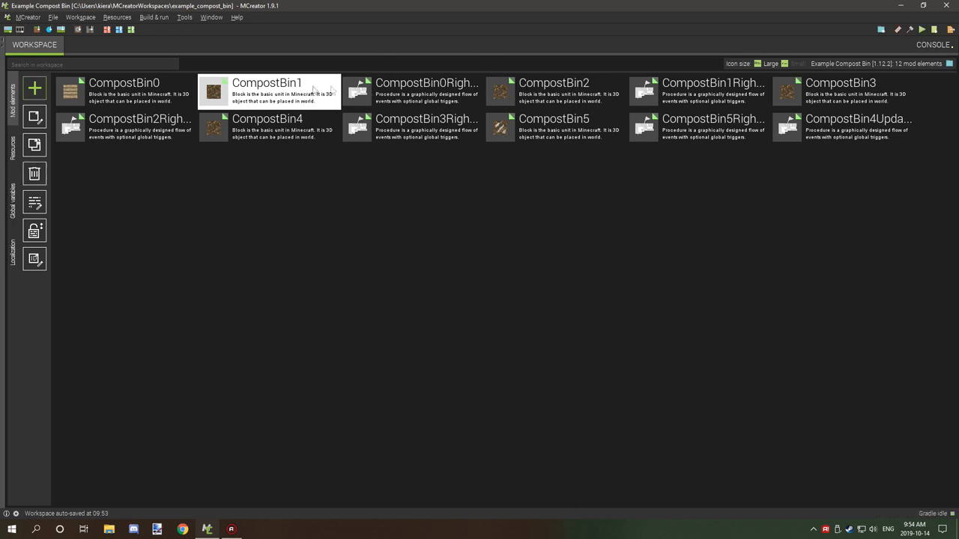
mouse_move(458, 93)
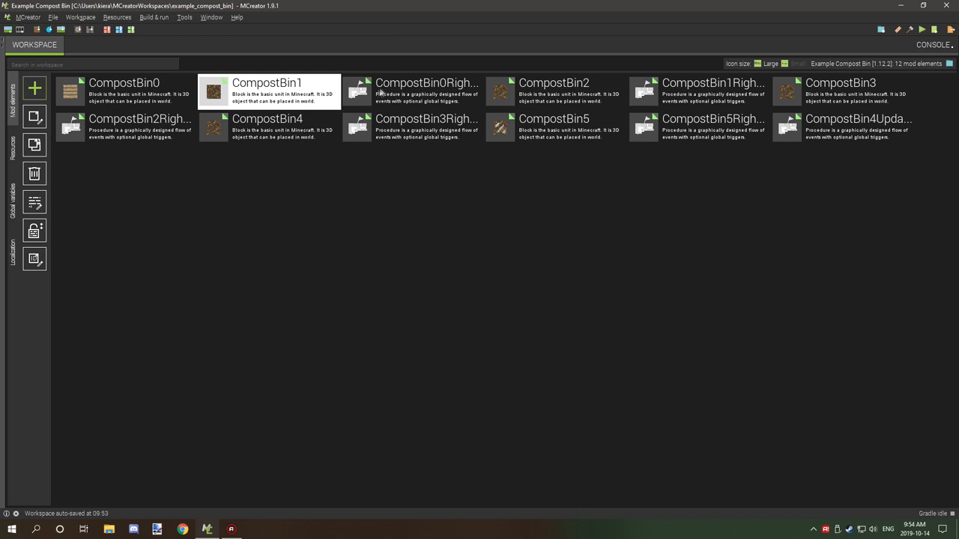
click(123, 91)
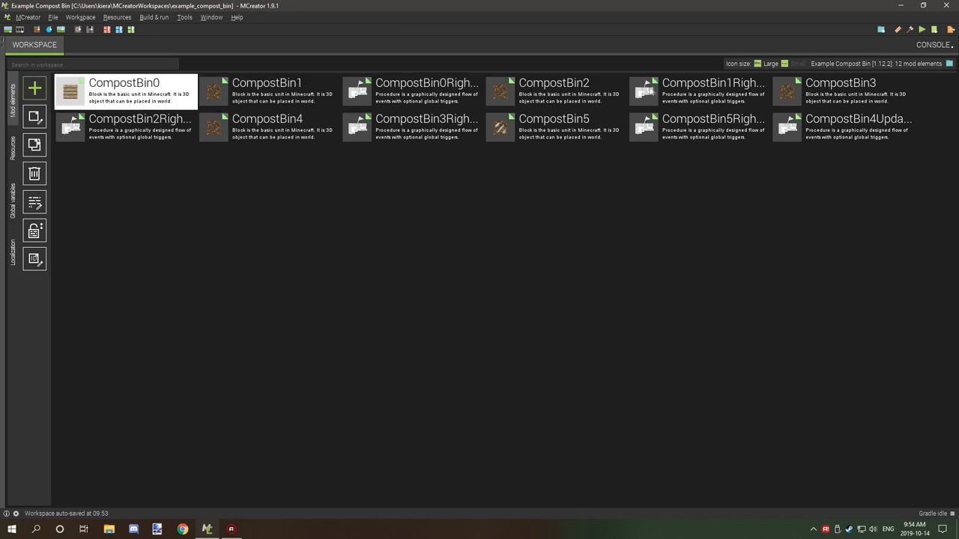
click(267, 91)
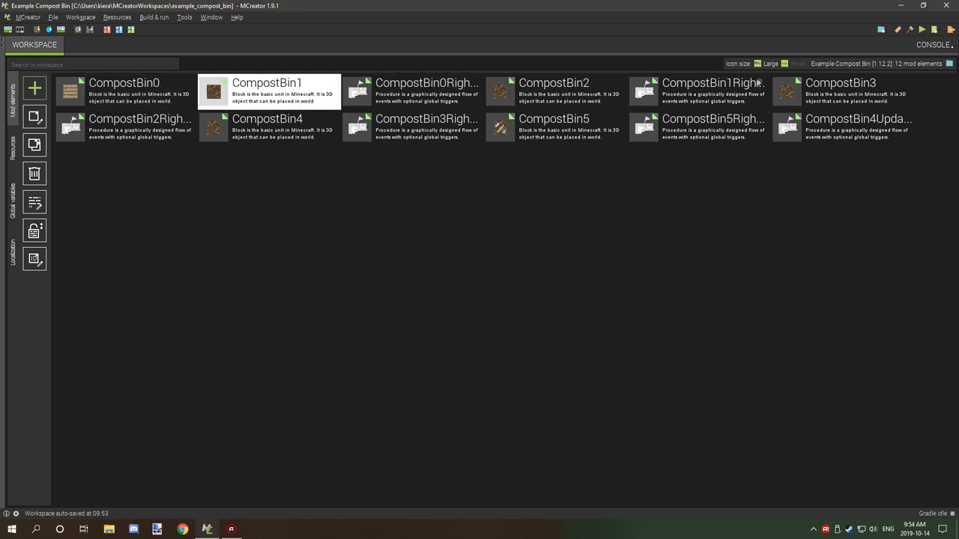
Open CompostBin2, step to its triggers and edit the CompostBin2RightClicked procedure.
double_click(555, 92)
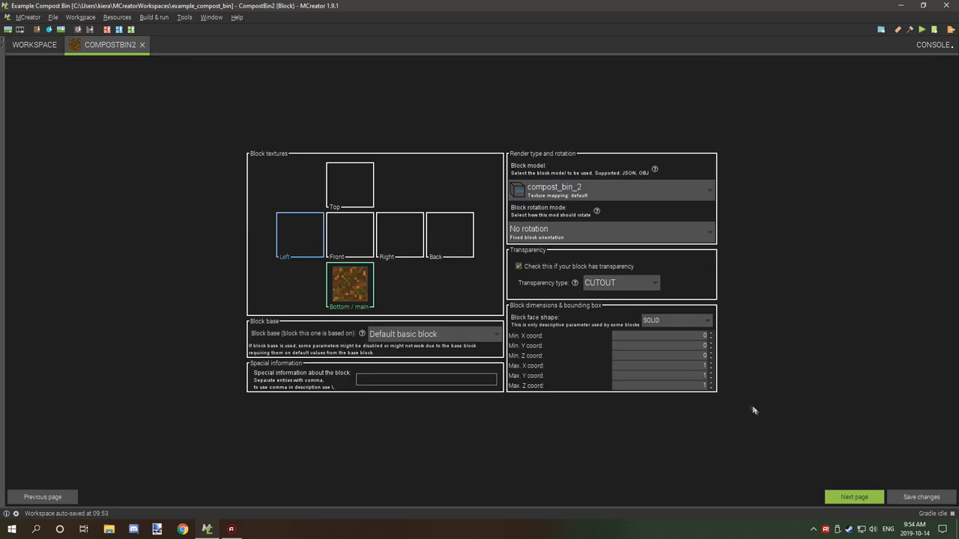
click(42, 498)
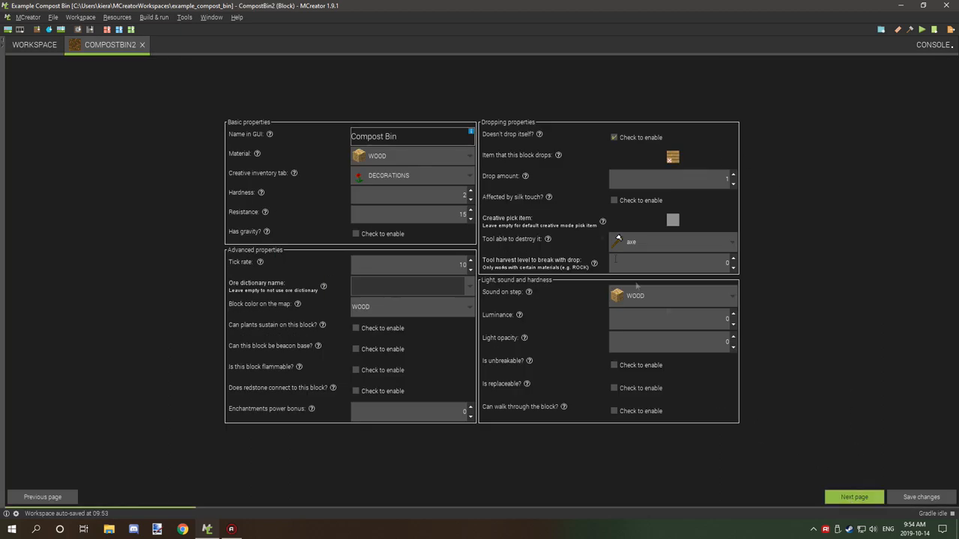
click(854, 497)
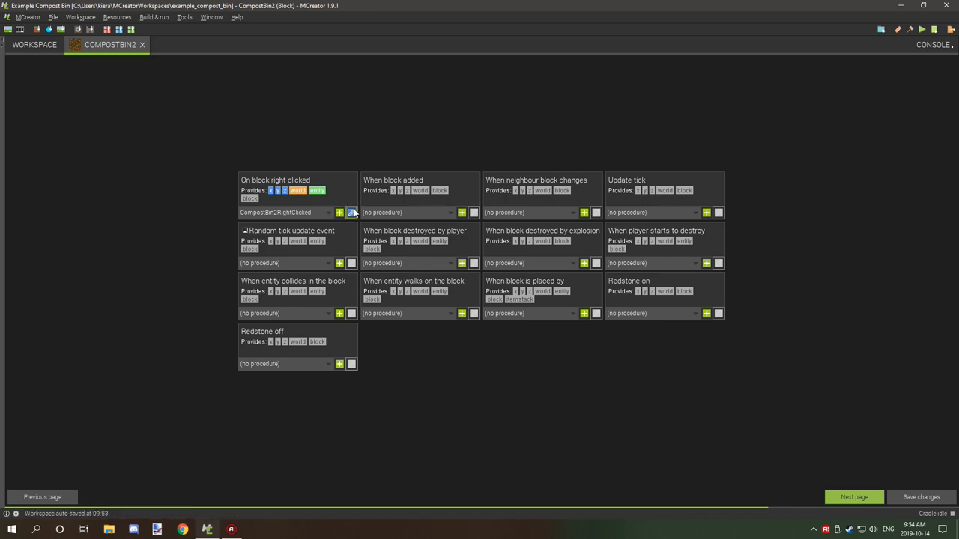
click(350, 213)
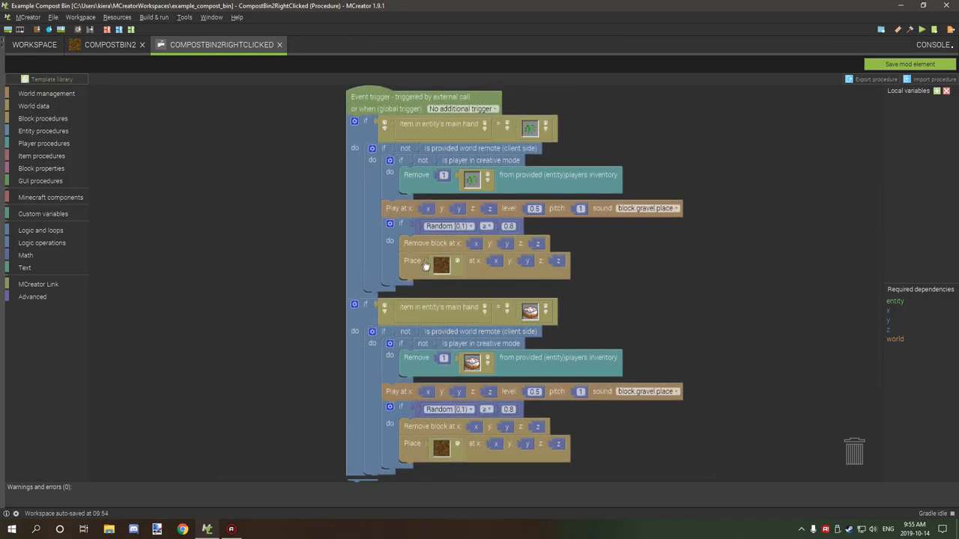
mouse_move(473, 273)
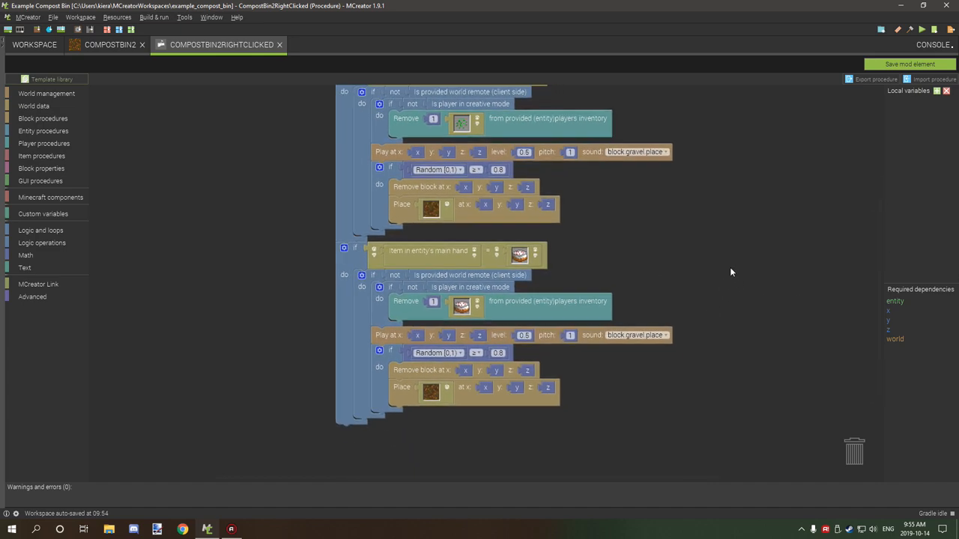
mouse_move(180, 262)
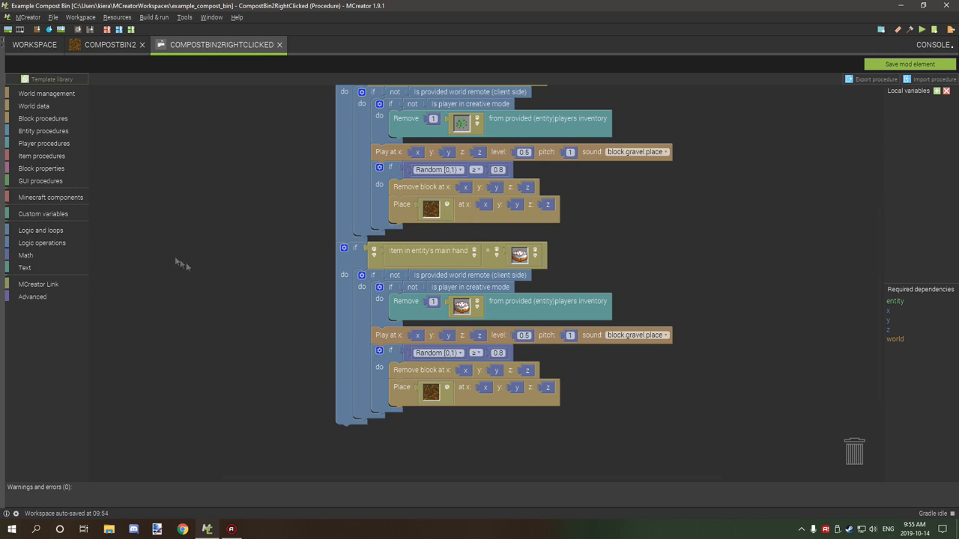
mouse_move(210, 288)
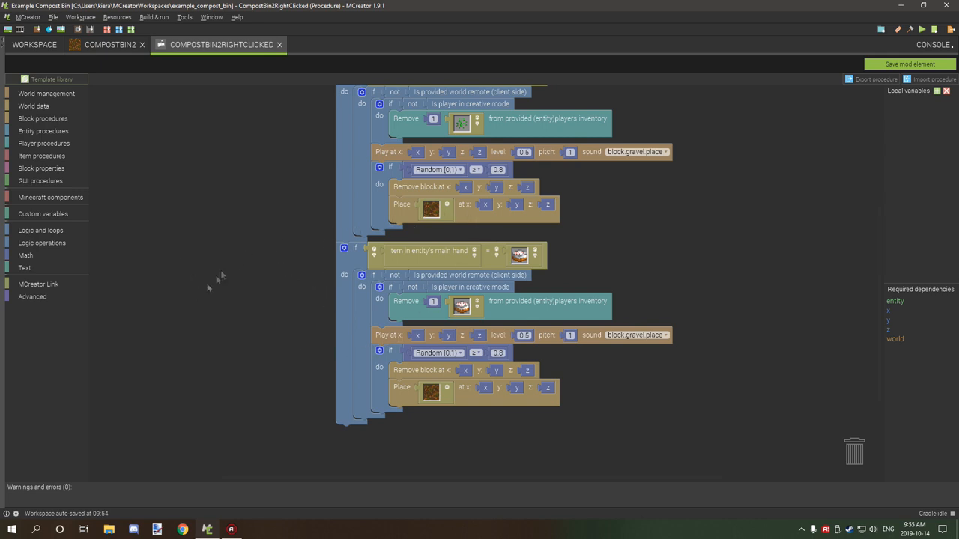
mouse_move(305, 240)
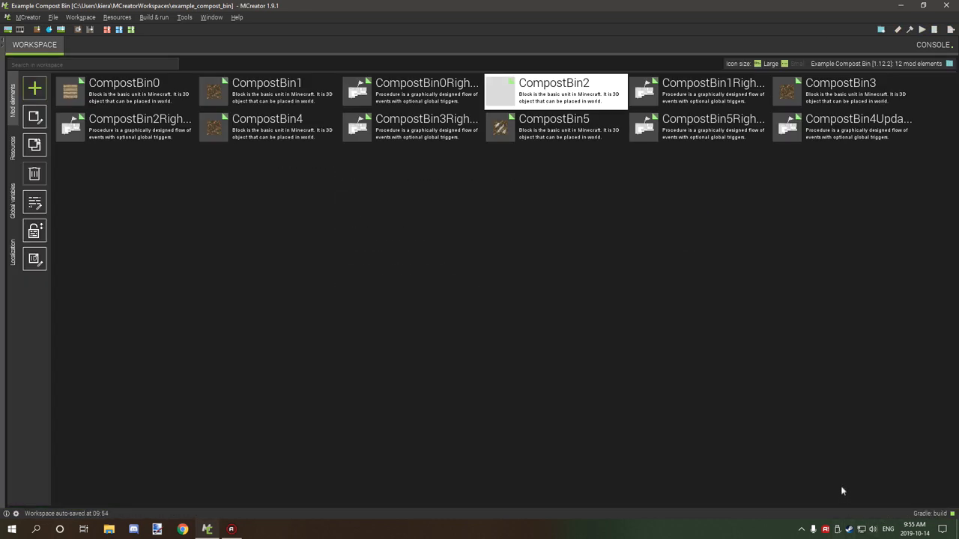
Open CompostBin3's right-click procedure and duplicate its main-hand item check block.
double_click(840, 90)
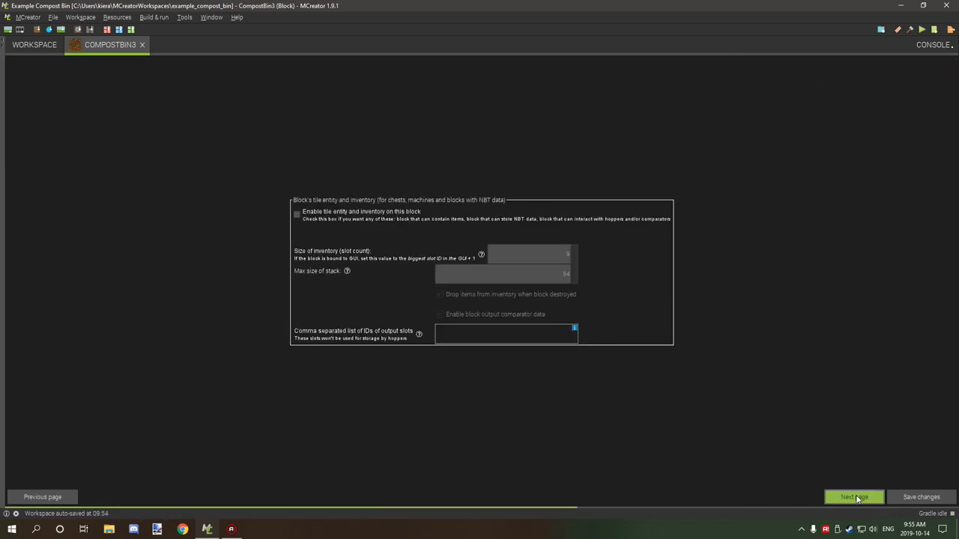
click(853, 497)
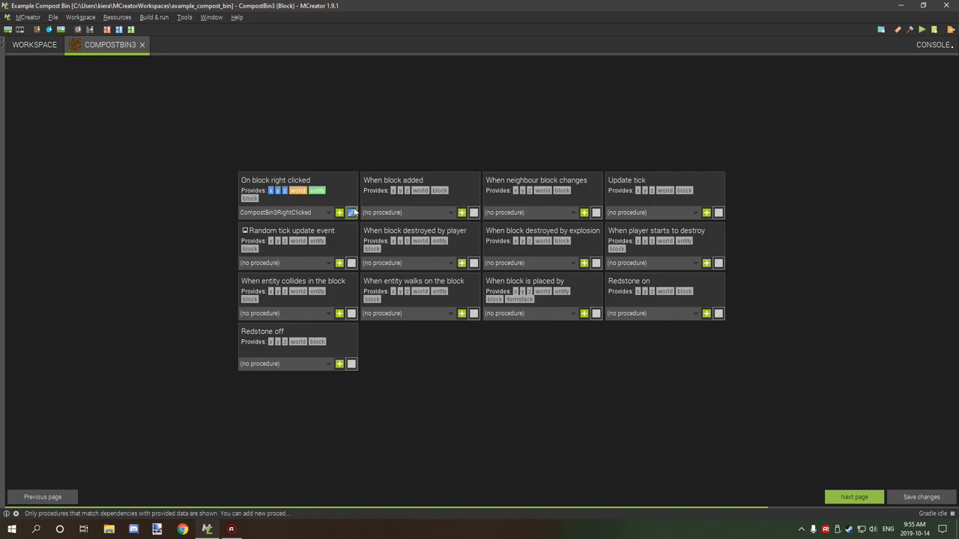
click(352, 213)
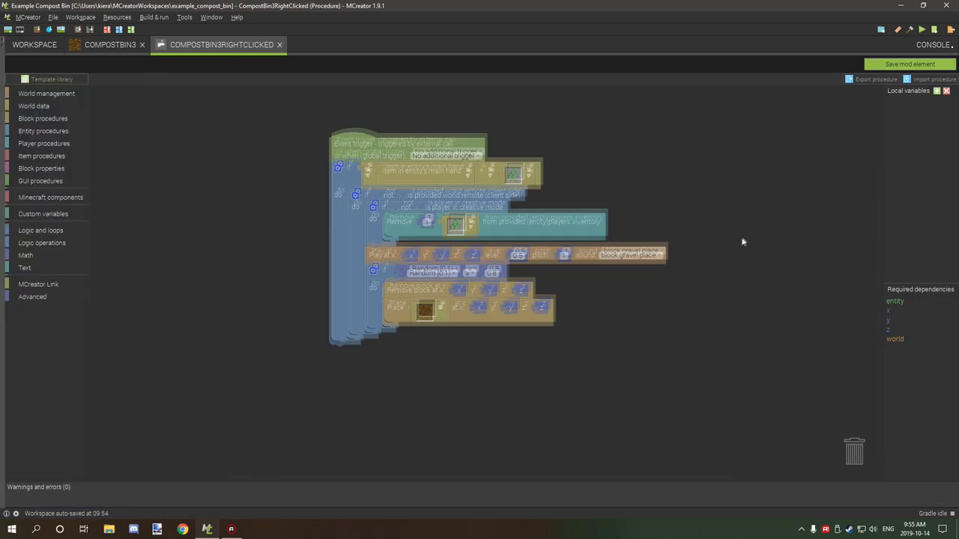
right_click(407, 161)
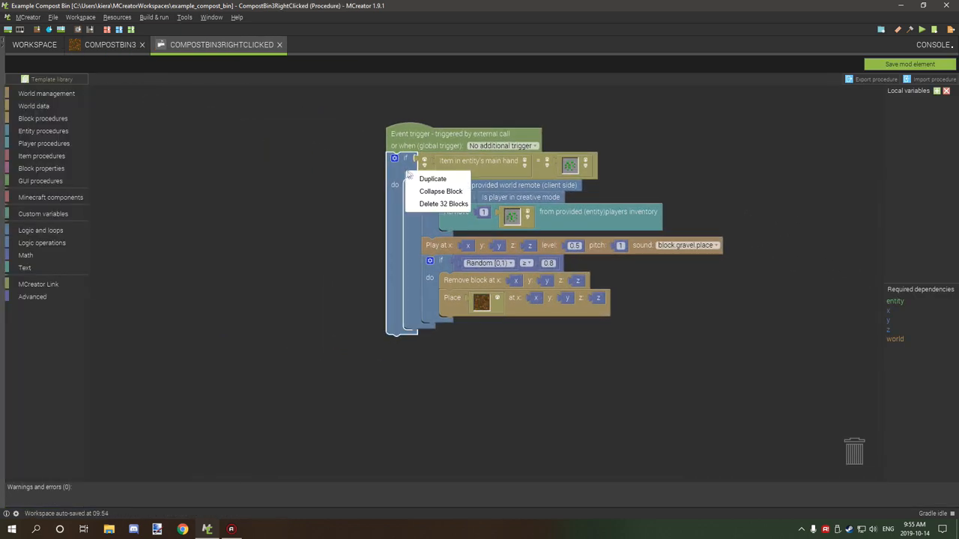
click(432, 178)
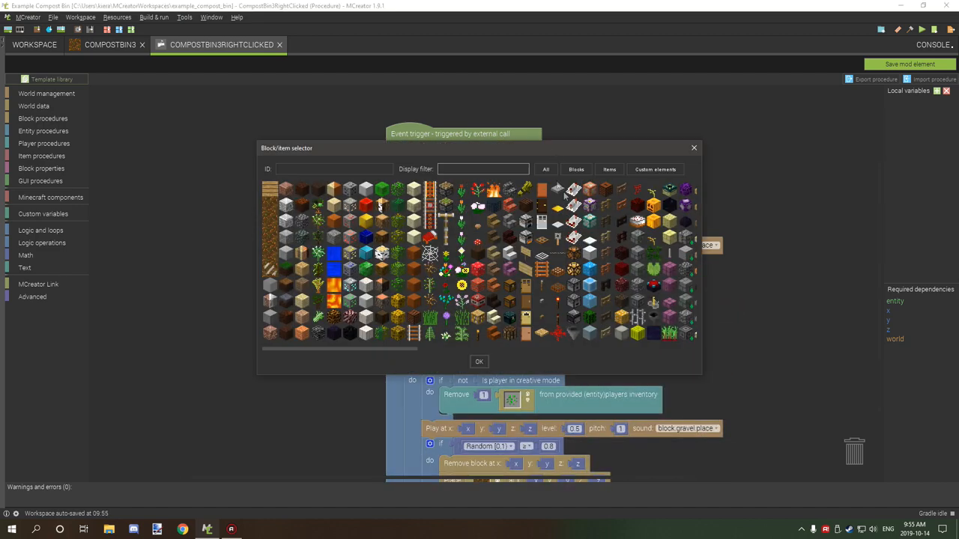
Set the copy's checked and removed item to cake, save the procedure and the CompostBin3 block.
text(item)
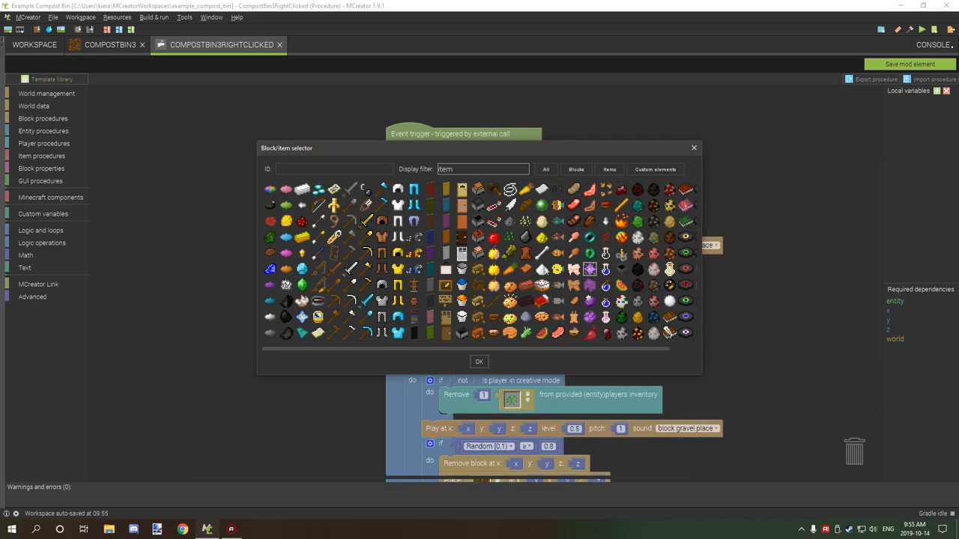
click(479, 361)
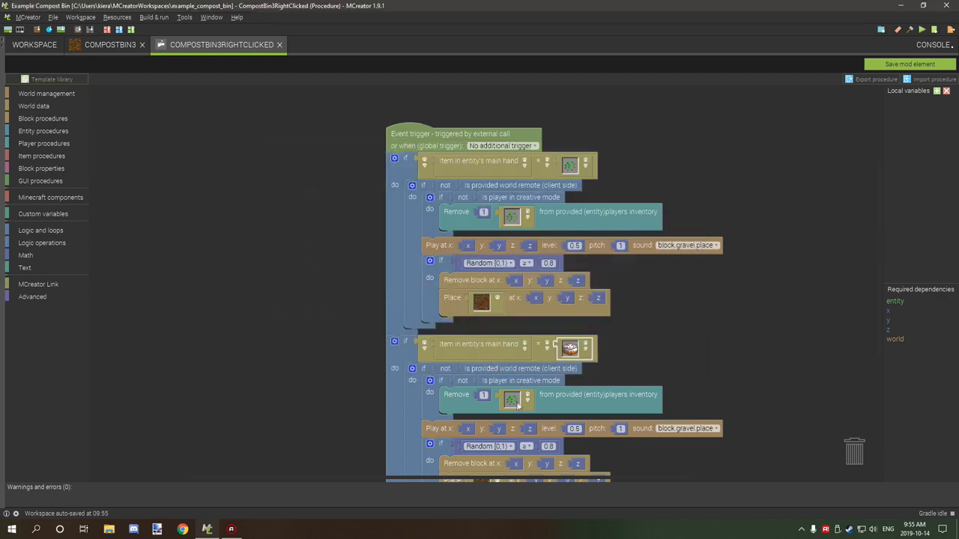
click(509, 400)
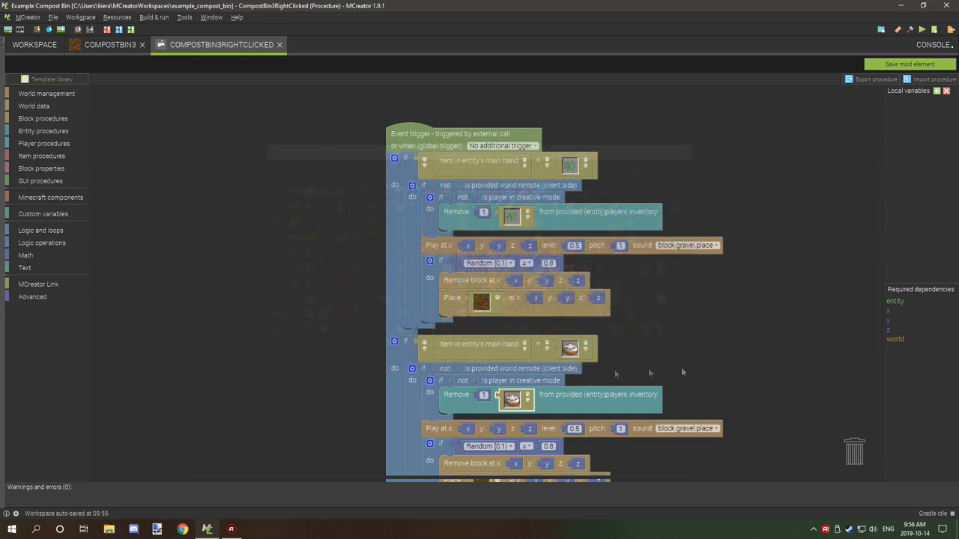
scroll(down, 3)
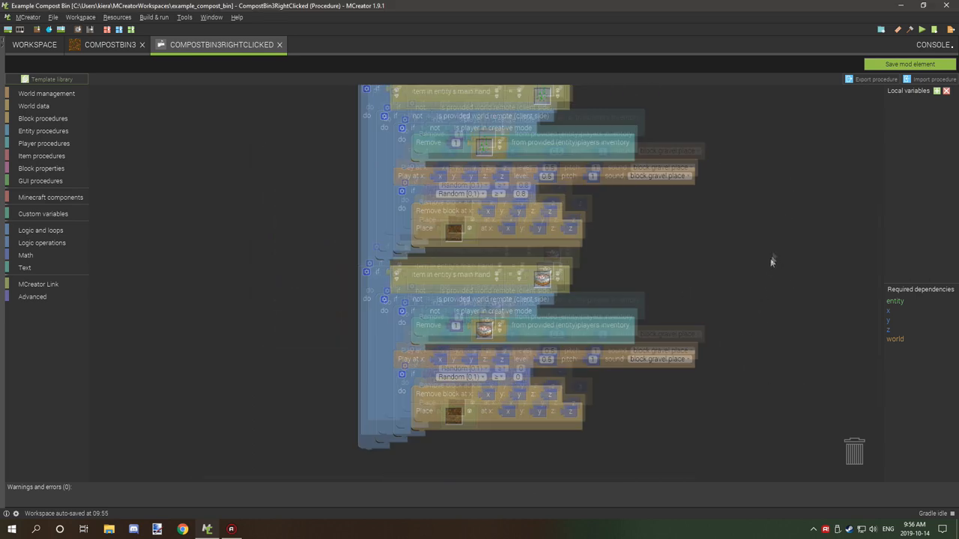
click(279, 45)
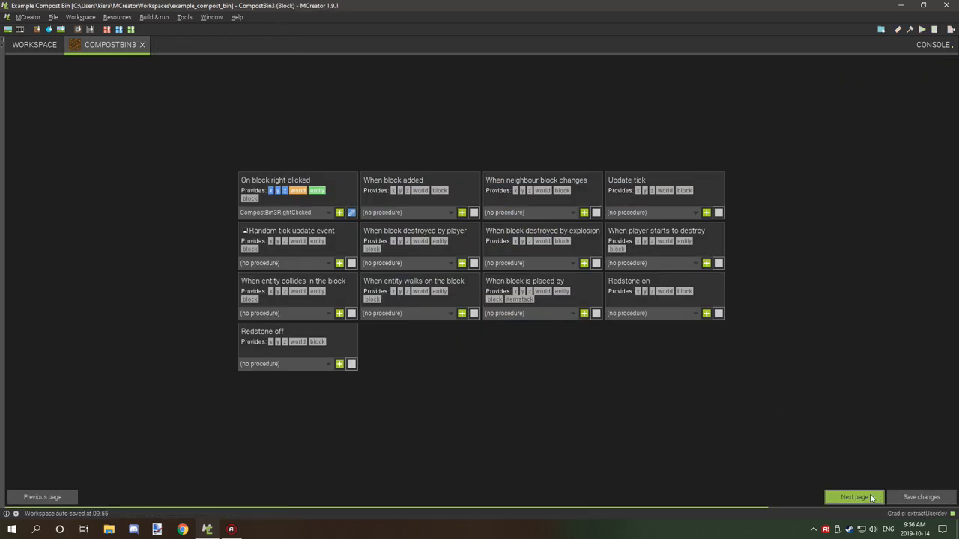
click(854, 497)
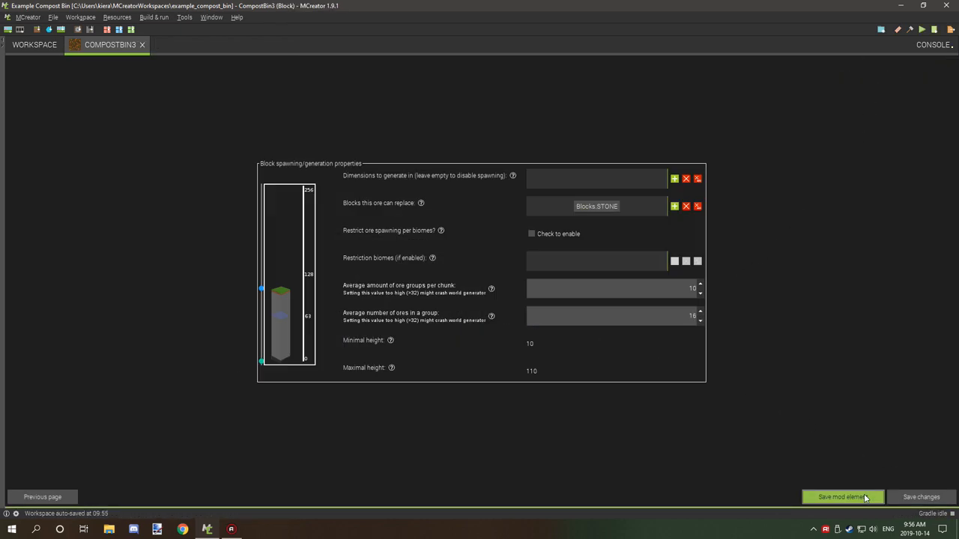
click(842, 497)
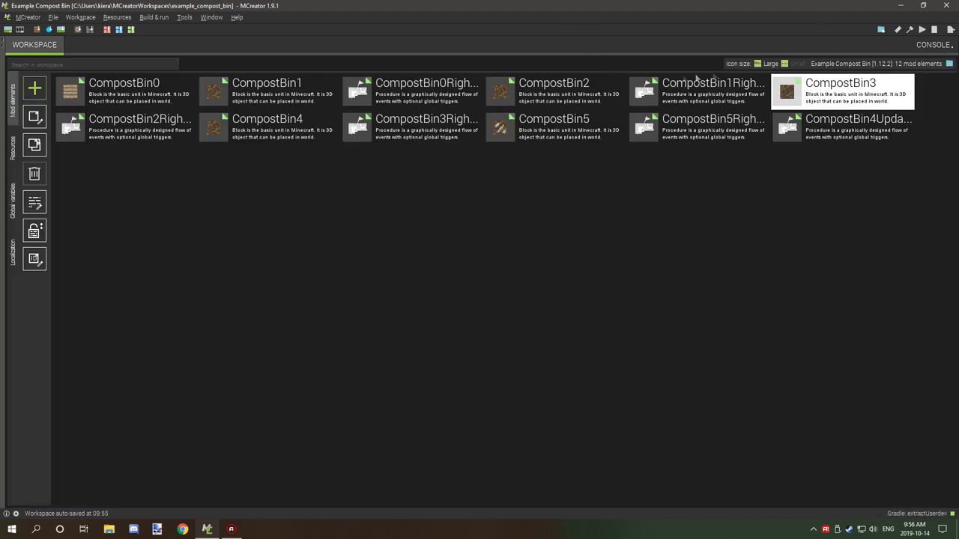
double_click(140, 128)
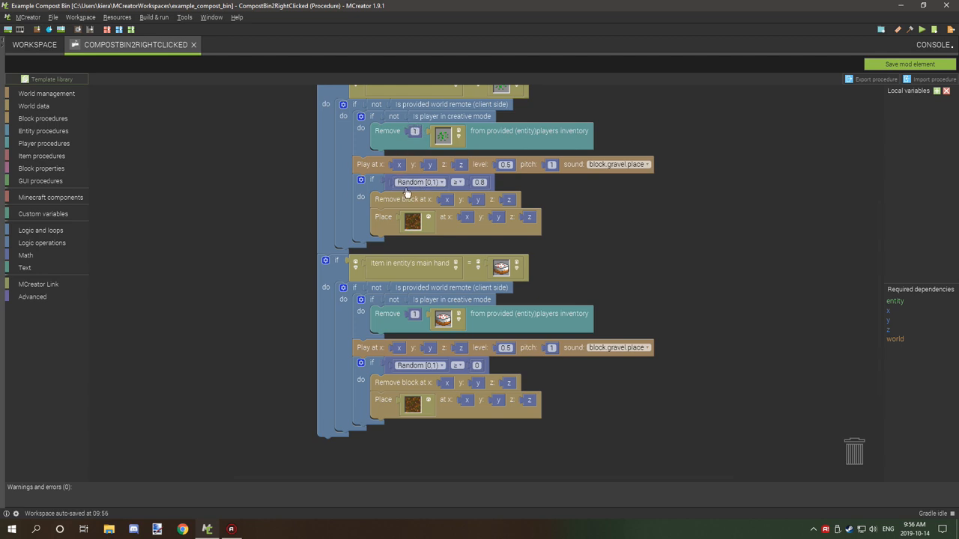
mouse_move(462, 195)
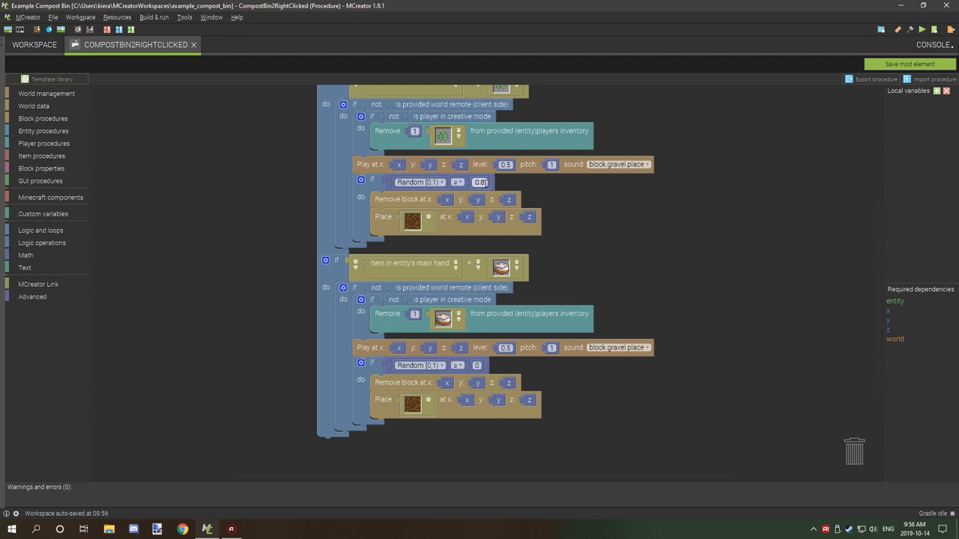
mouse_move(481, 183)
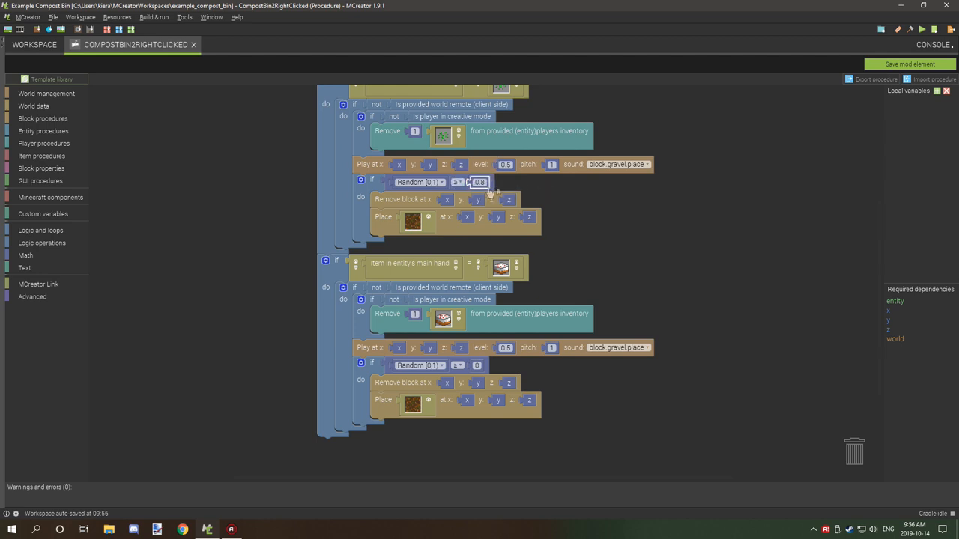
mouse_move(512, 192)
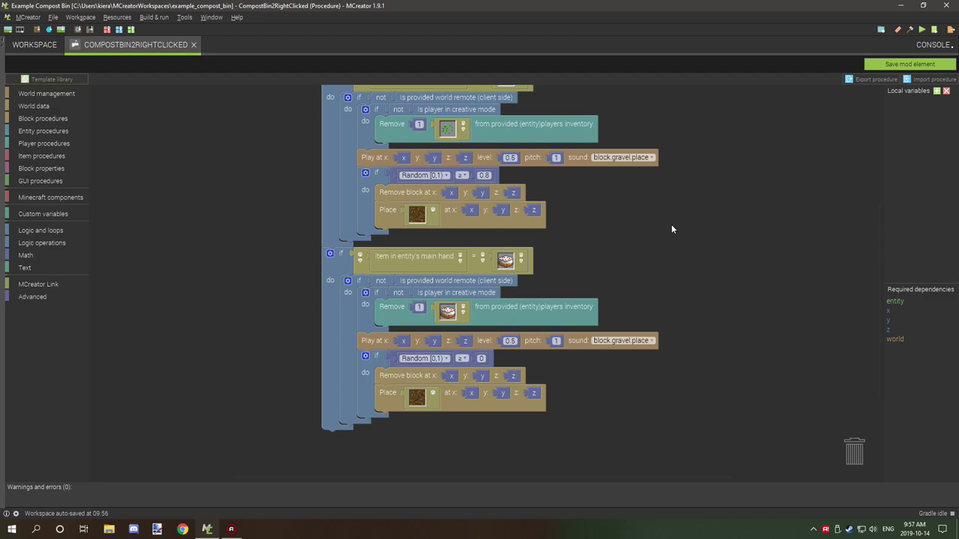
scroll(up, 3)
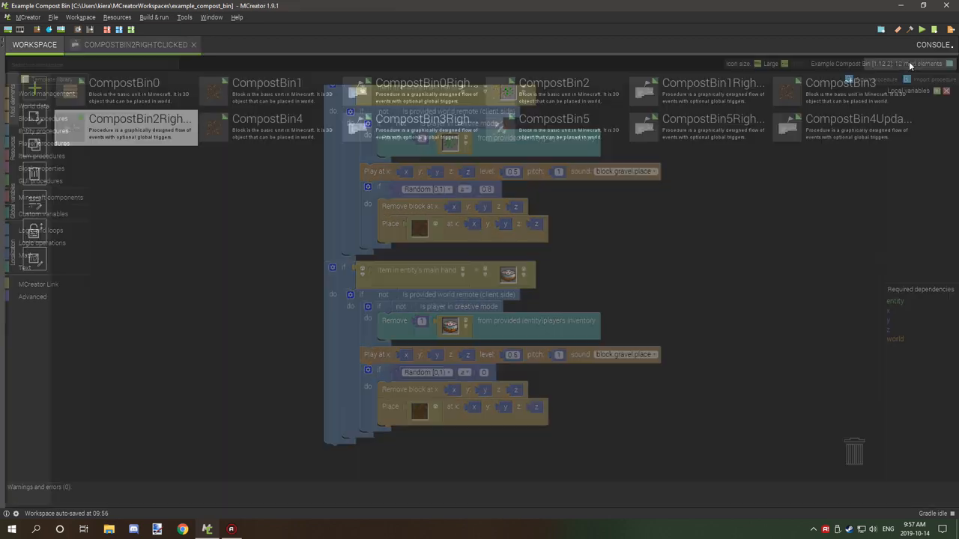
Open the CompostBin4 block element and move to its trigger procedures page.
click(193, 45)
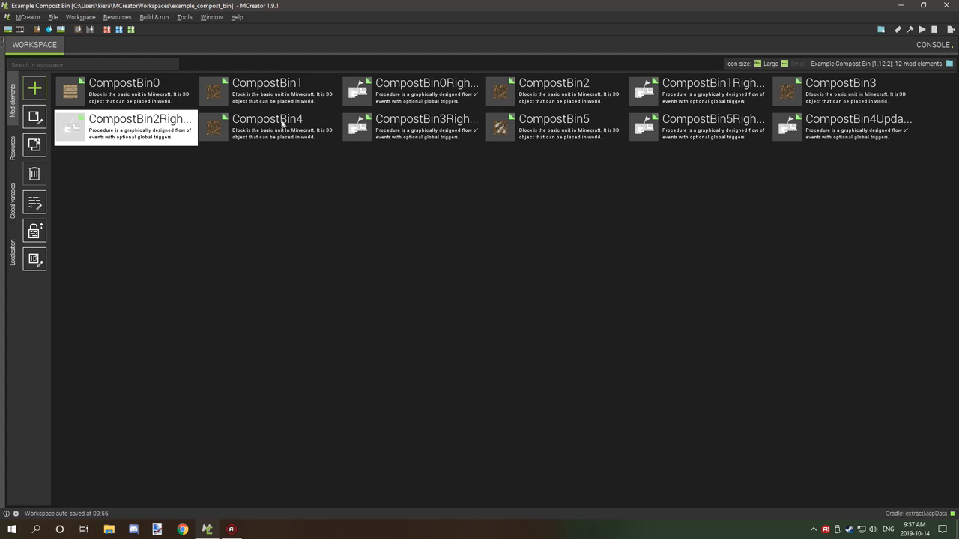
click(267, 128)
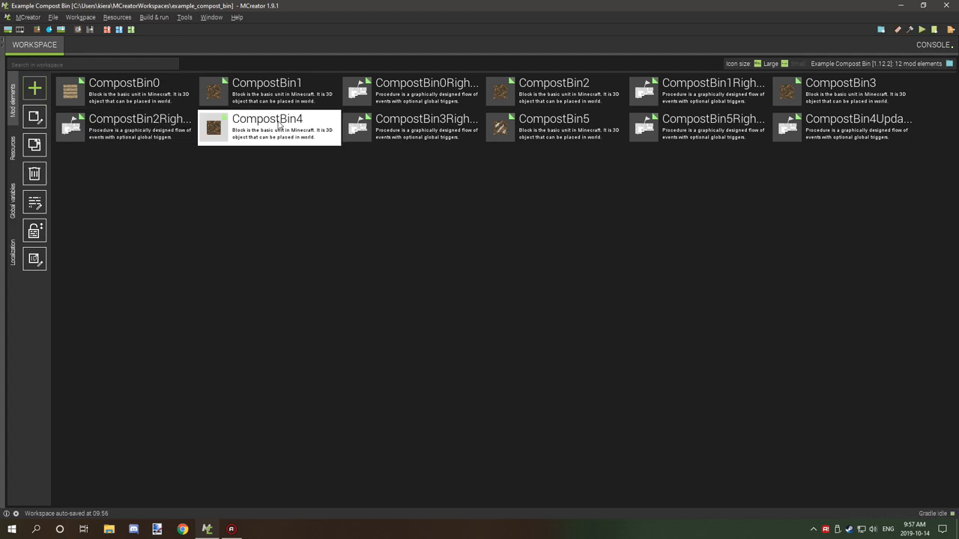
double_click(267, 126)
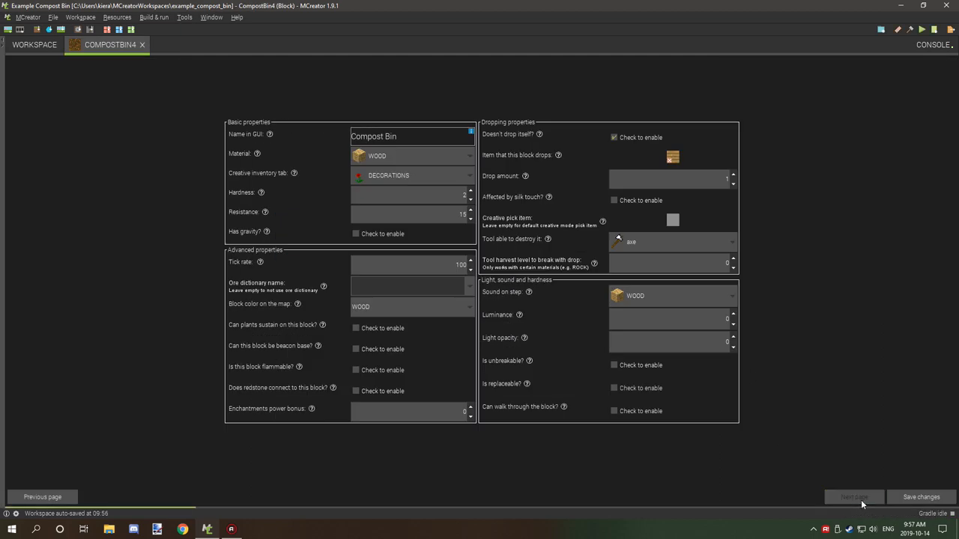
click(854, 497)
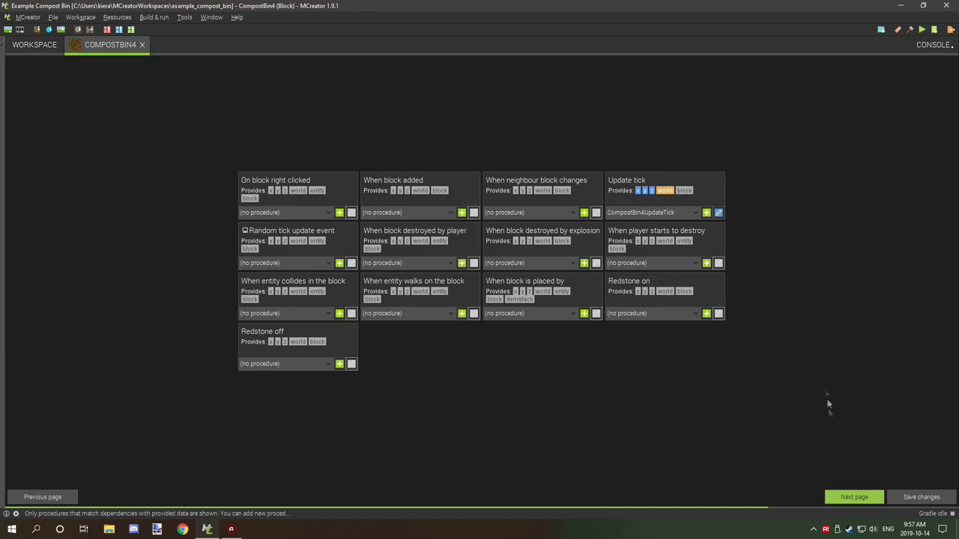
mouse_move(932, 276)
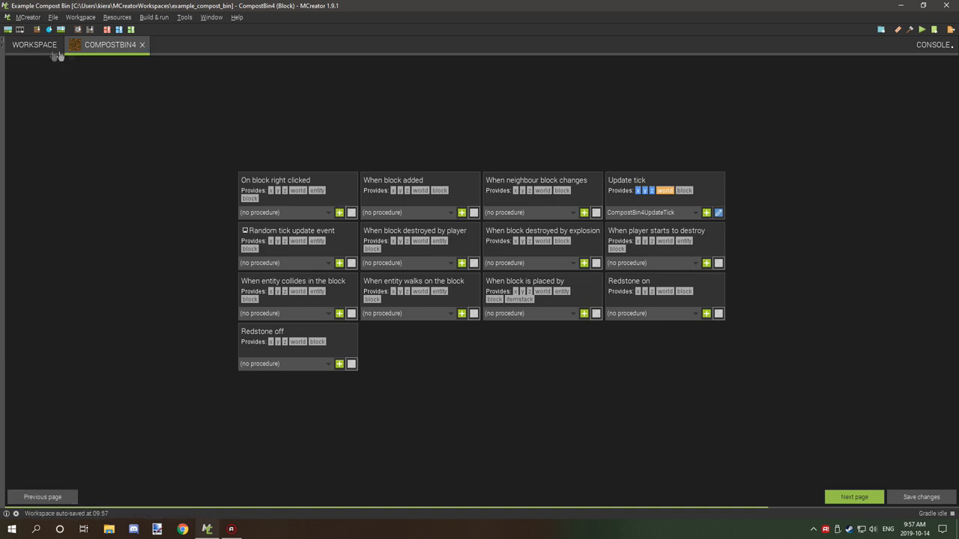
Return via the workspace to CompostBin4 and open its CompostBin4UpdateTick procedure.
click(33, 45)
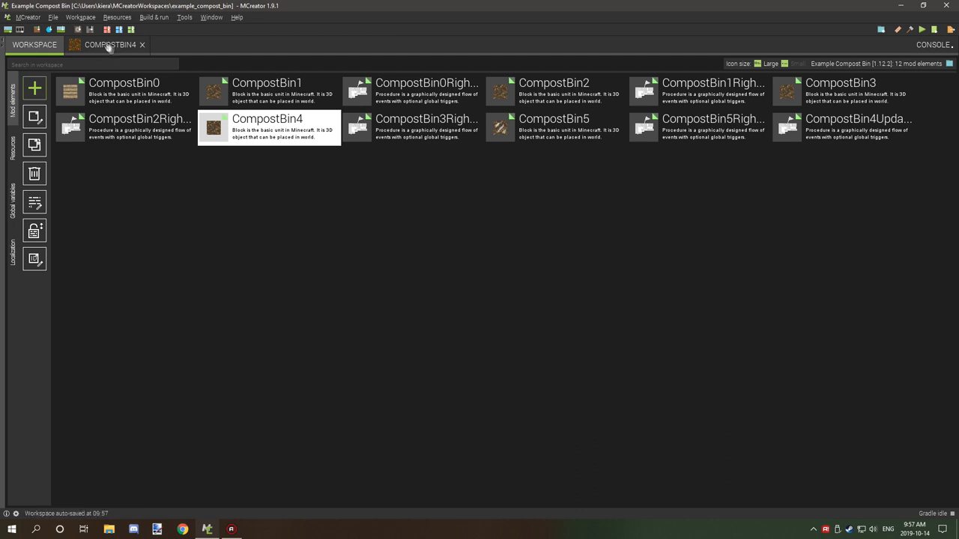
double_click(266, 118)
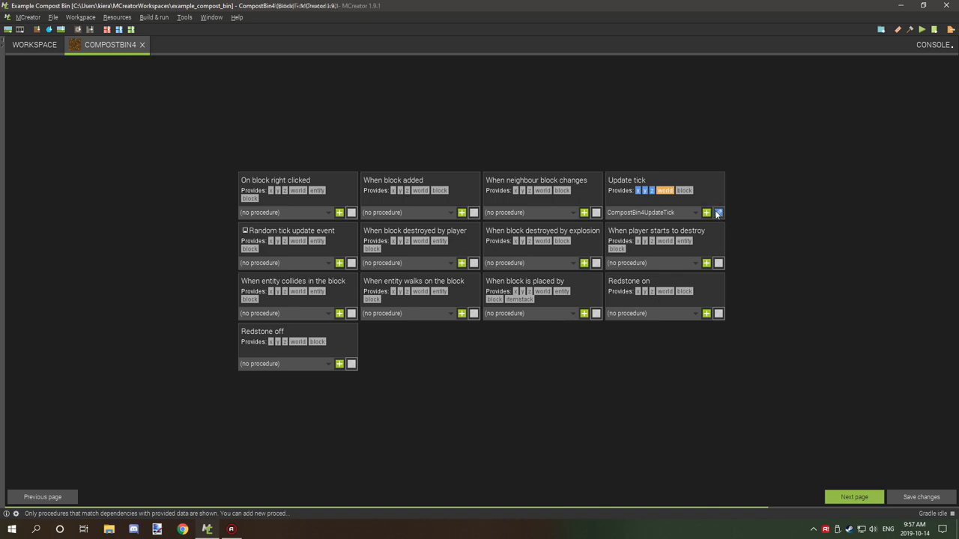
click(716, 212)
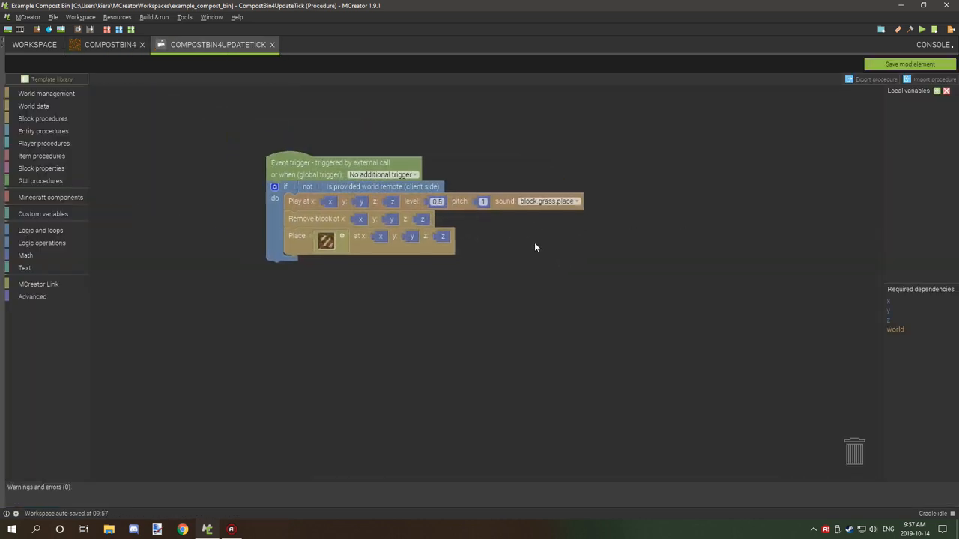
mouse_move(346, 207)
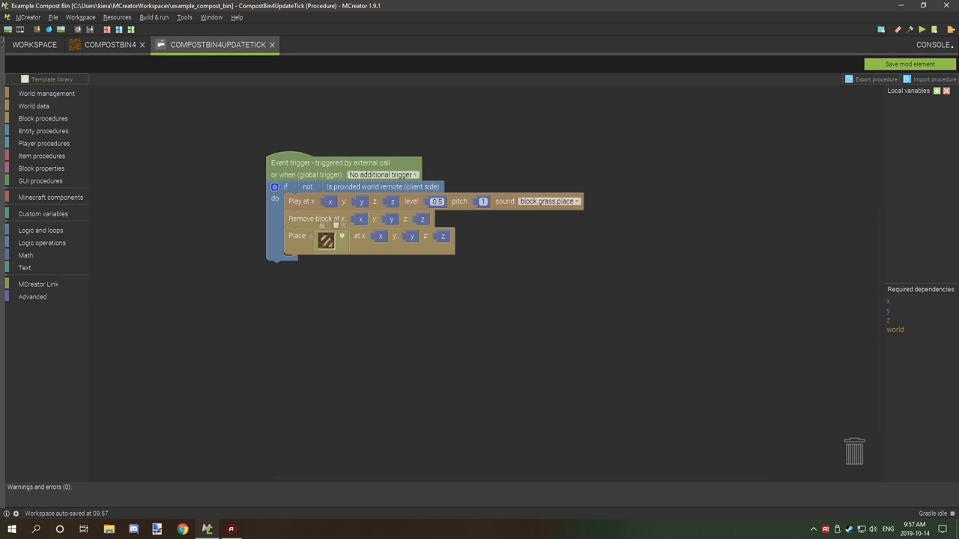
mouse_move(239, 114)
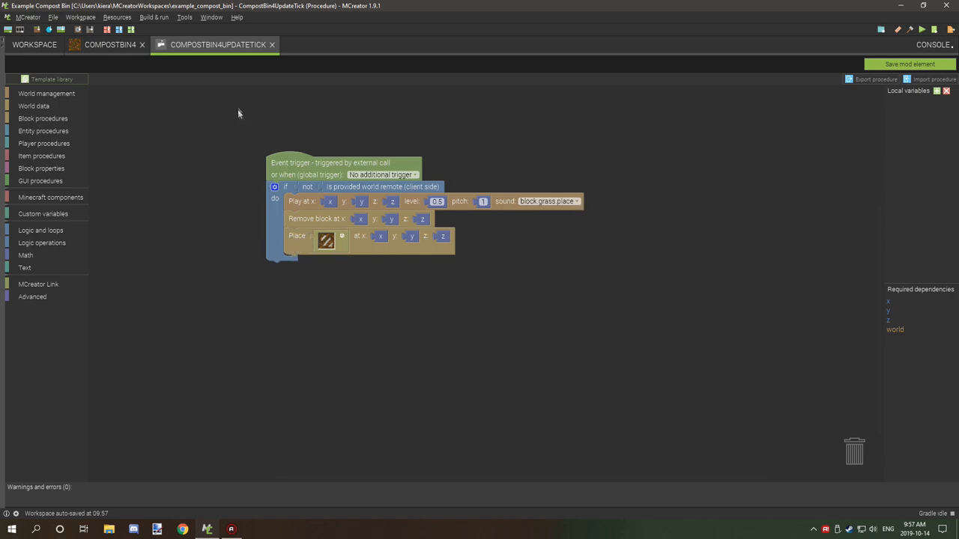
mouse_move(279, 48)
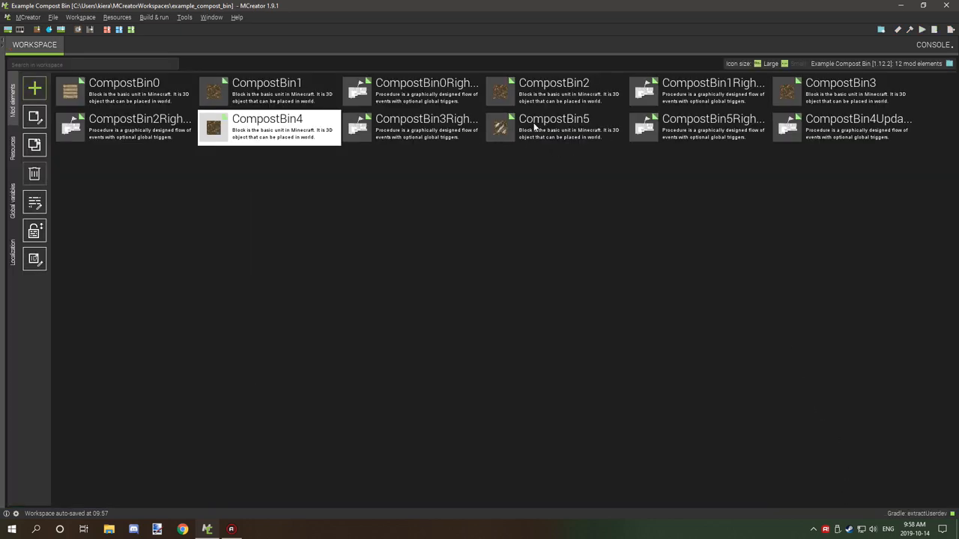
Attach CompostBin5RightClicked to CompostBin5's 'On block right clicked' trigger and edit it.
double_click(554, 119)
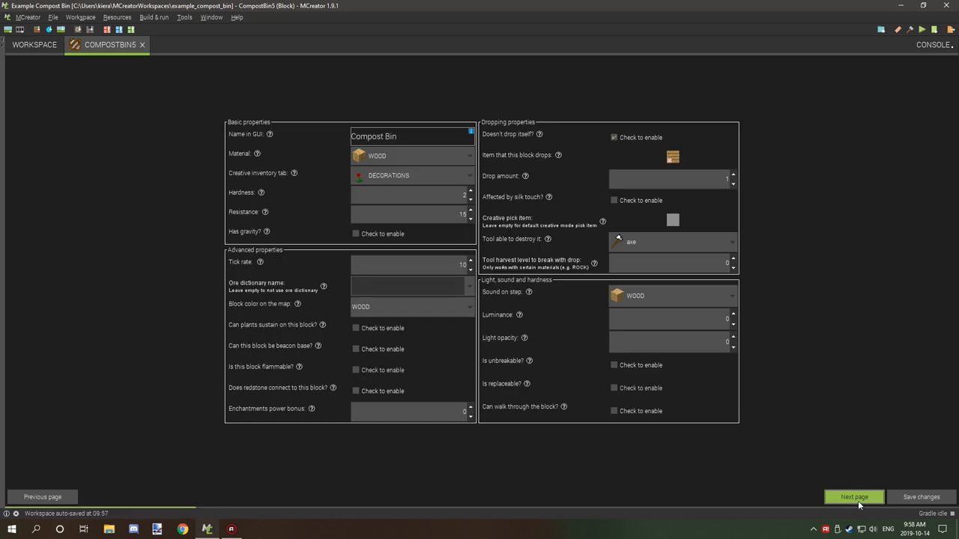
mouse_move(570, 144)
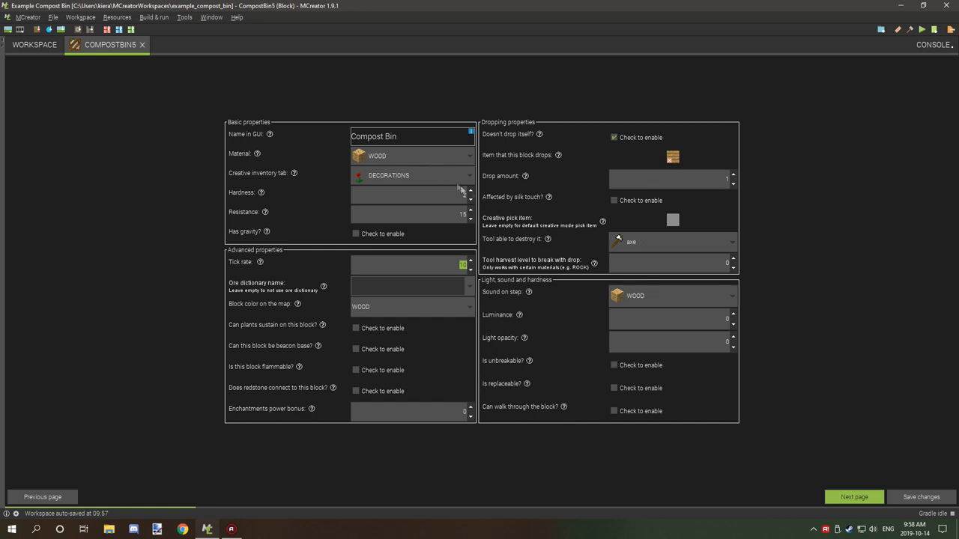
click(853, 498)
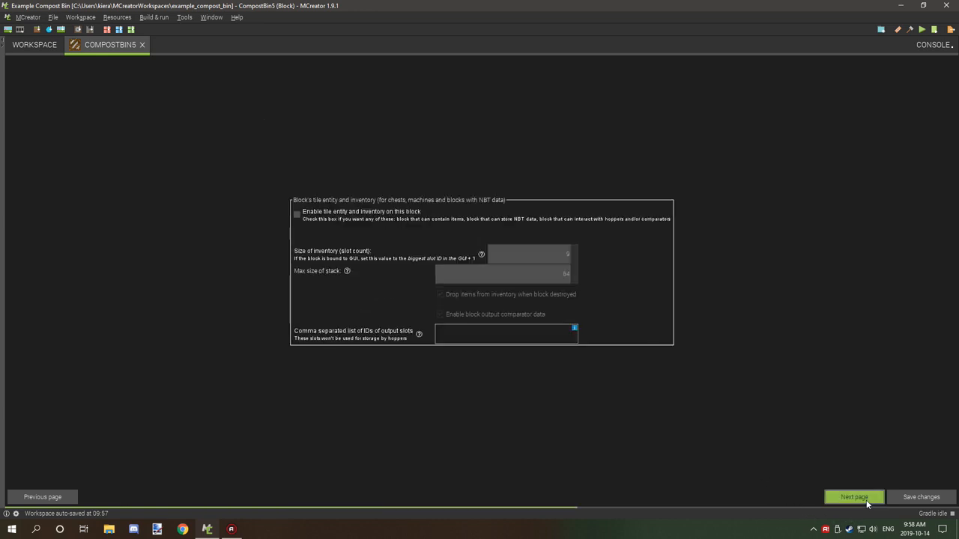
click(853, 498)
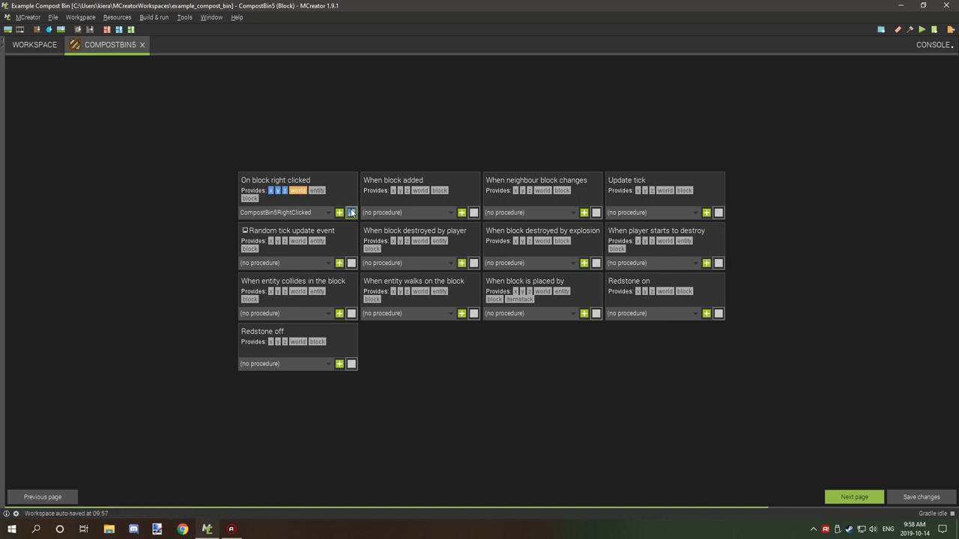
click(351, 213)
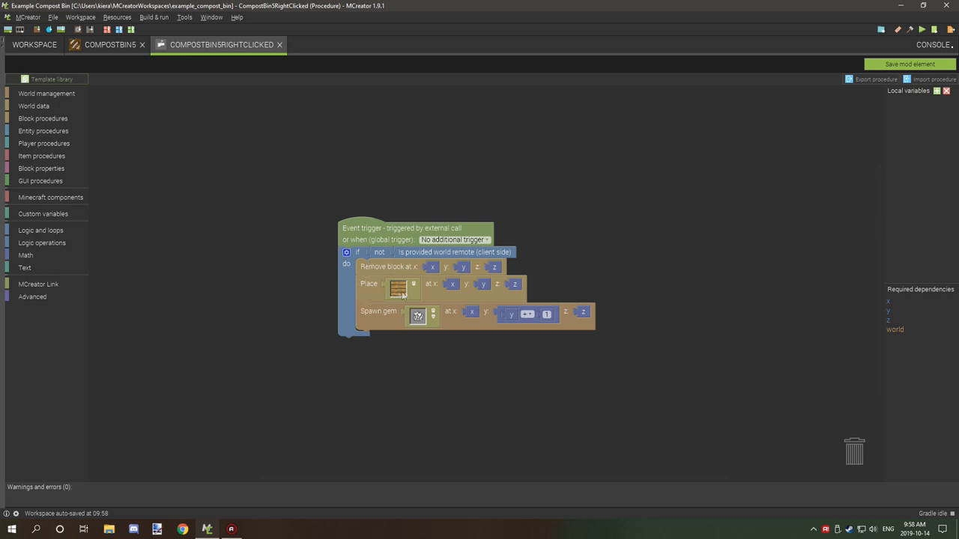
mouse_move(371, 327)
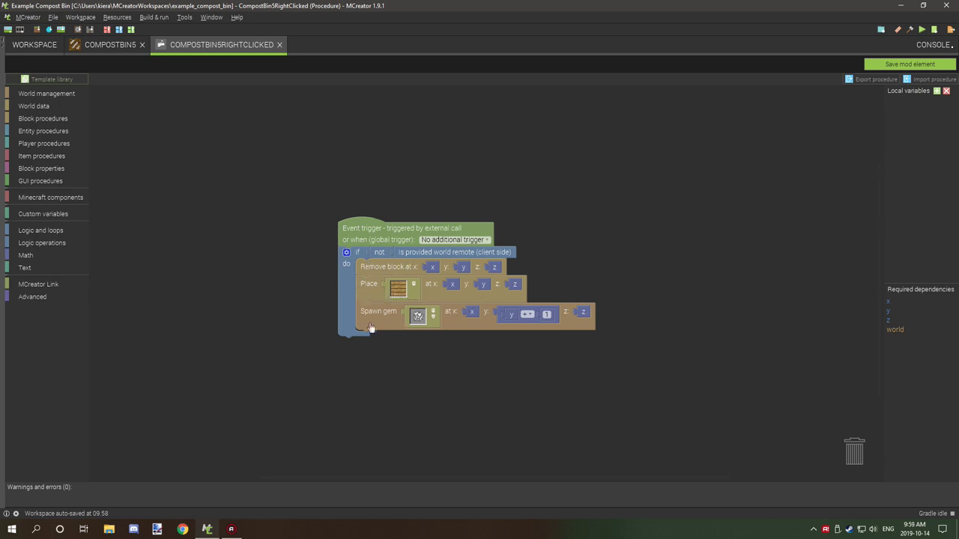
mouse_move(516, 318)
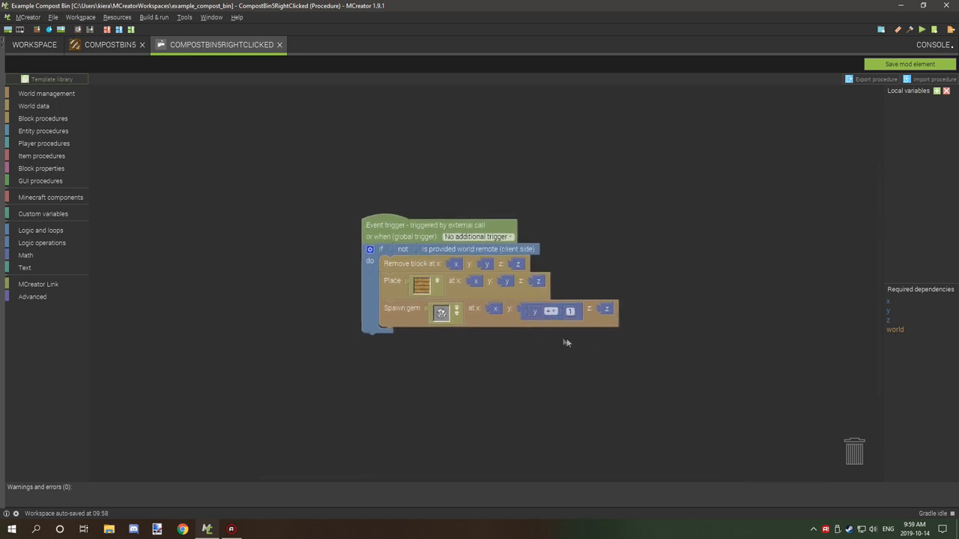
mouse_move(490, 210)
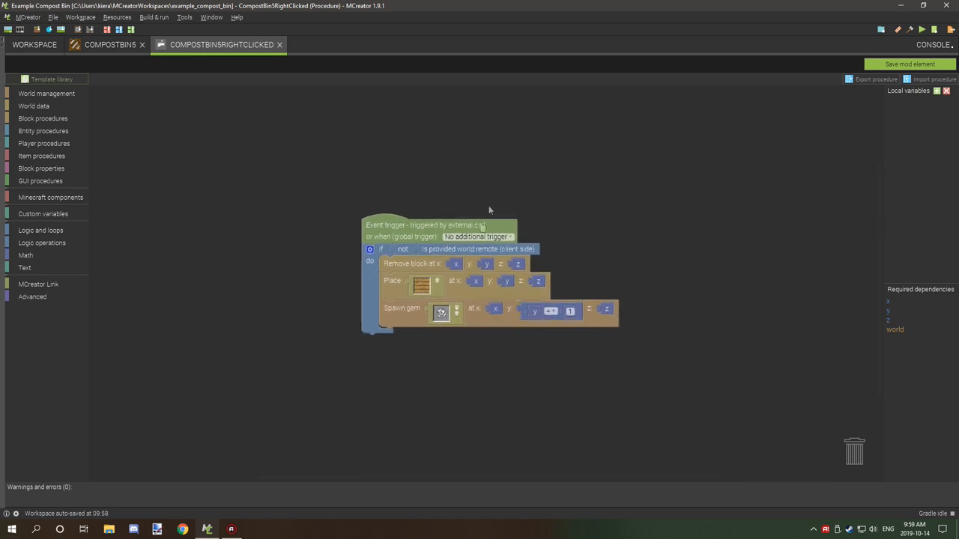
Make the Spawn gem block drop a diamond, then close the CompostBin5RightClicked procedure.
right_click(442, 312)
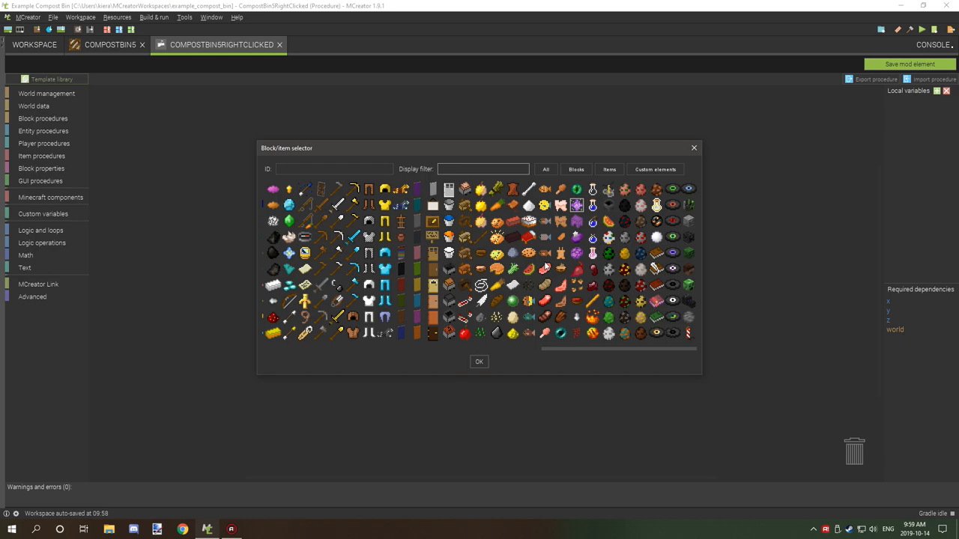
scroll(left, 3)
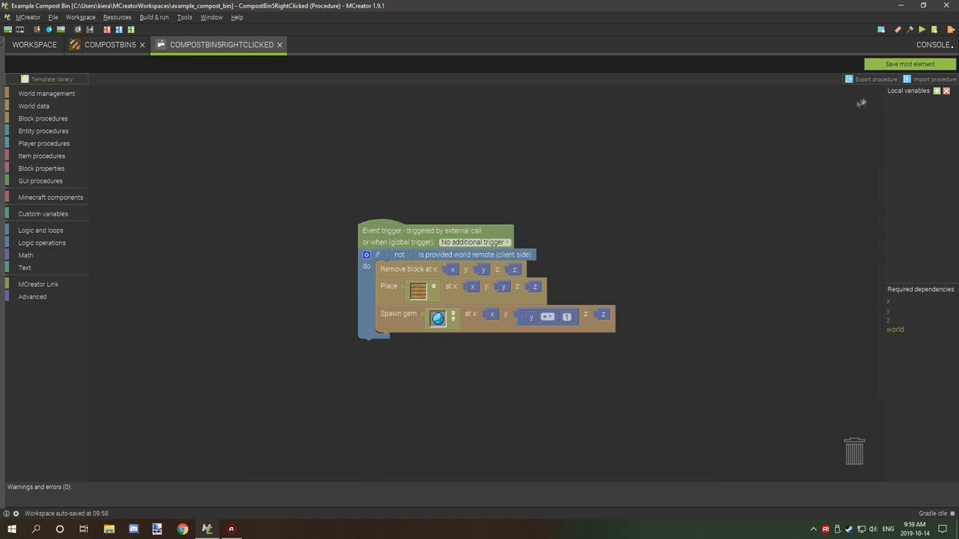
click(111, 45)
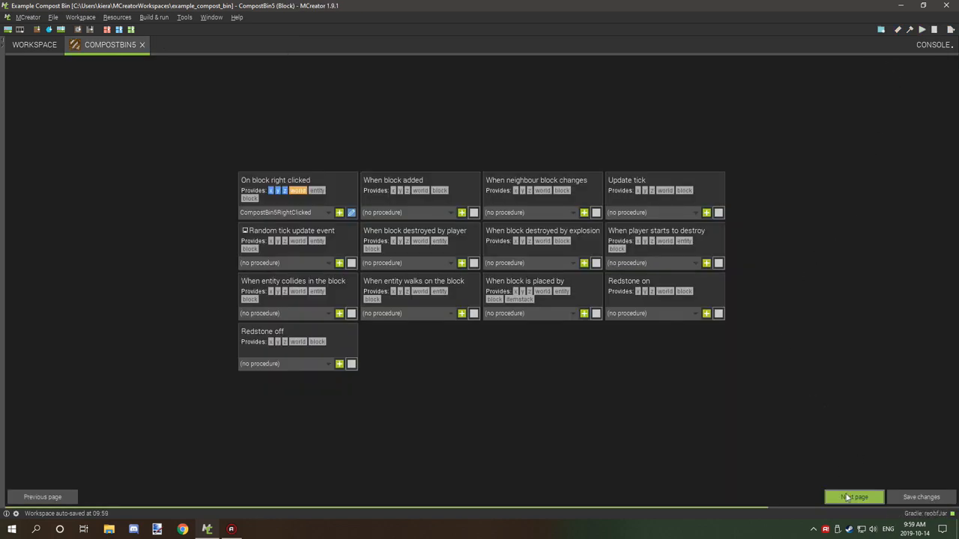
Save the CompostBin5 block element and return to the workspace element list.
click(854, 498)
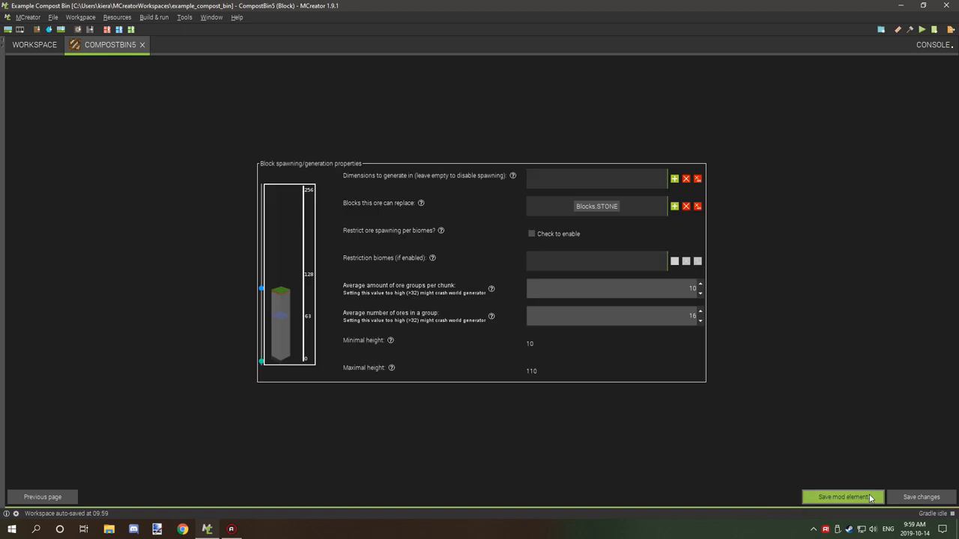
click(841, 498)
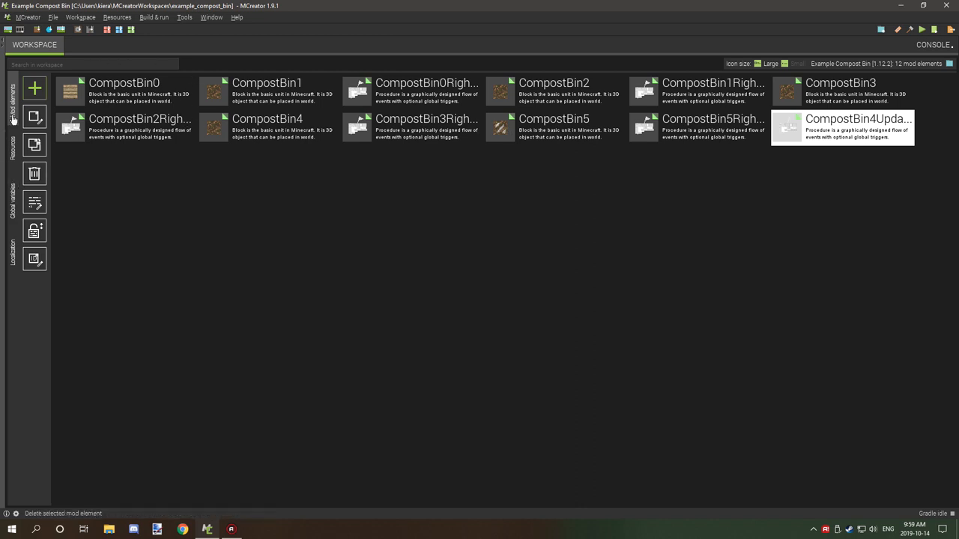
click(12, 144)
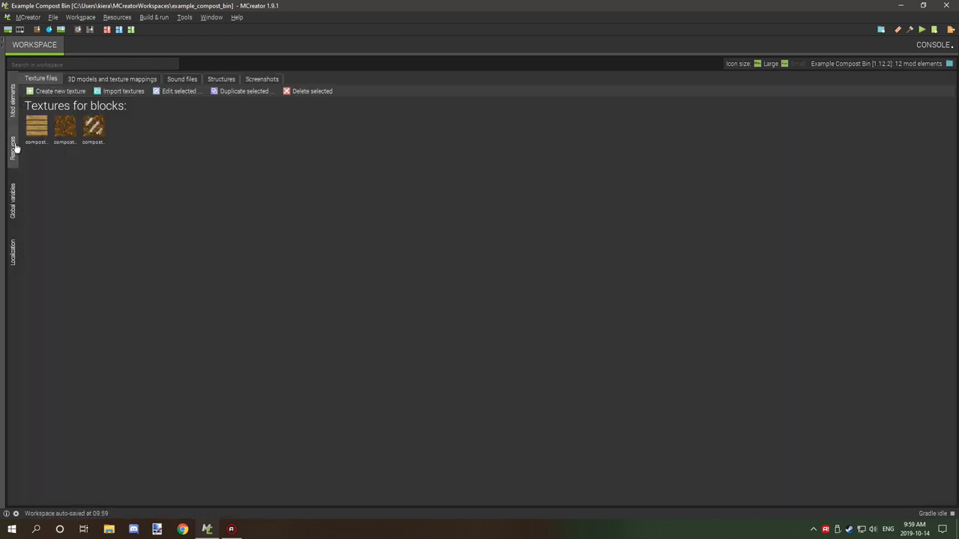
click(12, 98)
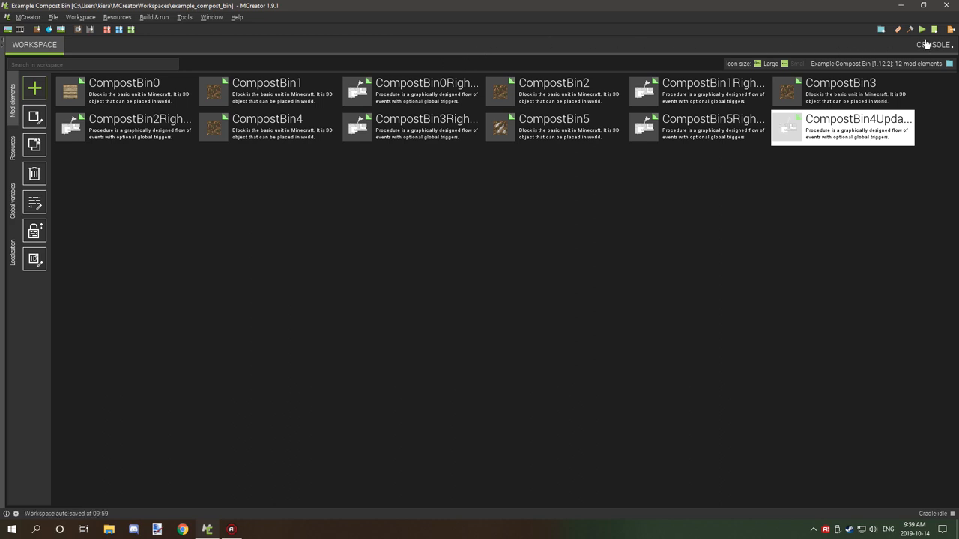
Launch the Minecraft test client with the compost bin mod loaded.
click(923, 30)
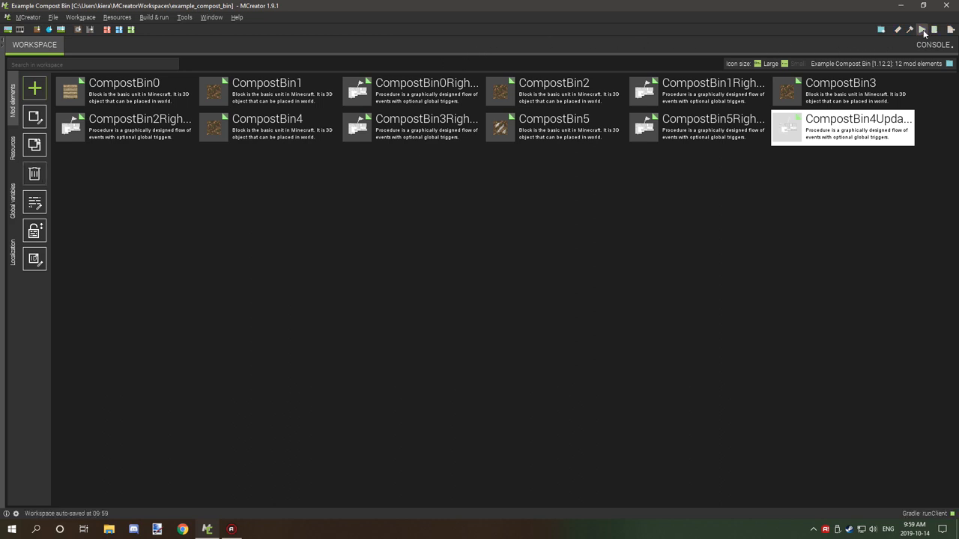
click(881, 30)
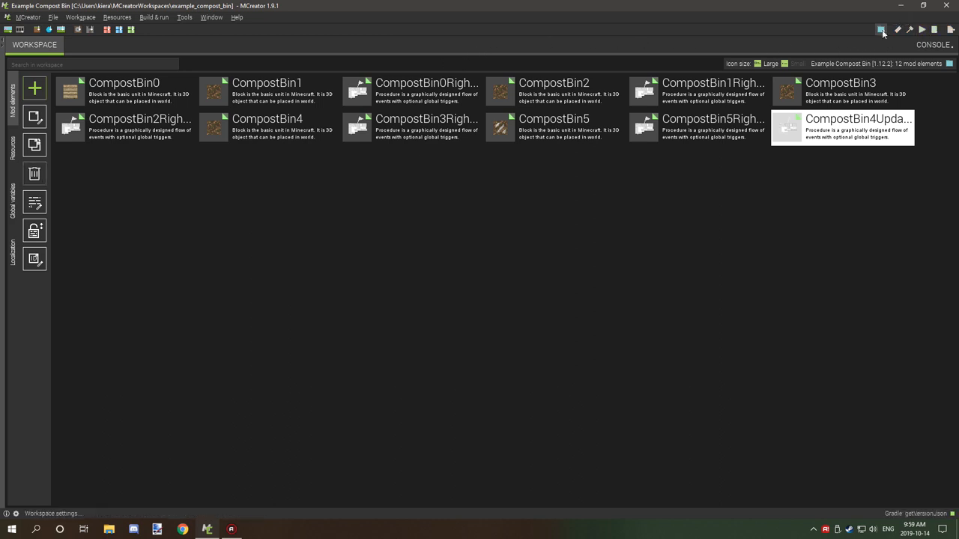
click(881, 30)
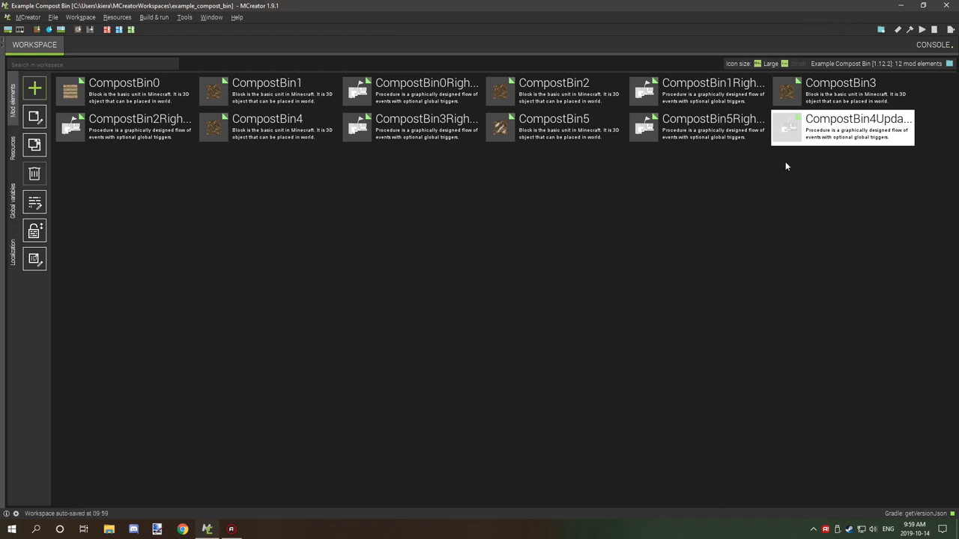
mouse_move(554, 213)
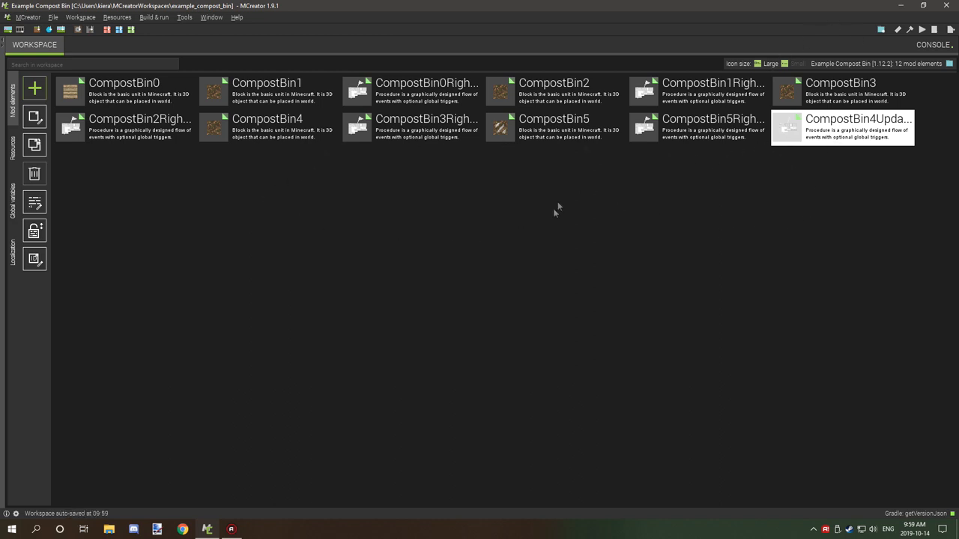
mouse_move(524, 207)
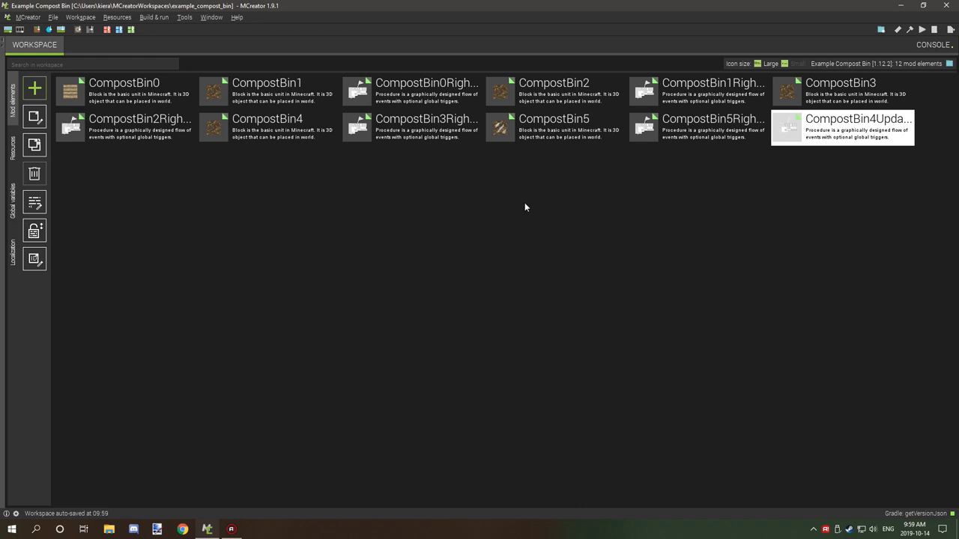
mouse_move(566, 203)
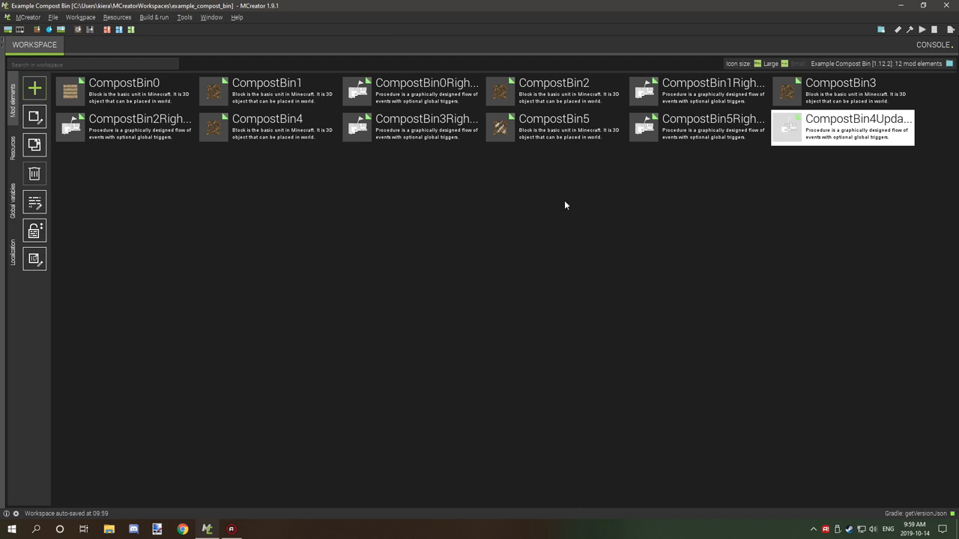
mouse_move(568, 225)
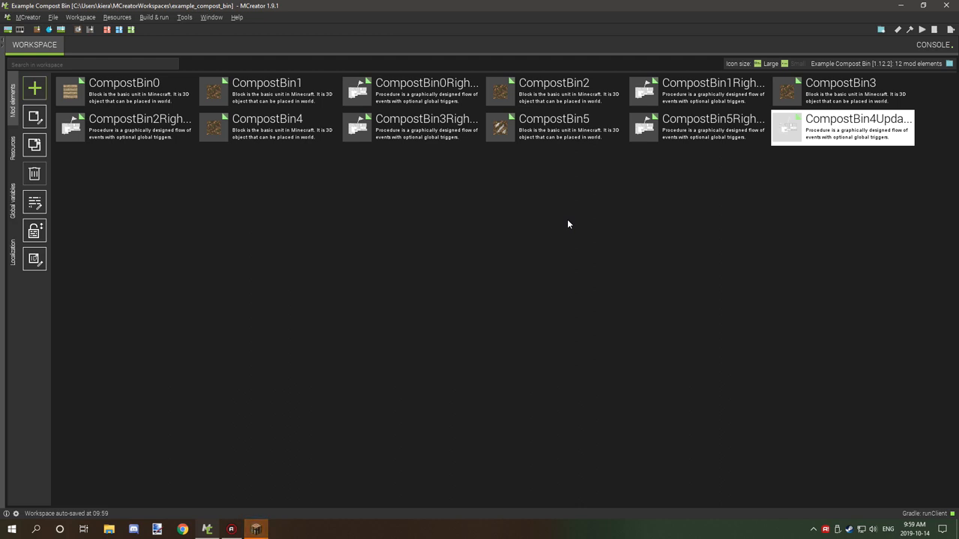
mouse_move(498, 242)
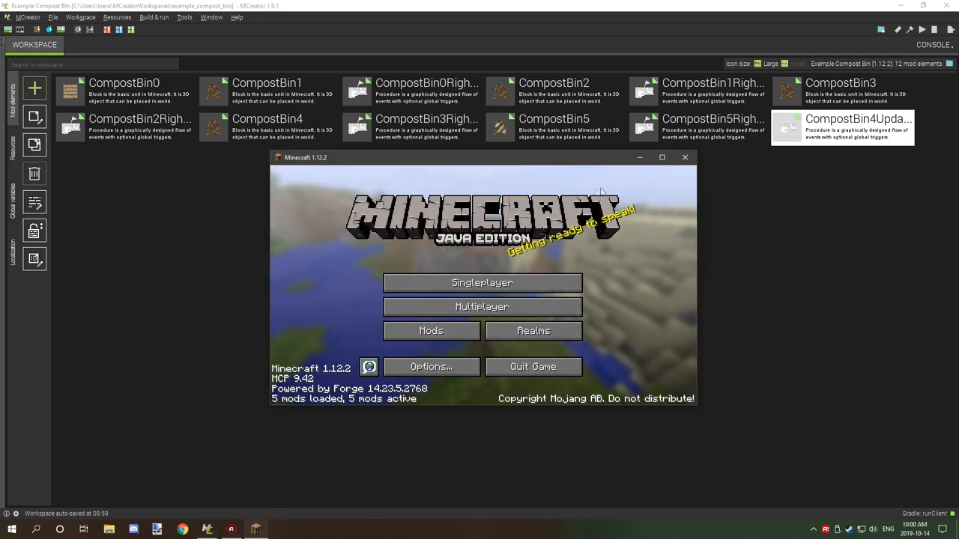
Maximize Minecraft, load the single-player world, run /gamemode survival and show the inventory.
click(663, 157)
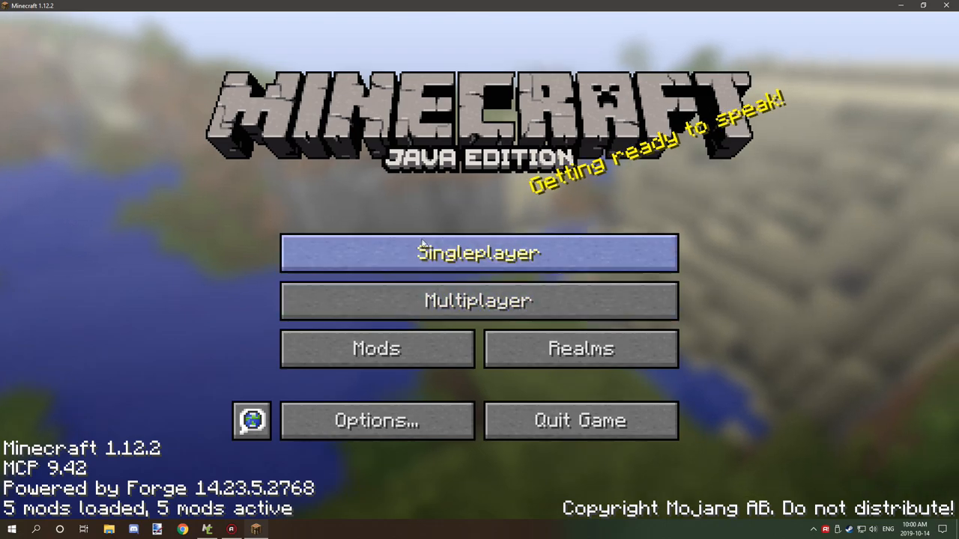
click(478, 251)
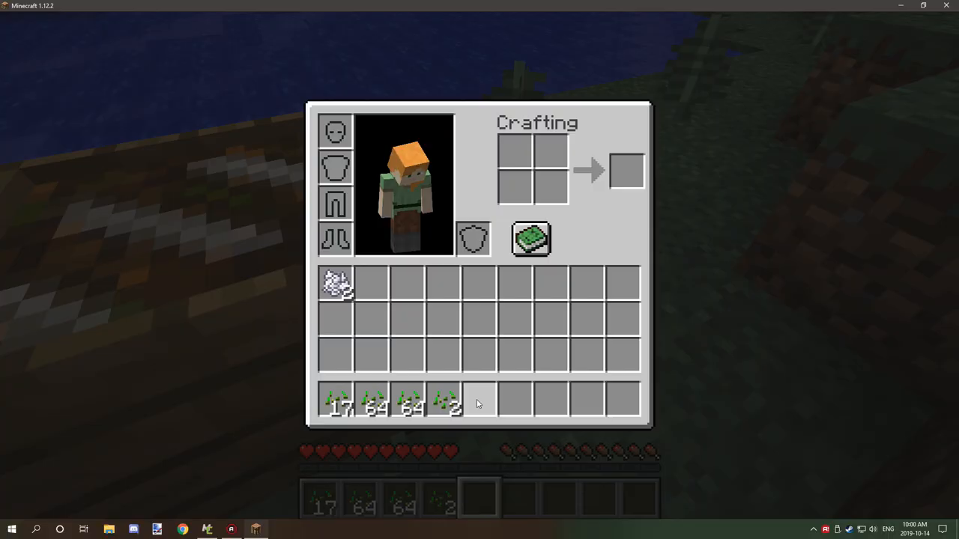
key(Escape)
text(/gamemode 9)
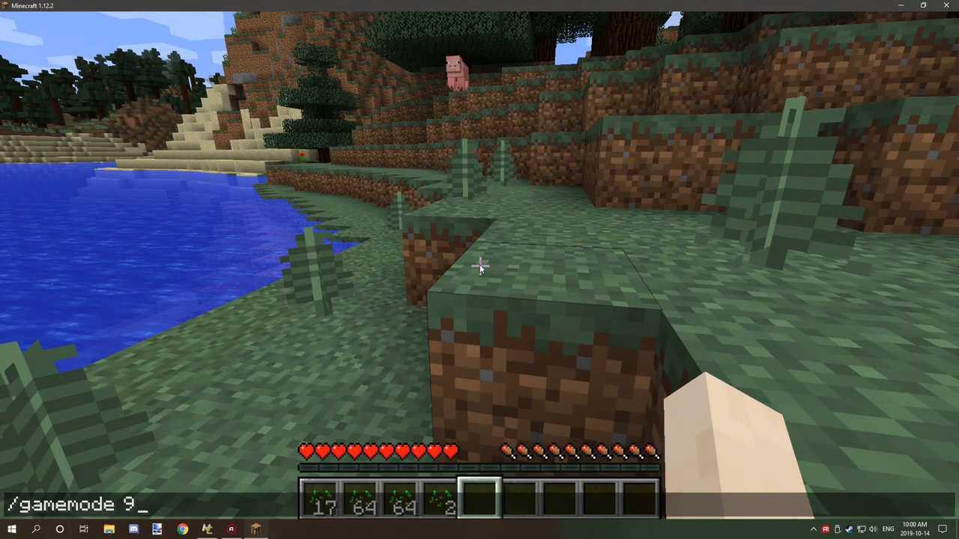
key(Return)
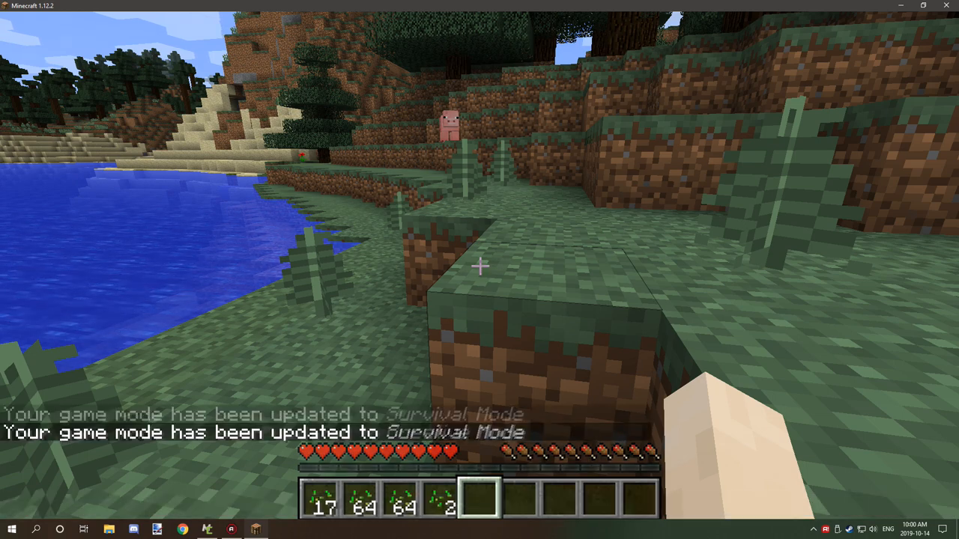
key(e)
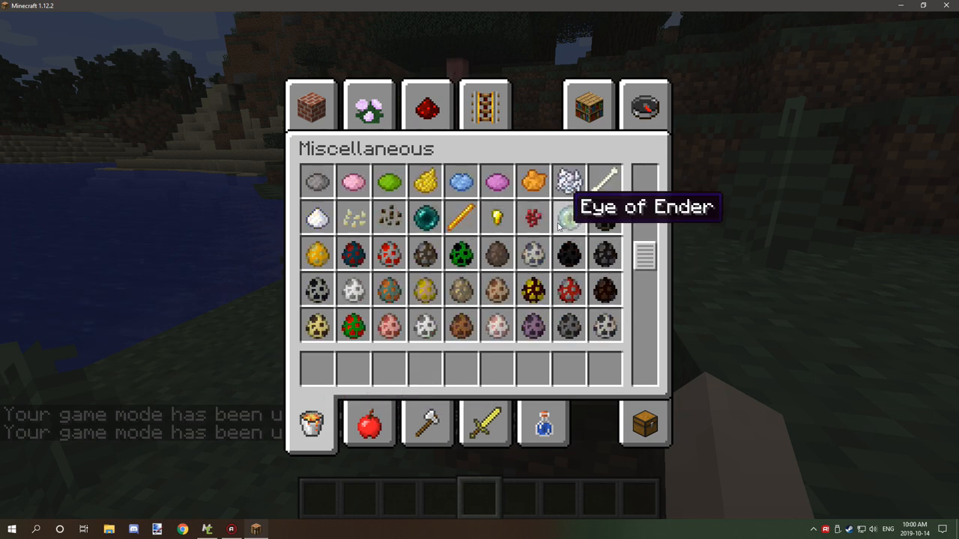
Take full stacks of seeds and several cakes from the creative Foodstuffs items into the inventory.
scroll(up, 3)
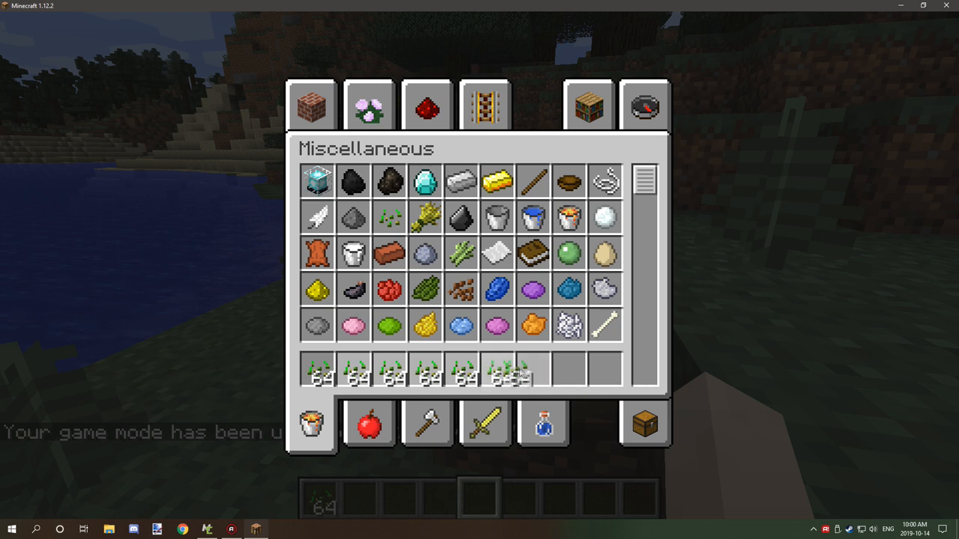
click(642, 105)
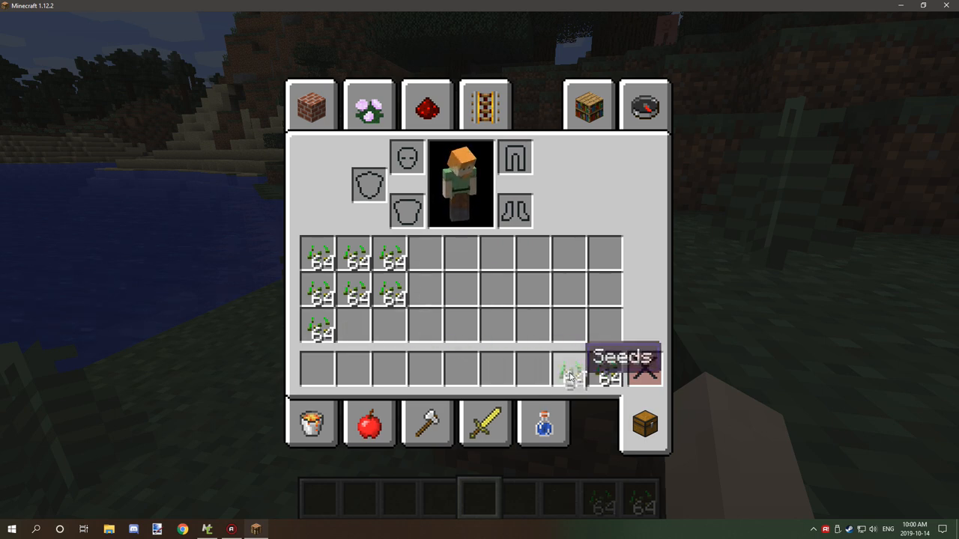
click(569, 372)
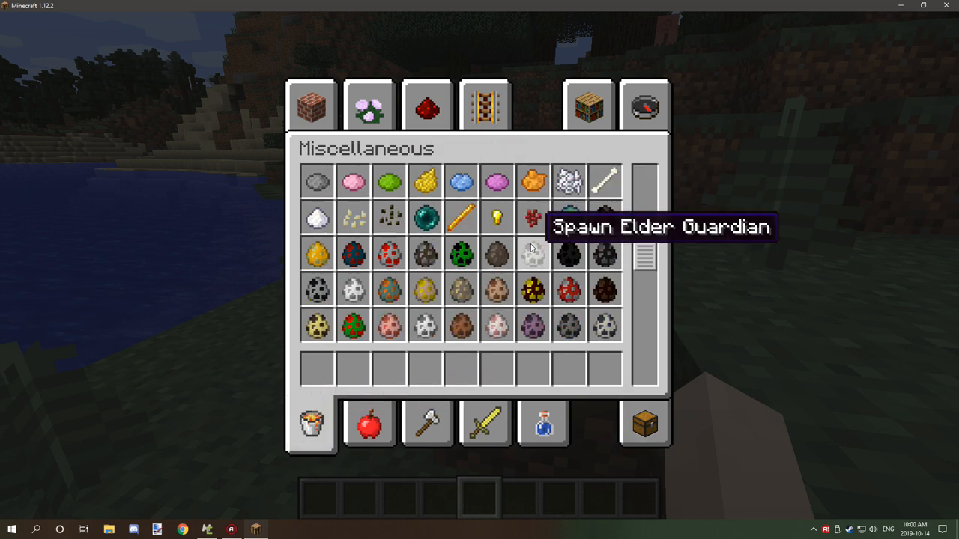
click(369, 424)
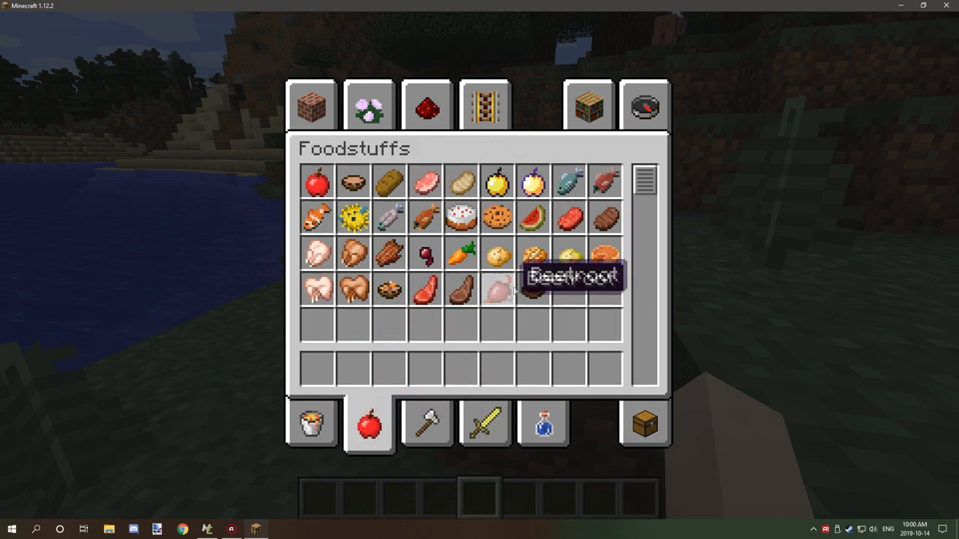
scroll(down, 3)
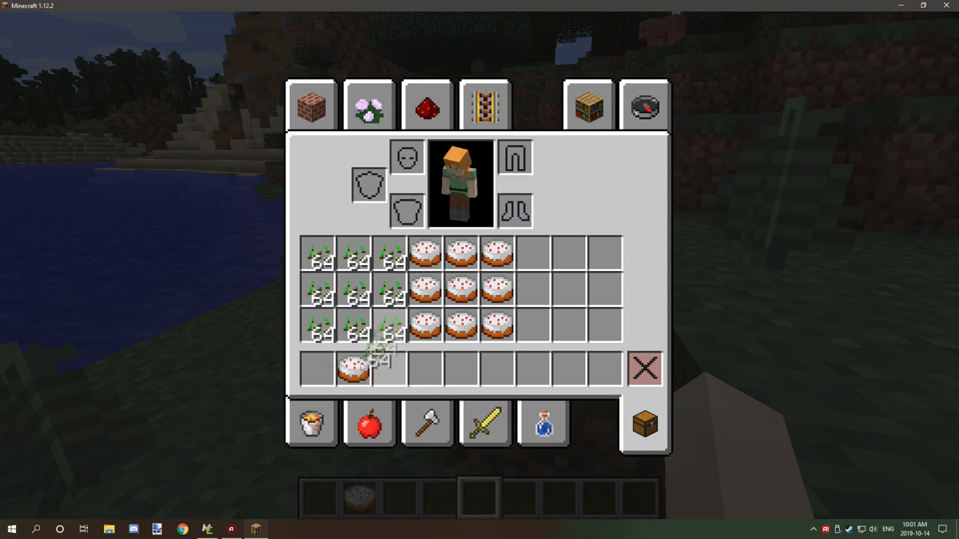
key(Escape)
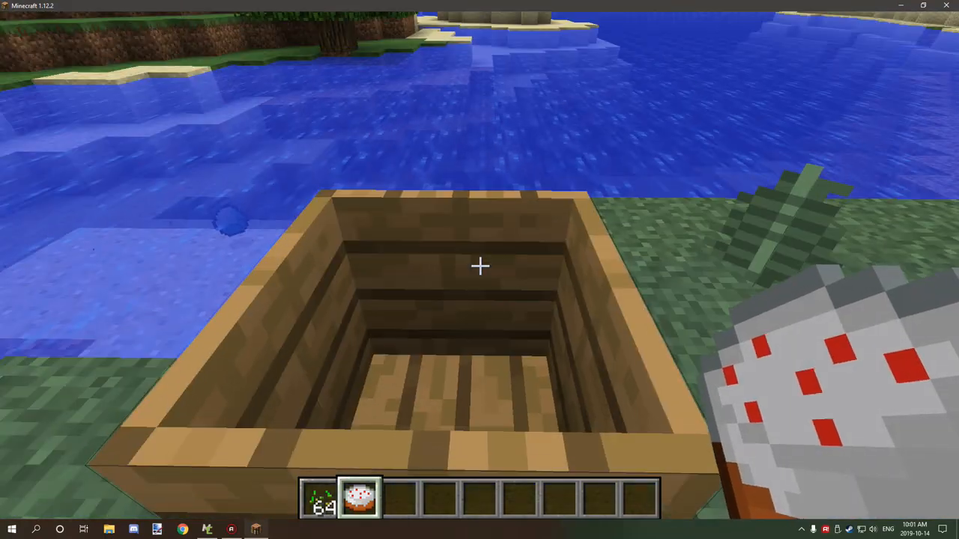
mouse_move(479, 270)
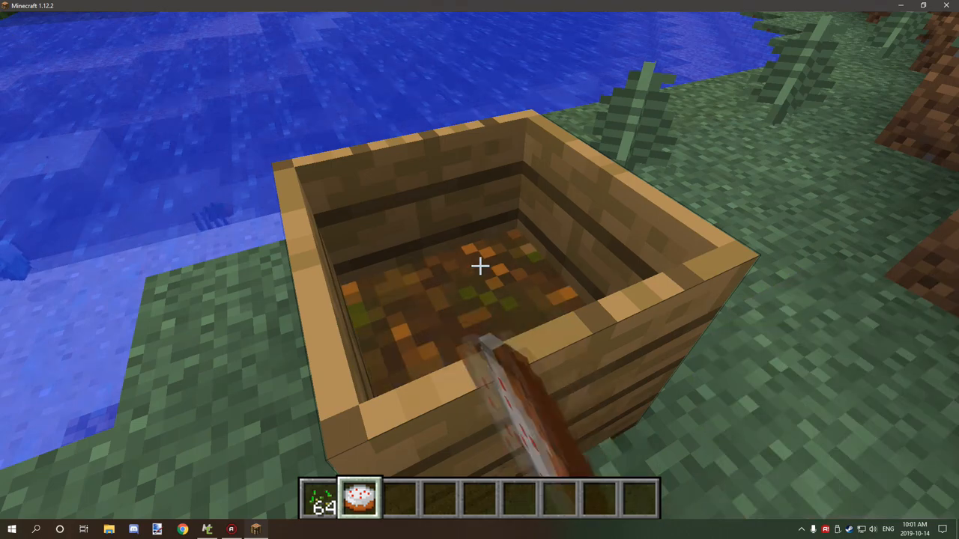
mouse_move(479, 270)
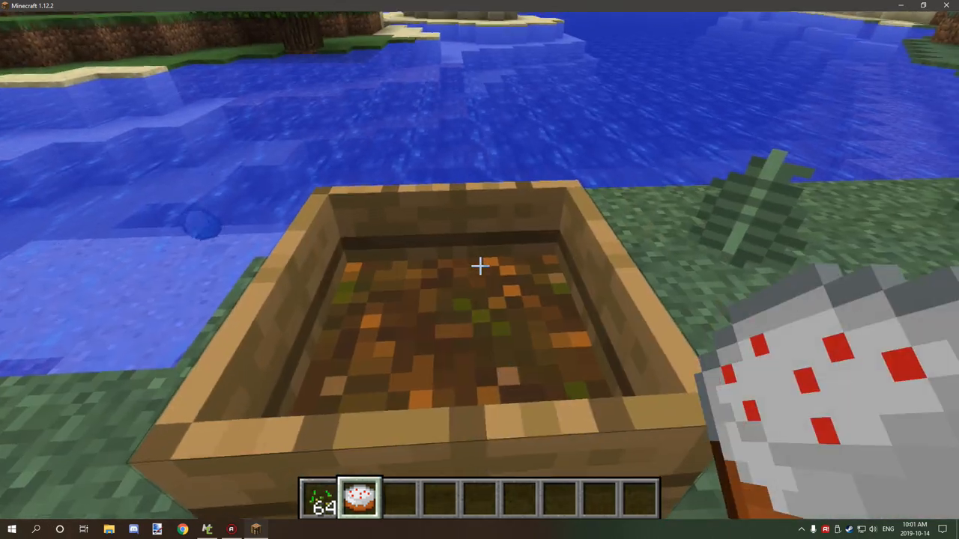
mouse_move(479, 269)
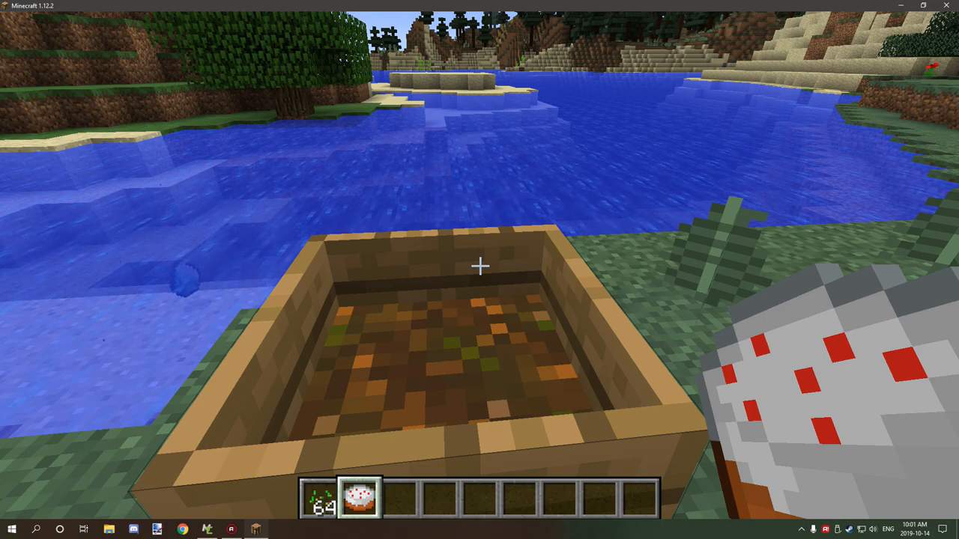
mouse_move(479, 270)
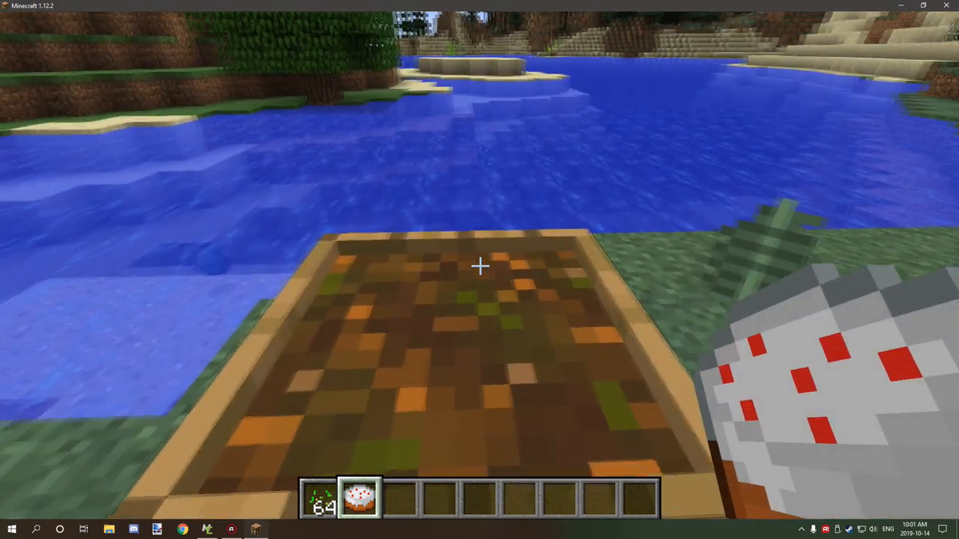
mouse_move(479, 267)
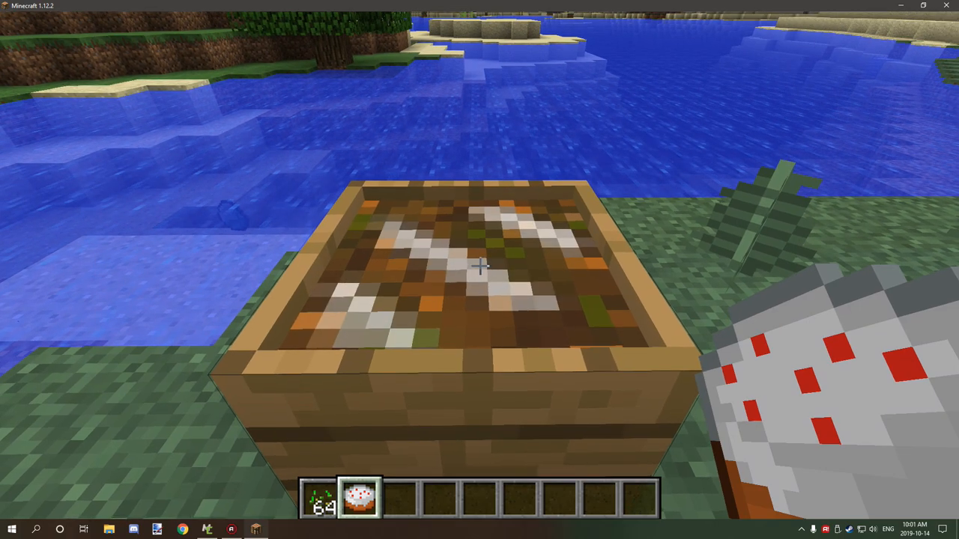
mouse_move(480, 269)
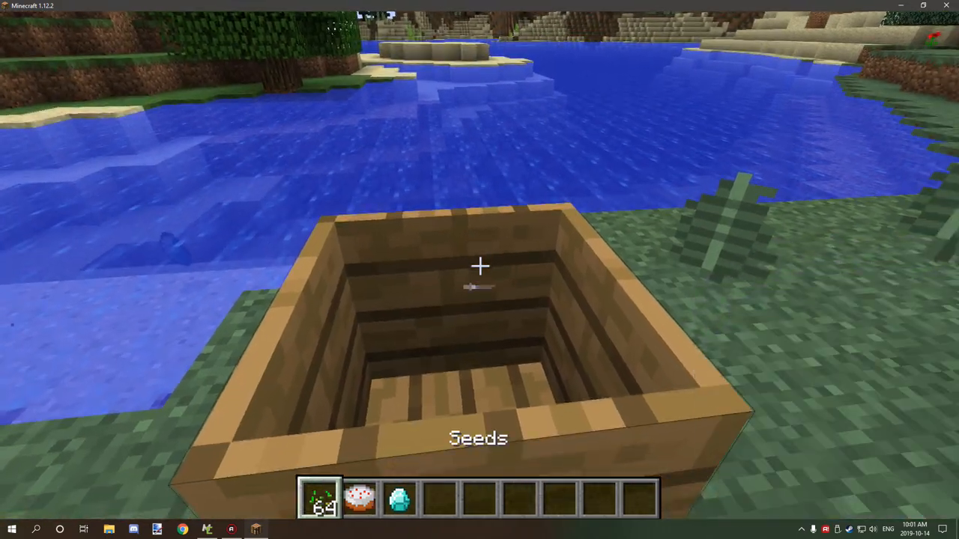
mouse_move(479, 270)
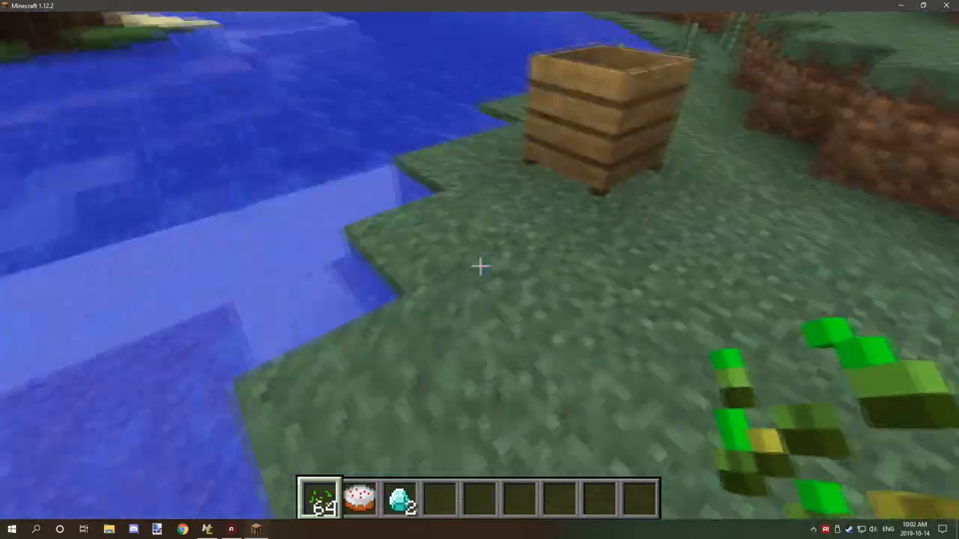
mouse_move(480, 270)
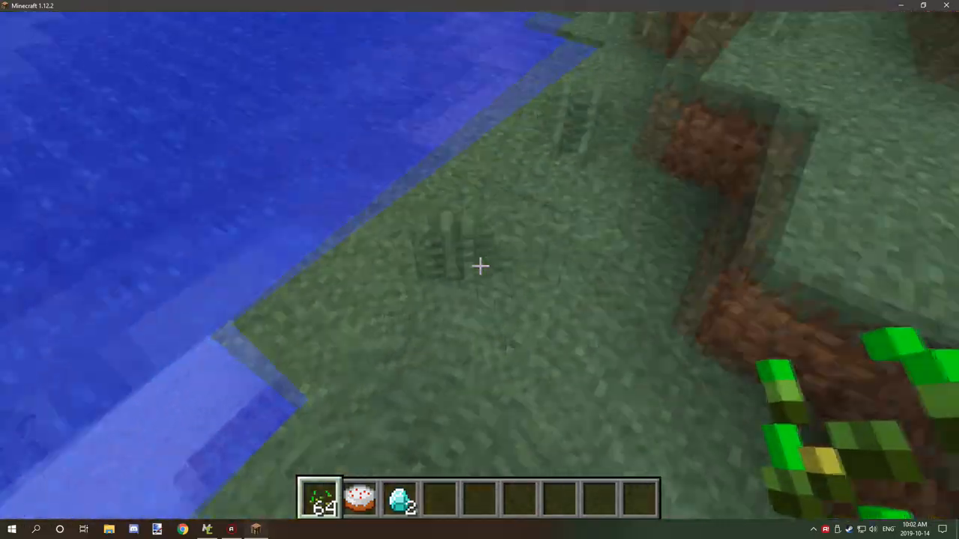
mouse_move(479, 270)
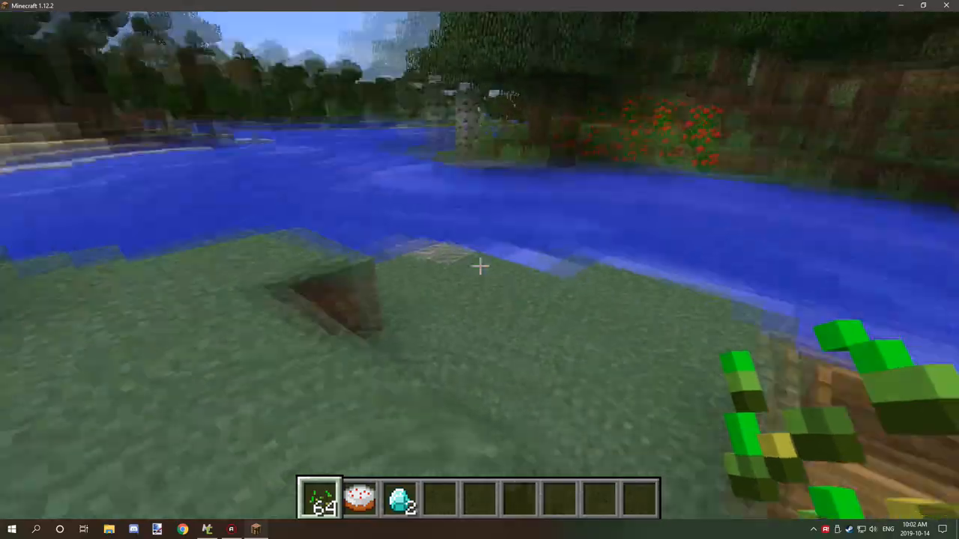
mouse_move(480, 267)
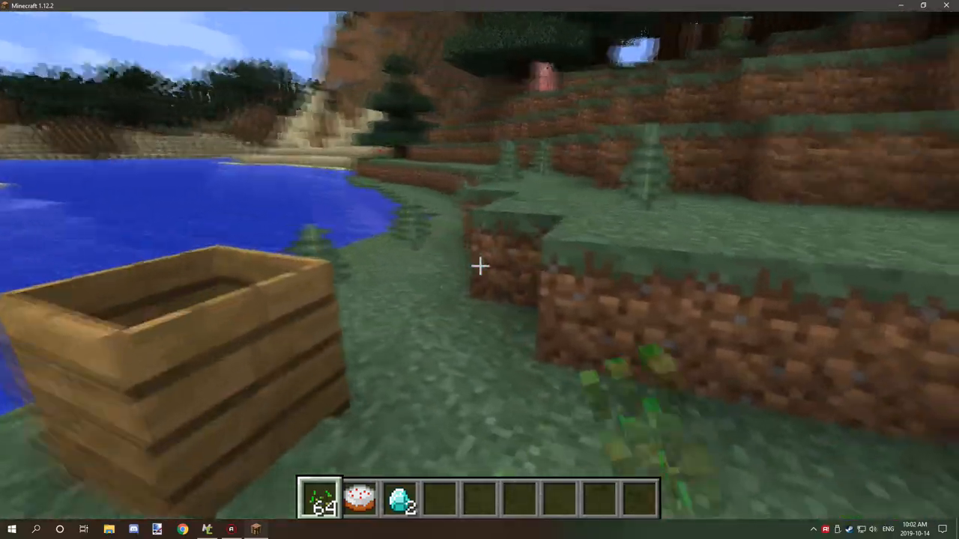
mouse_move(479, 270)
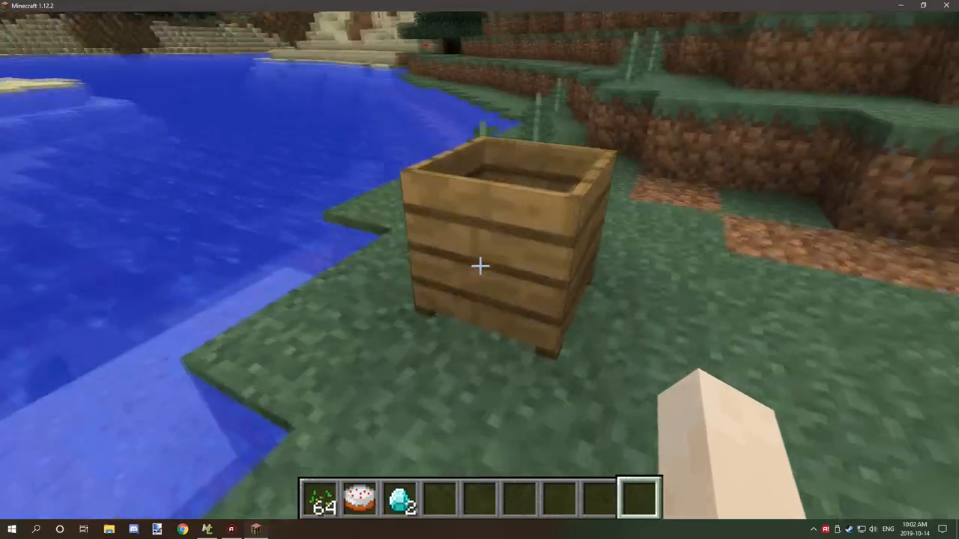
mouse_move(479, 269)
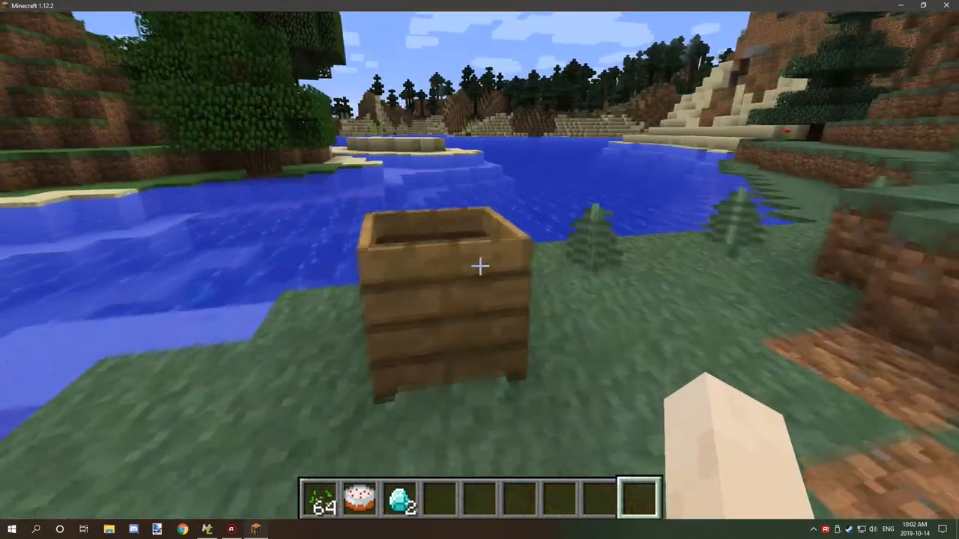
mouse_move(480, 270)
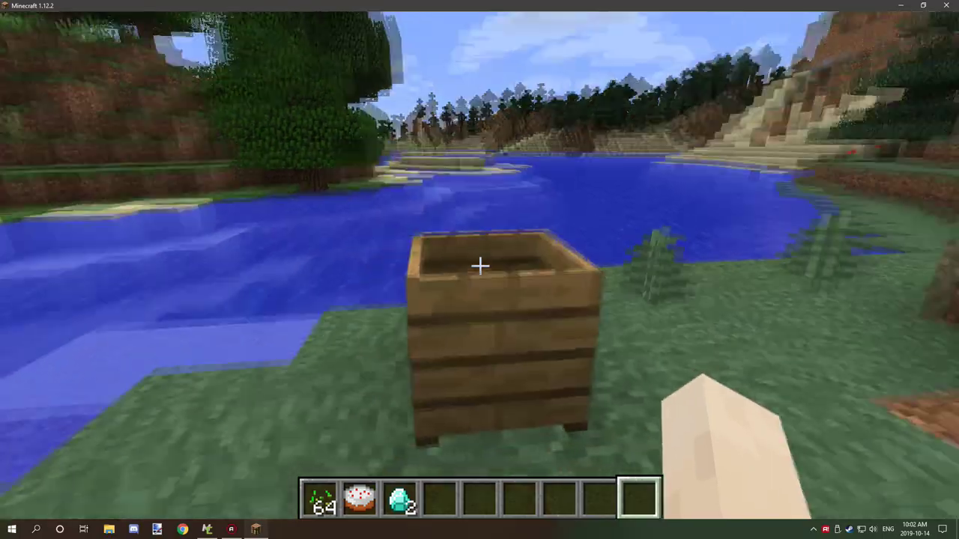
mouse_move(479, 266)
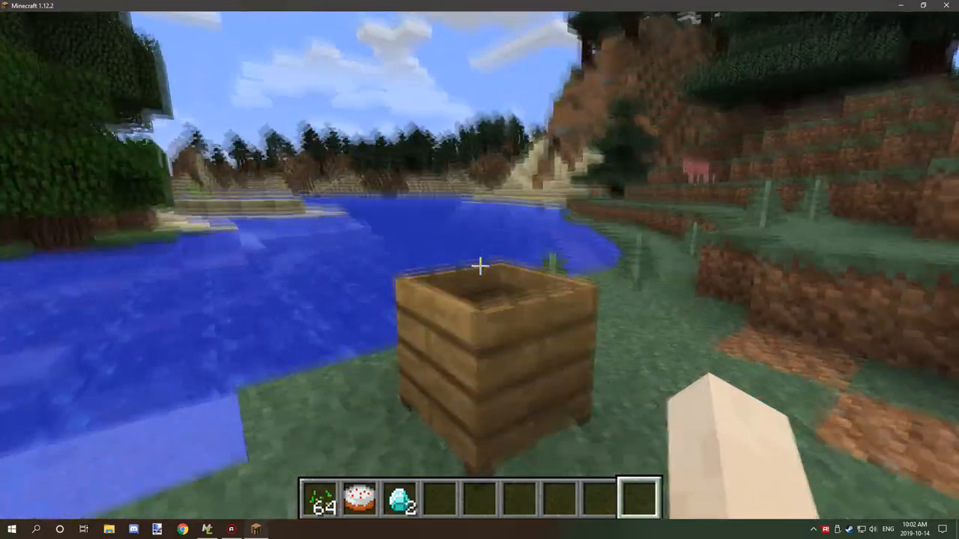
mouse_move(479, 270)
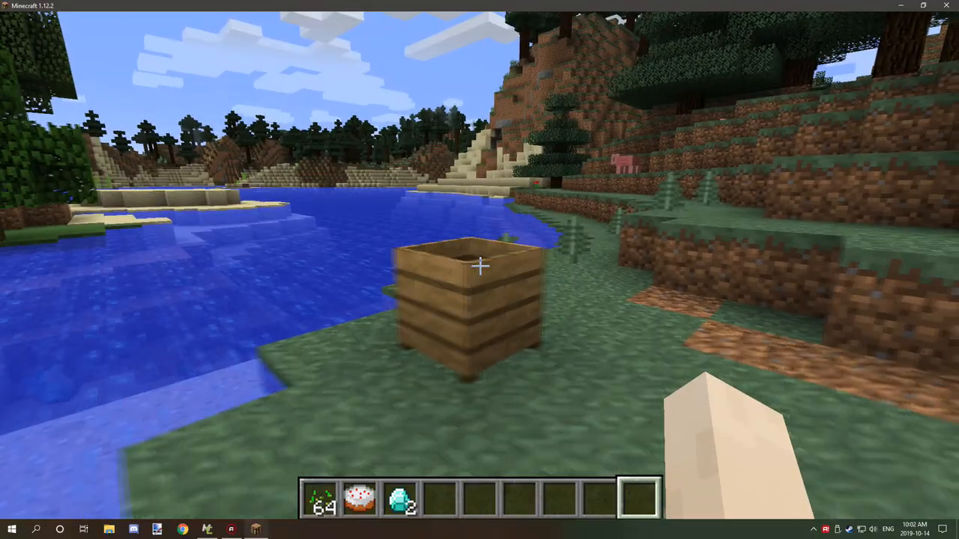
mouse_move(479, 270)
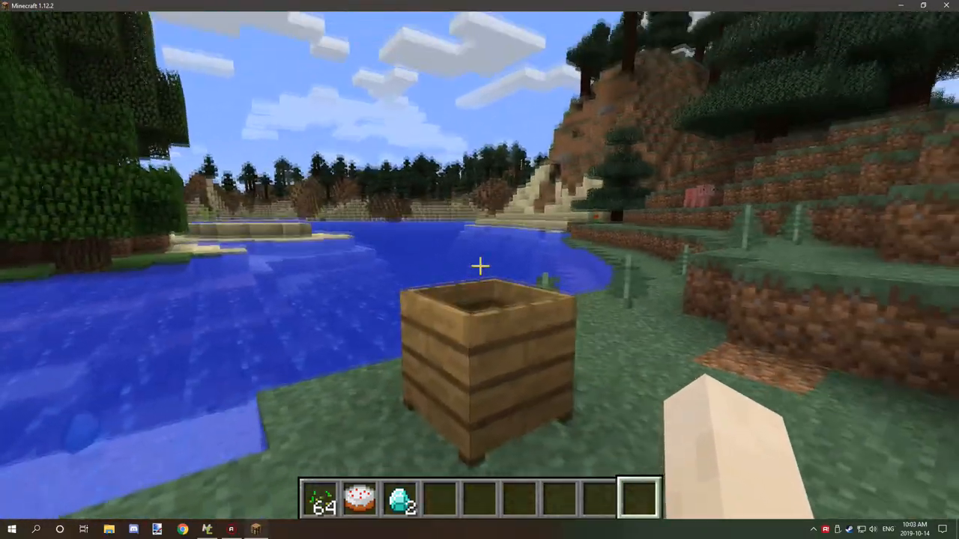
mouse_move(479, 269)
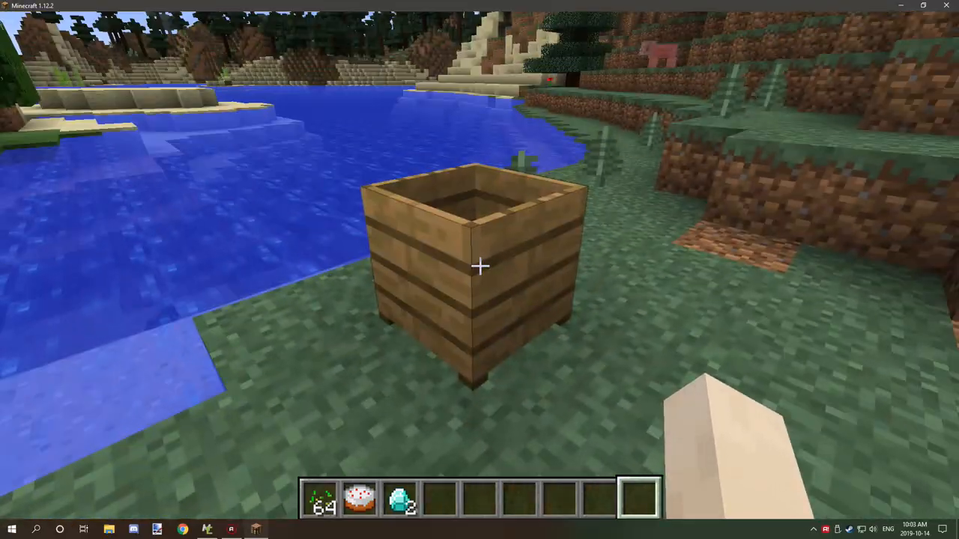
mouse_move(479, 270)
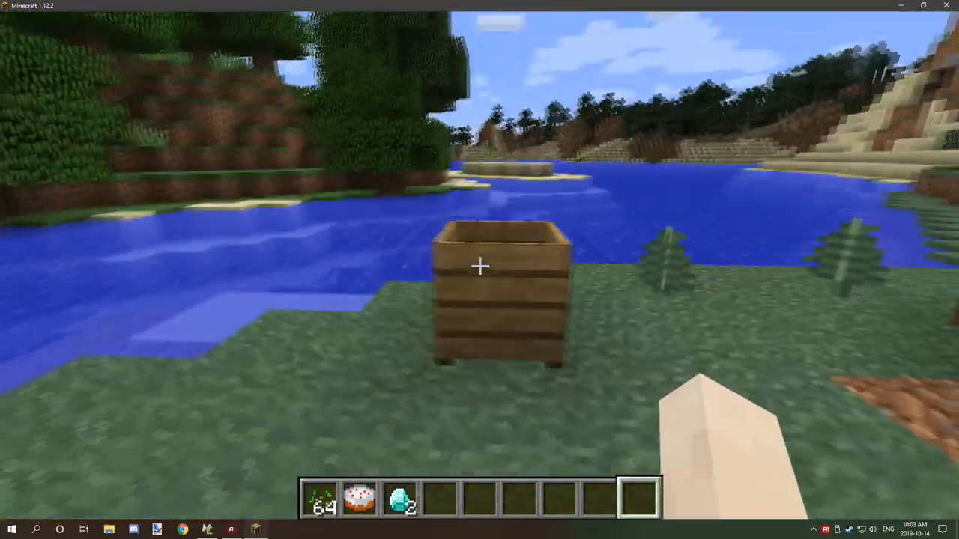
mouse_move(479, 270)
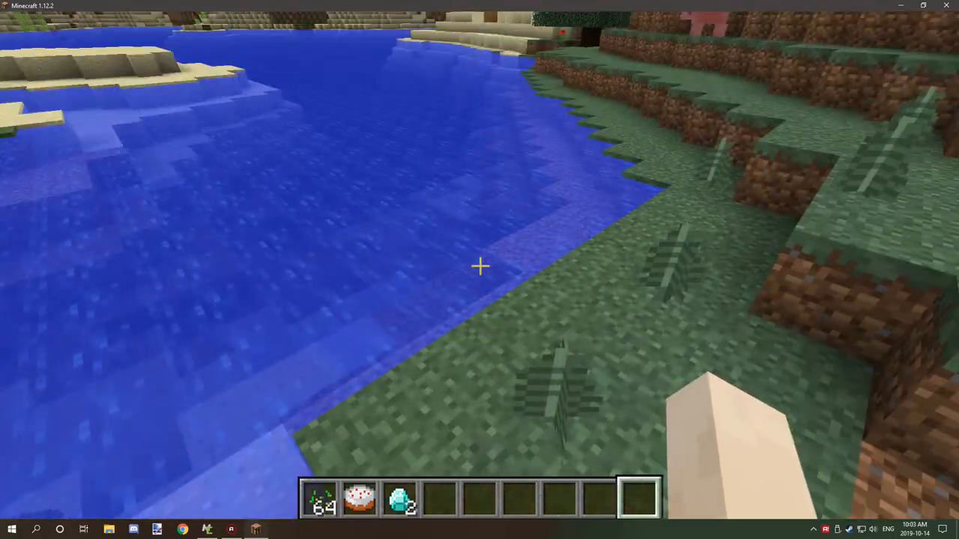
mouse_move(480, 267)
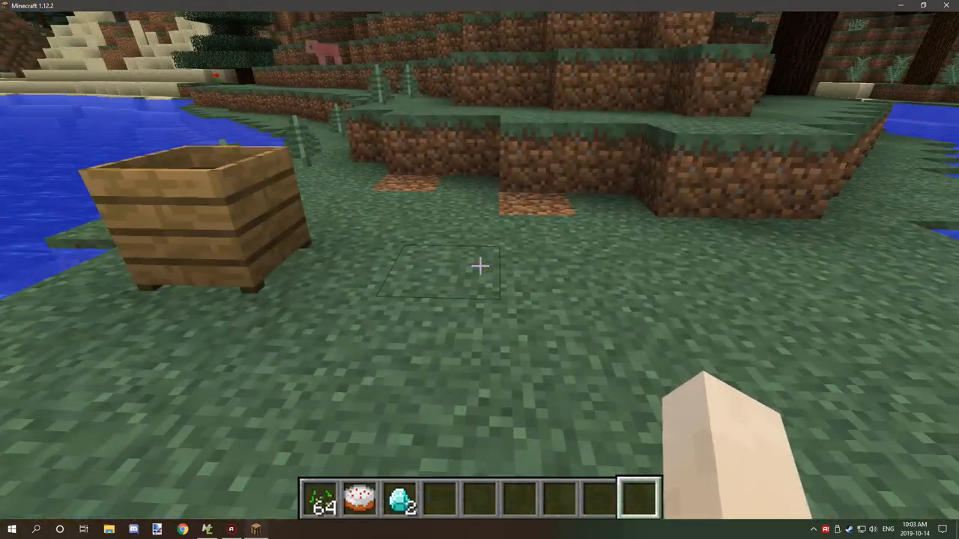
mouse_move(479, 267)
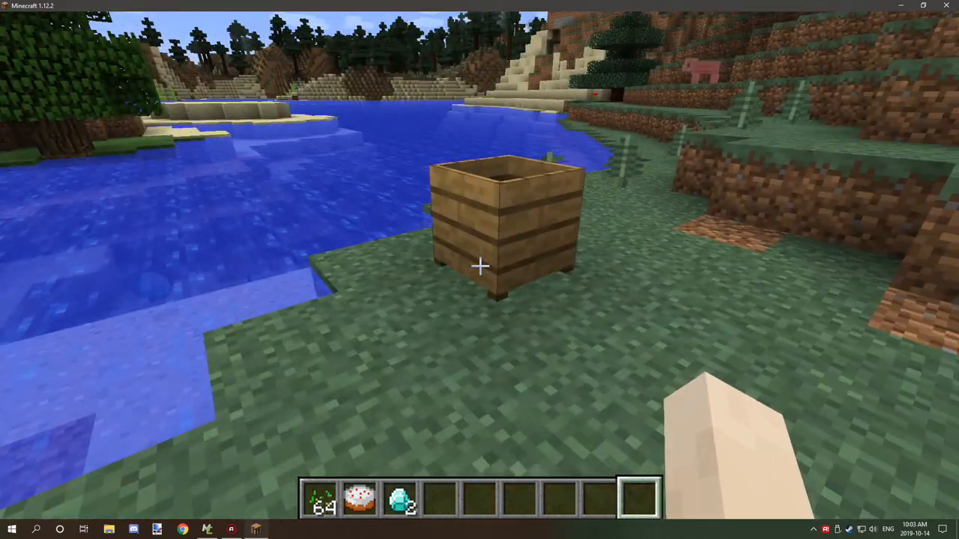
mouse_move(479, 266)
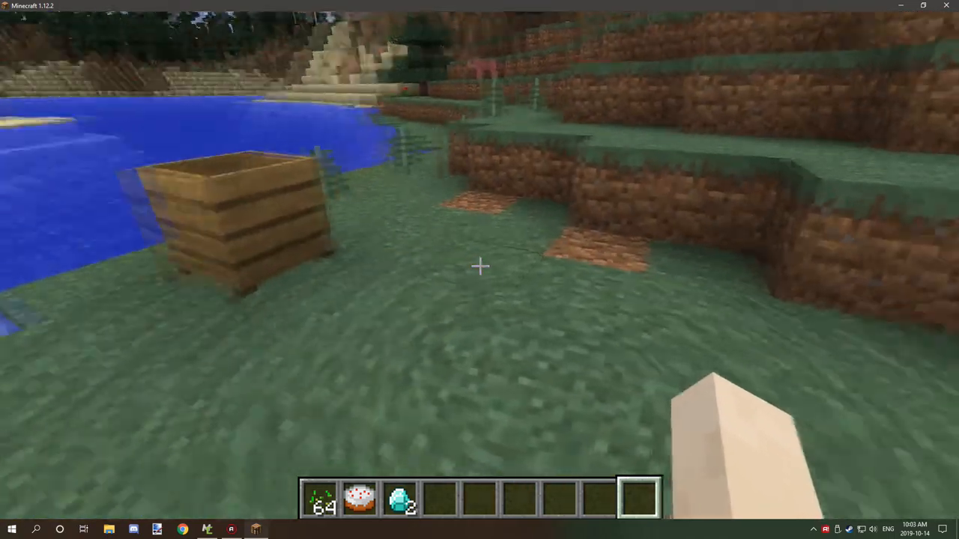
mouse_move(479, 267)
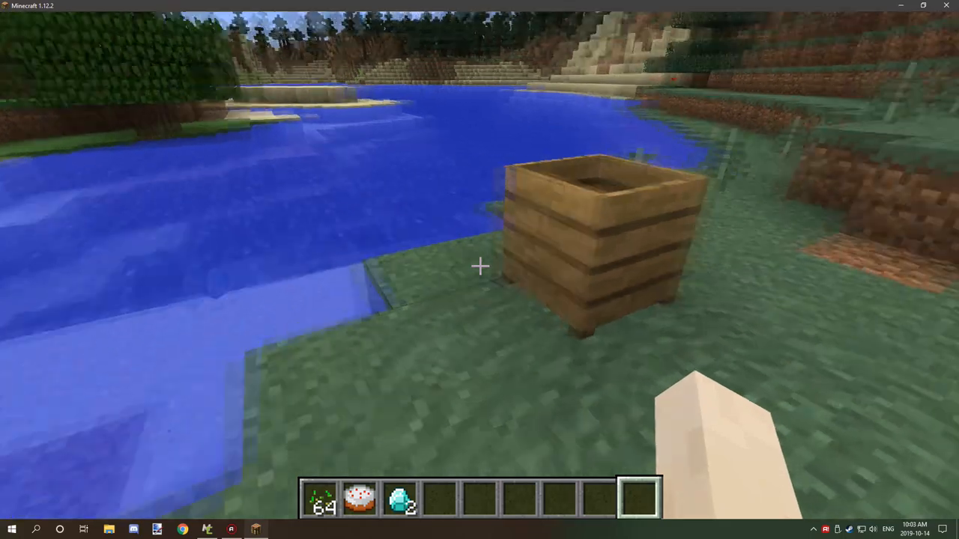
mouse_move(480, 269)
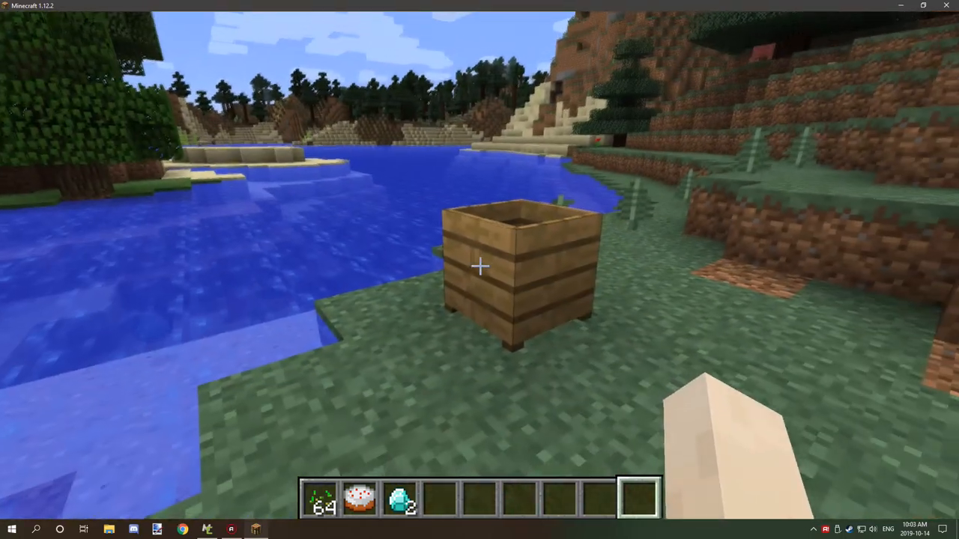
mouse_move(480, 270)
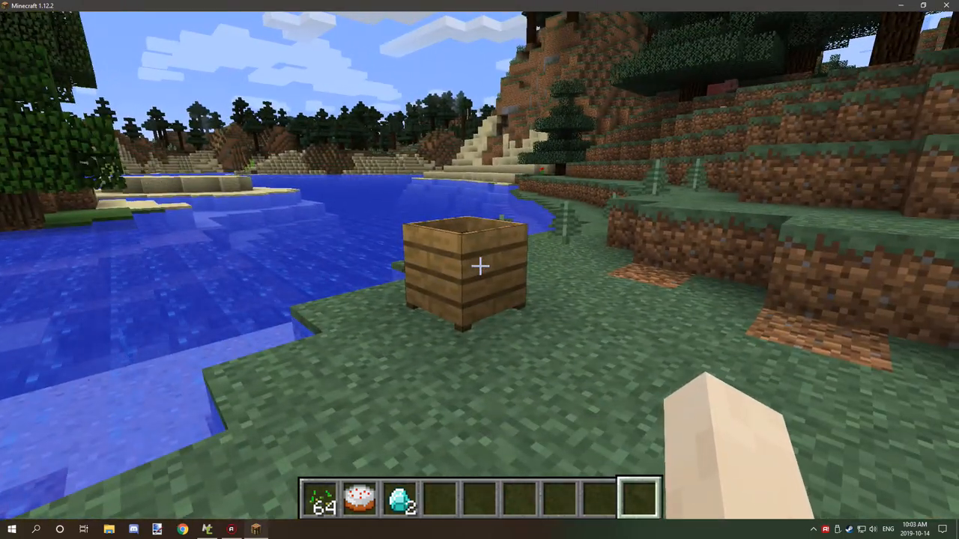